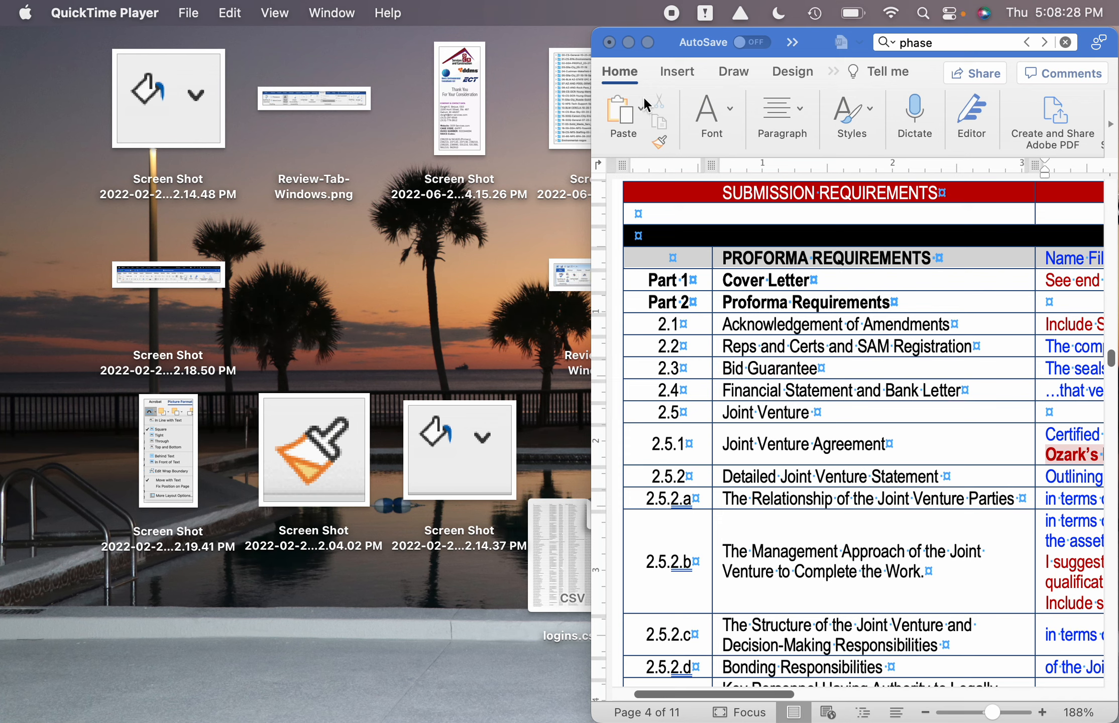
{"action": "mouse_move", "coordinate": [226, 692]}
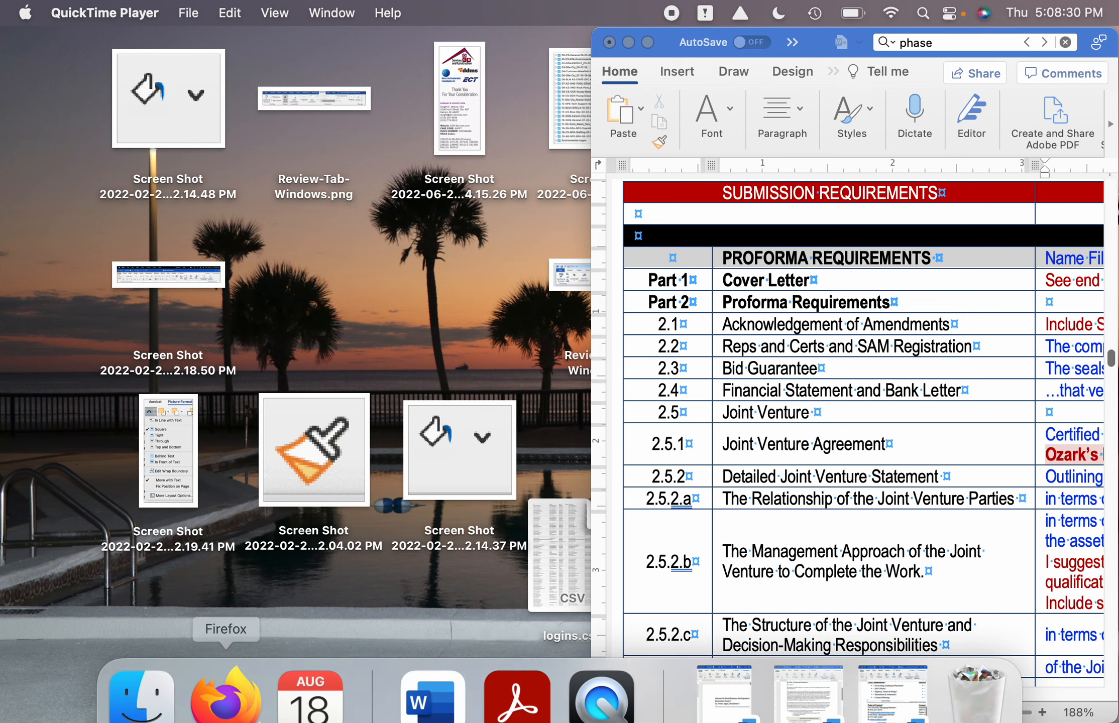
{"action": "mouse_move", "coordinate": [431, 669]}
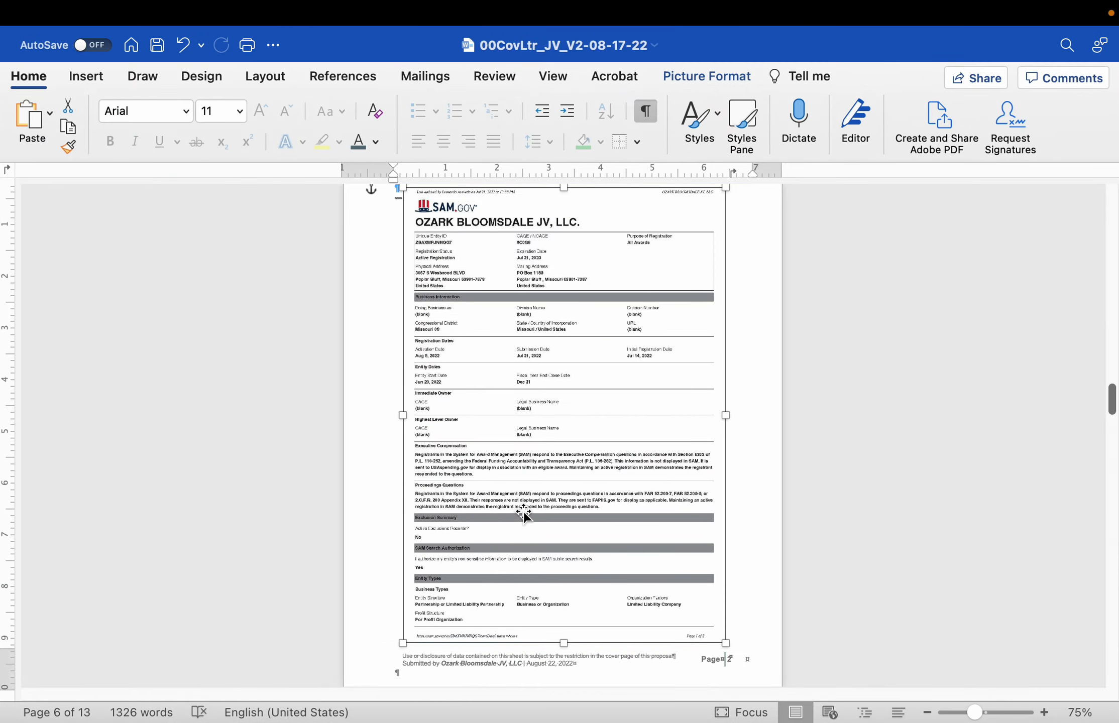
Step: Scroll past the SAM registration pages and place the cursor on the blank 2.2 Reps & Certs page
{"action": "scroll", "scroll_direction": "down", "scroll_amount": 3}
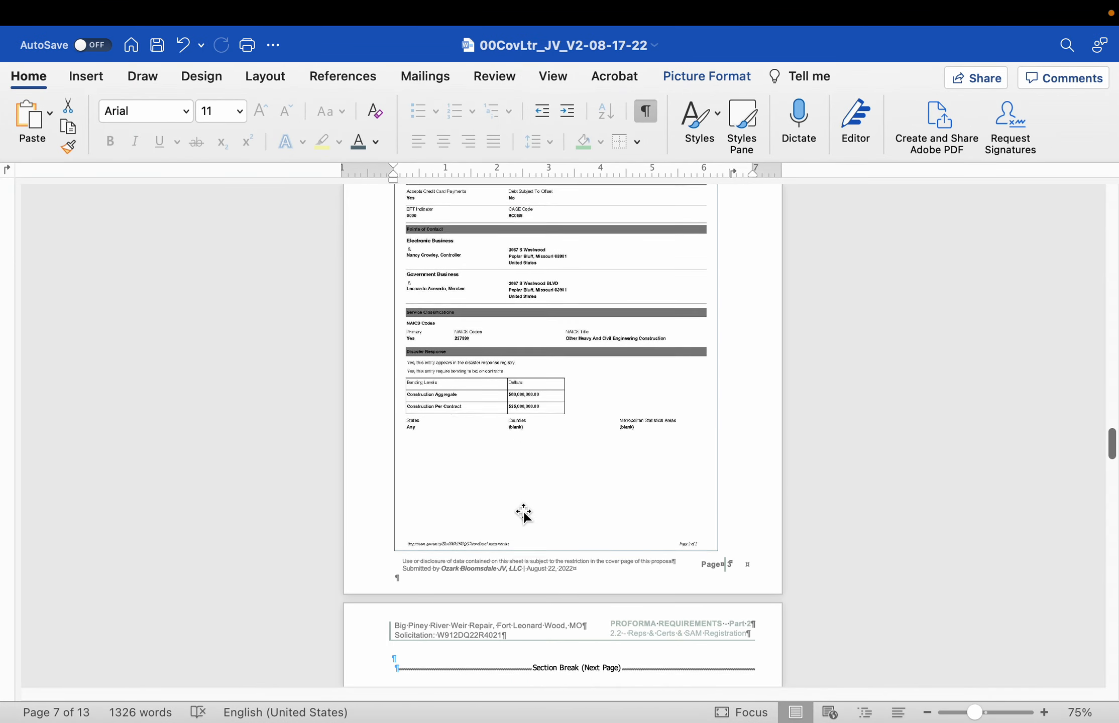
{"action": "scroll", "scroll_direction": "down", "scroll_amount": 3}
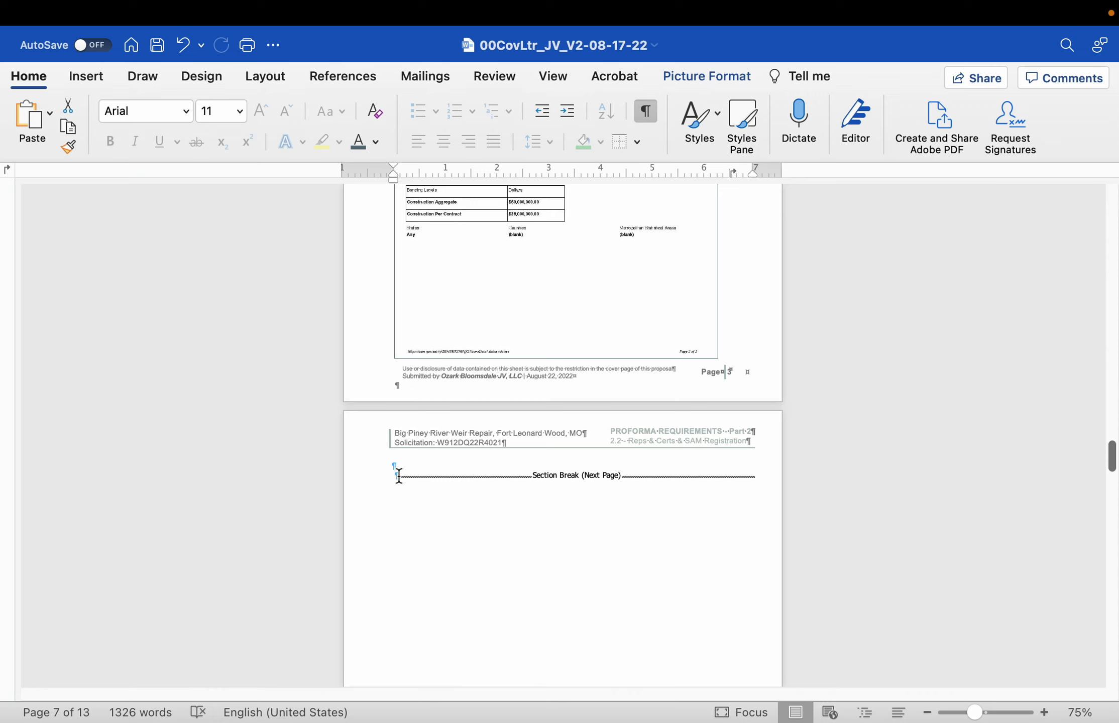
{"action": "left_click", "coordinate": [398, 476]}
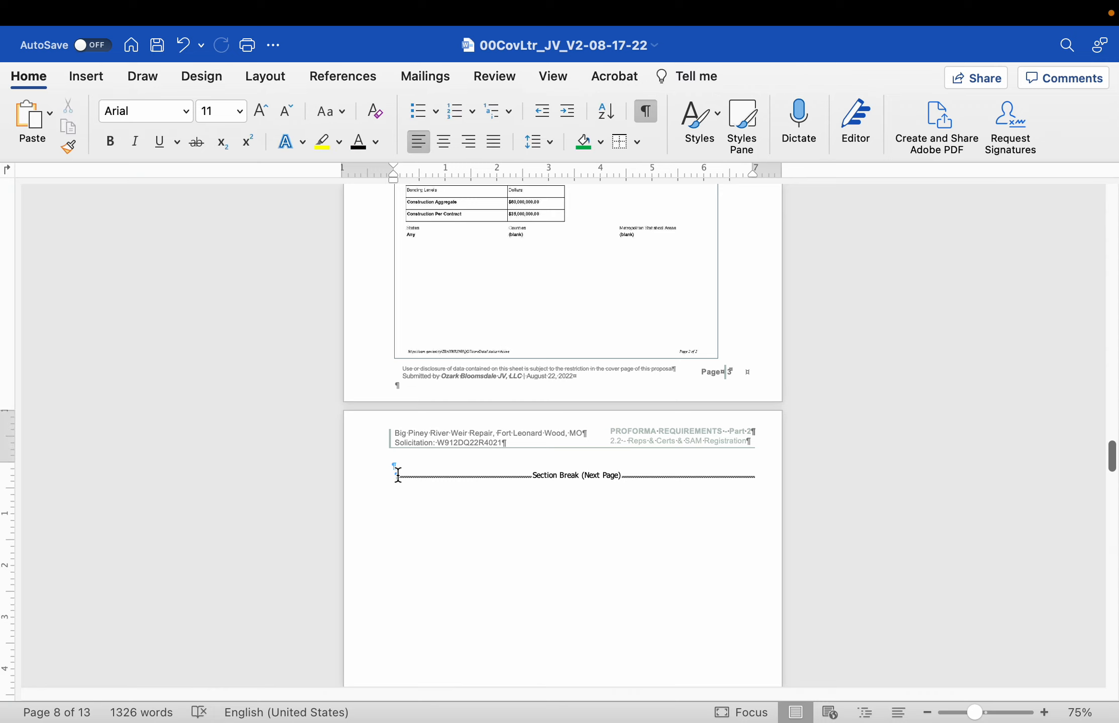
{"action": "scroll", "scroll_direction": "down", "scroll_amount": 3}
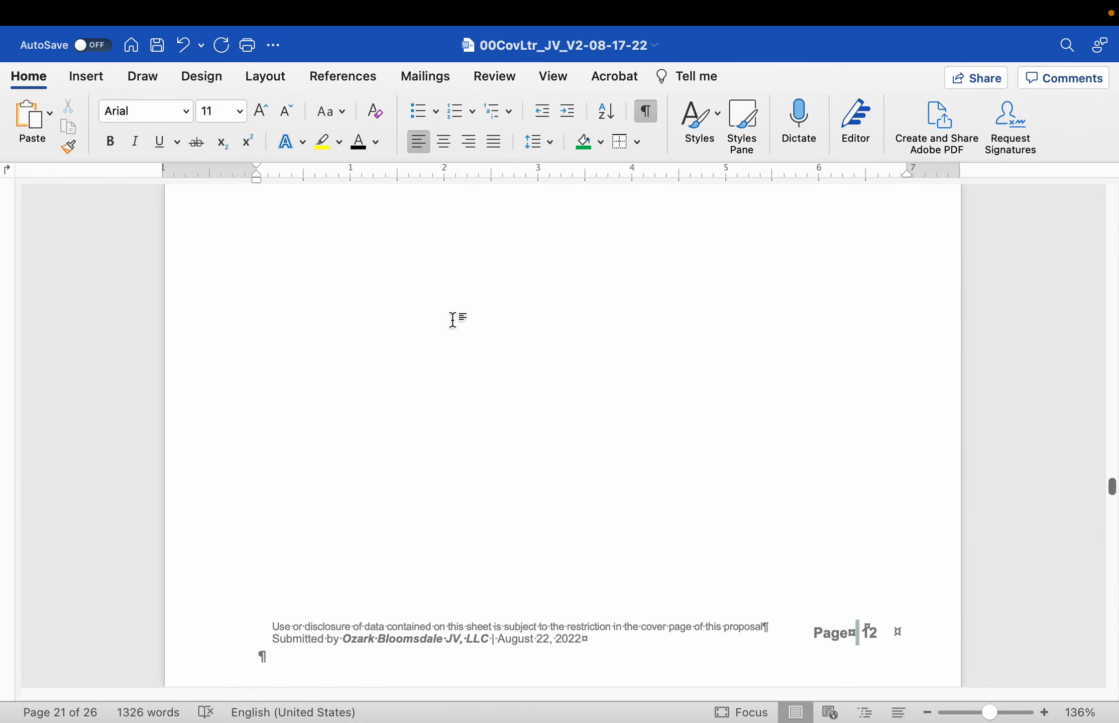
Step: Scroll back up to the Reps & Certs page showing its solicitation header and page break
{"action": "scroll", "scroll_direction": "up", "scroll_amount": 3}
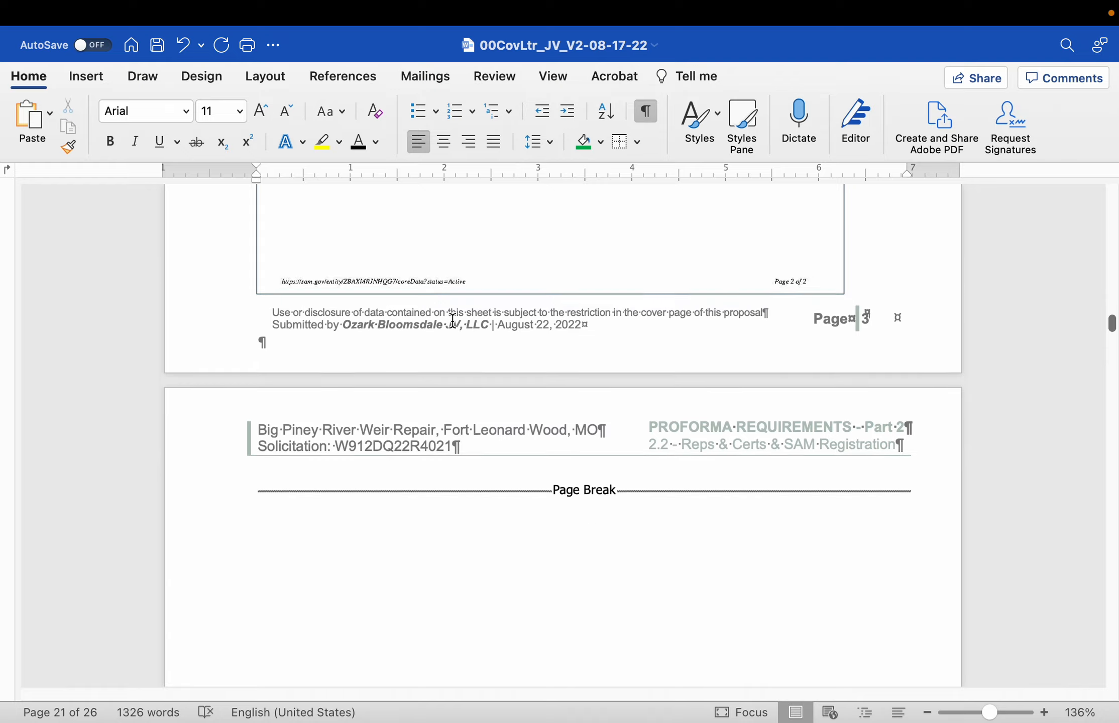
{"action": "scroll", "scroll_direction": "up", "scroll_amount": 3}
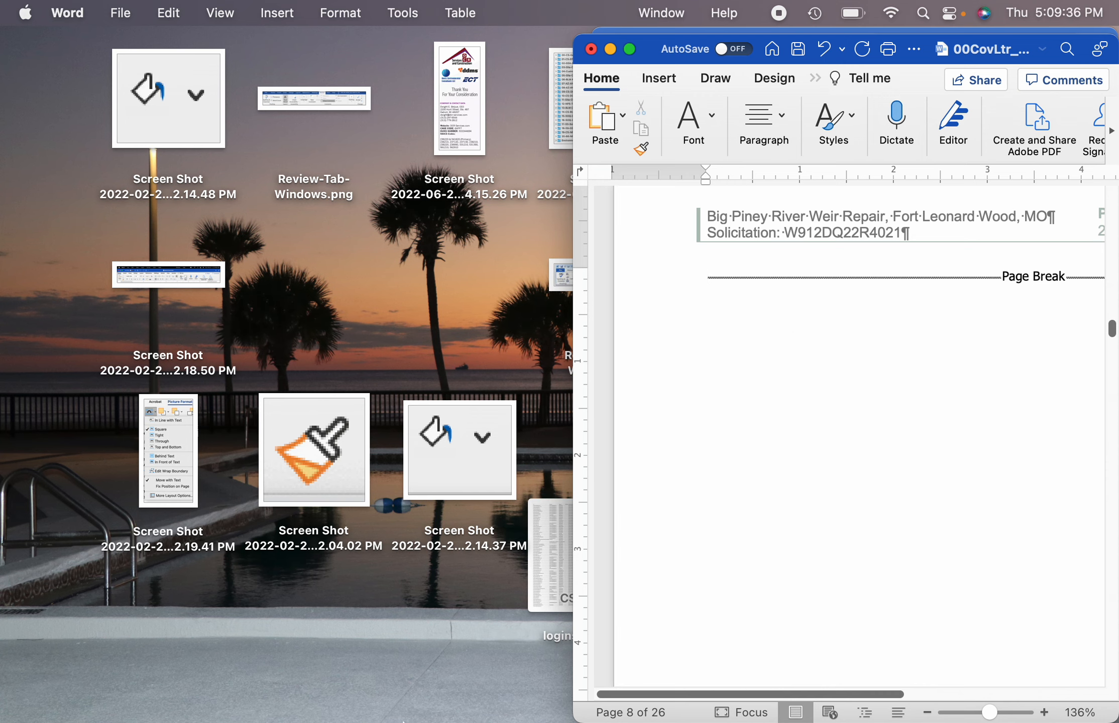
Step: Show the 03-Raw-Docs folder of Reps-Certs JPEGs in a Finder window beside Word
{"action": "left_click", "coordinate": [141, 687]}
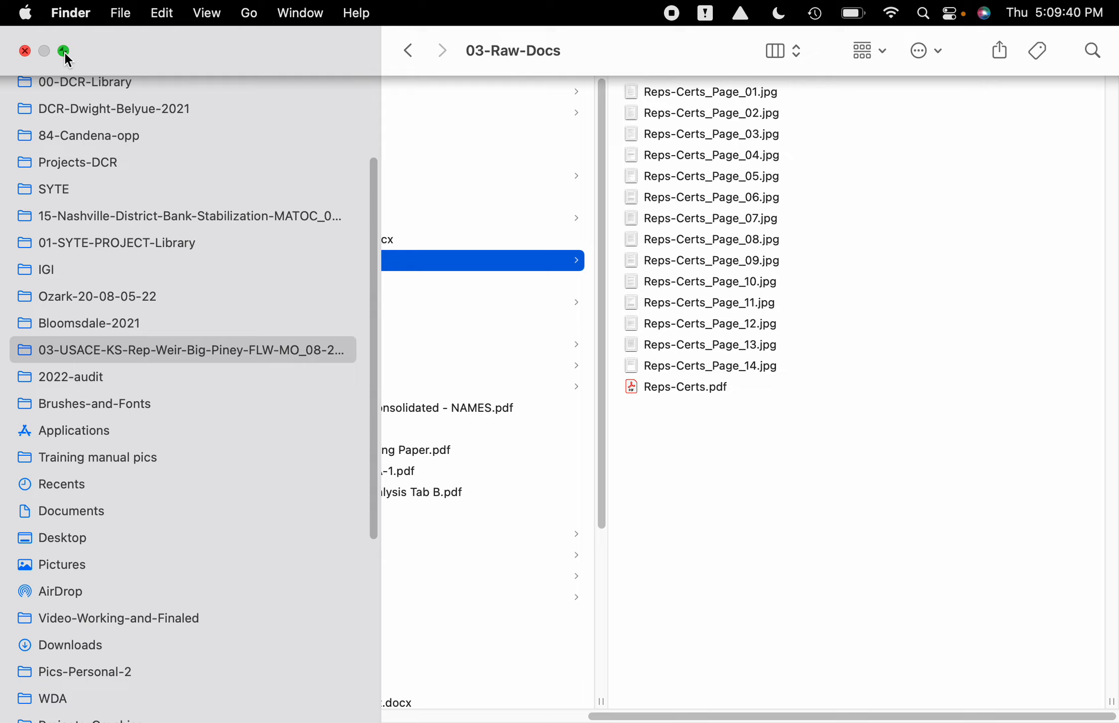
{"action": "left_click", "coordinate": [66, 50]}
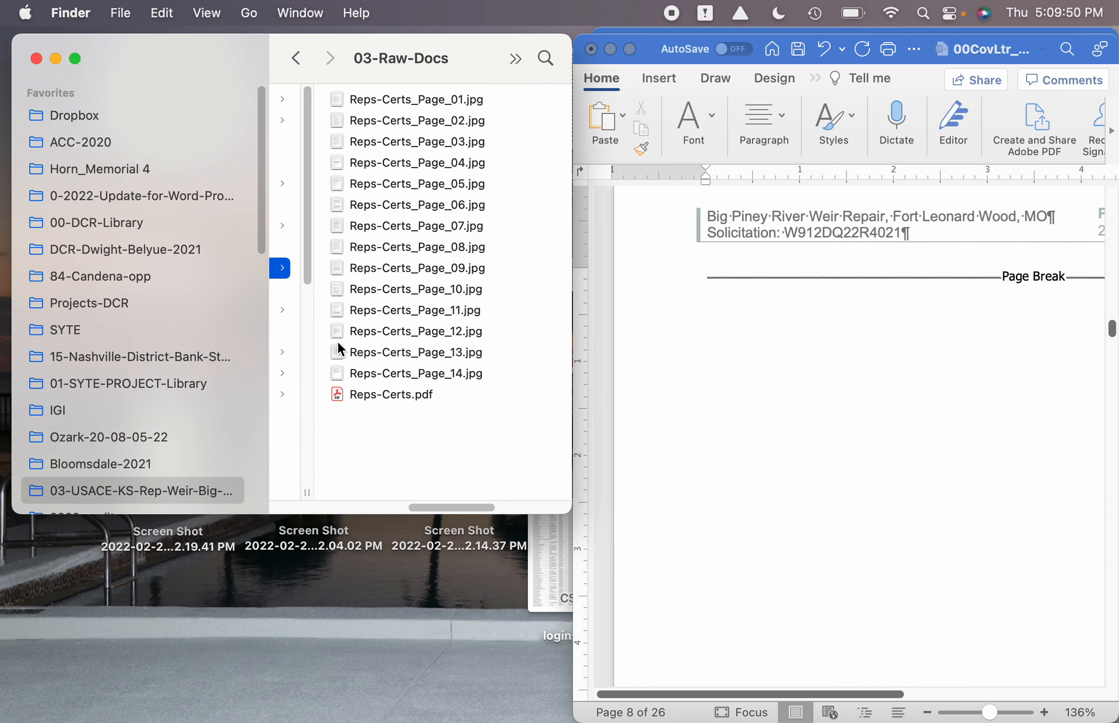
{"action": "scroll", "scroll_direction": "up", "scroll_amount": 3}
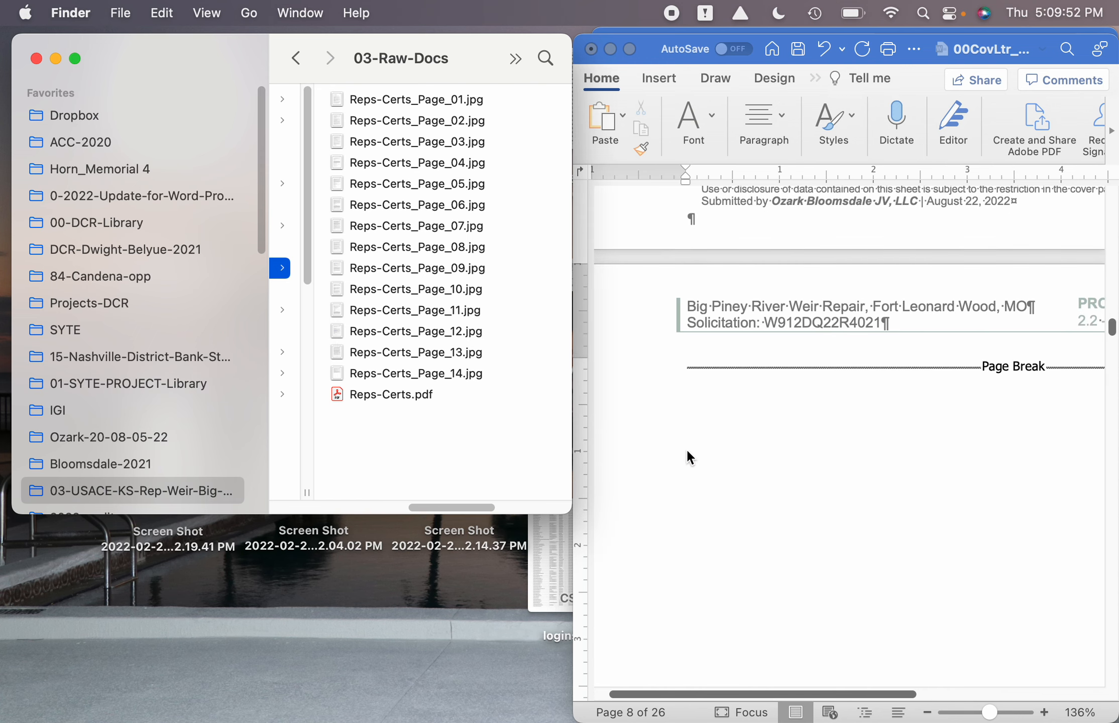
{"action": "scroll", "scroll_direction": "down", "scroll_amount": 3}
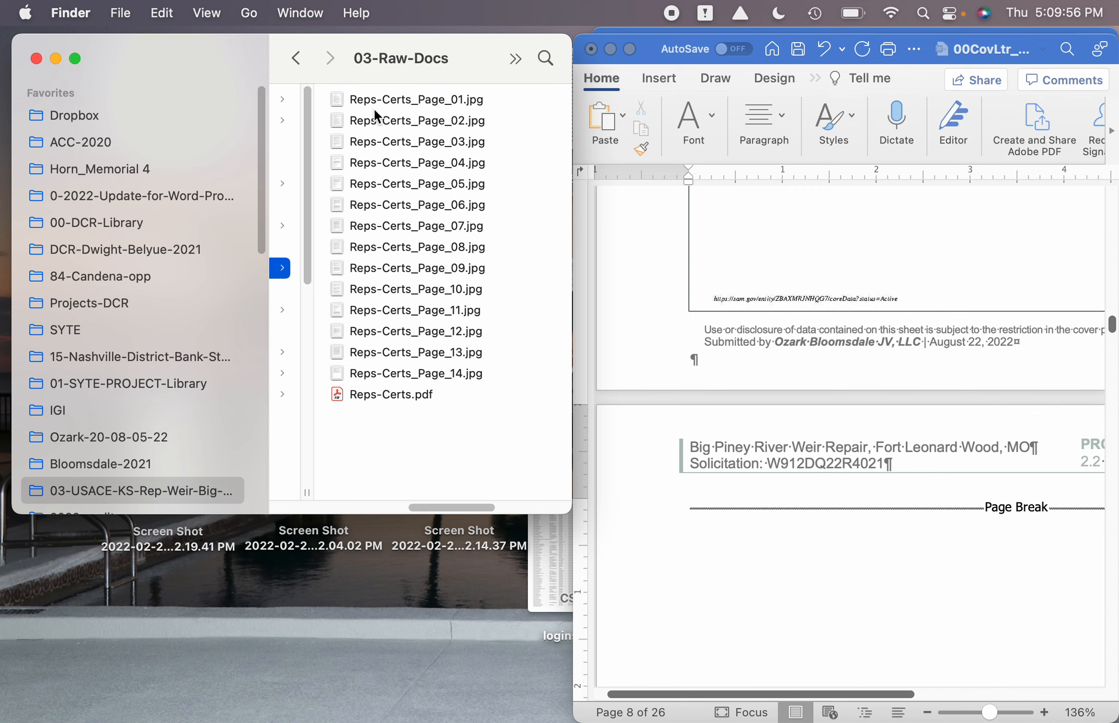
{"action": "mouse_move", "coordinate": [397, 109]}
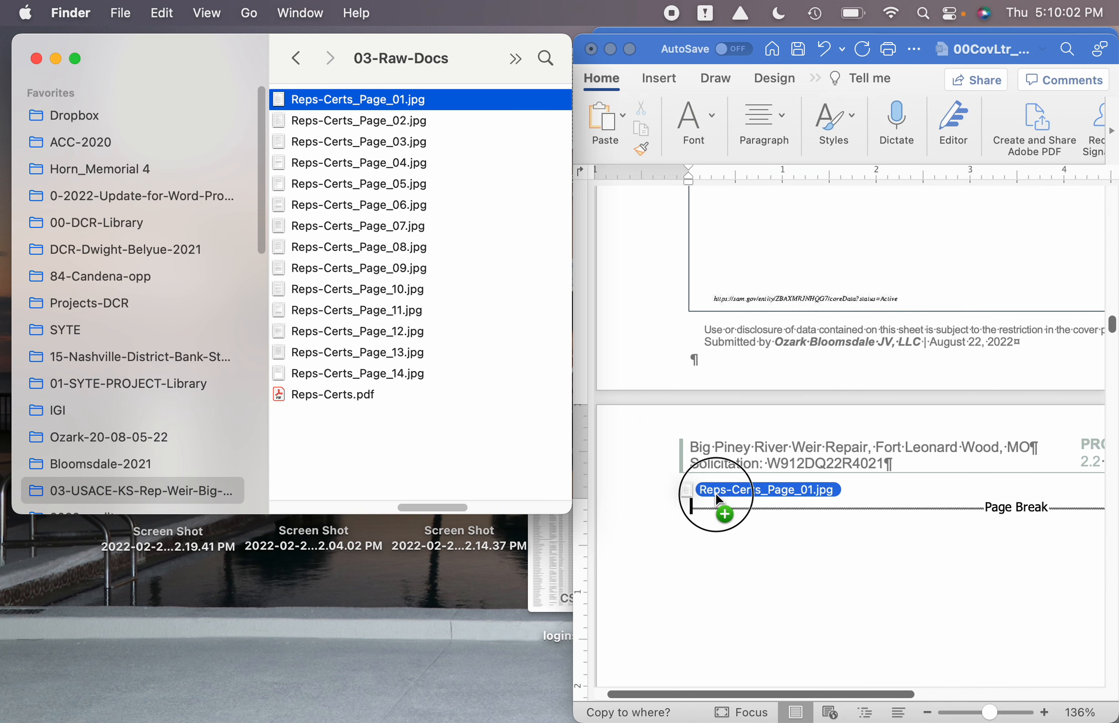
Step: Maximize Word and review Reps-Certs_Page_01 sitting below the solicitation header
{"action": "scroll", "scroll_direction": "down", "scroll_amount": 3}
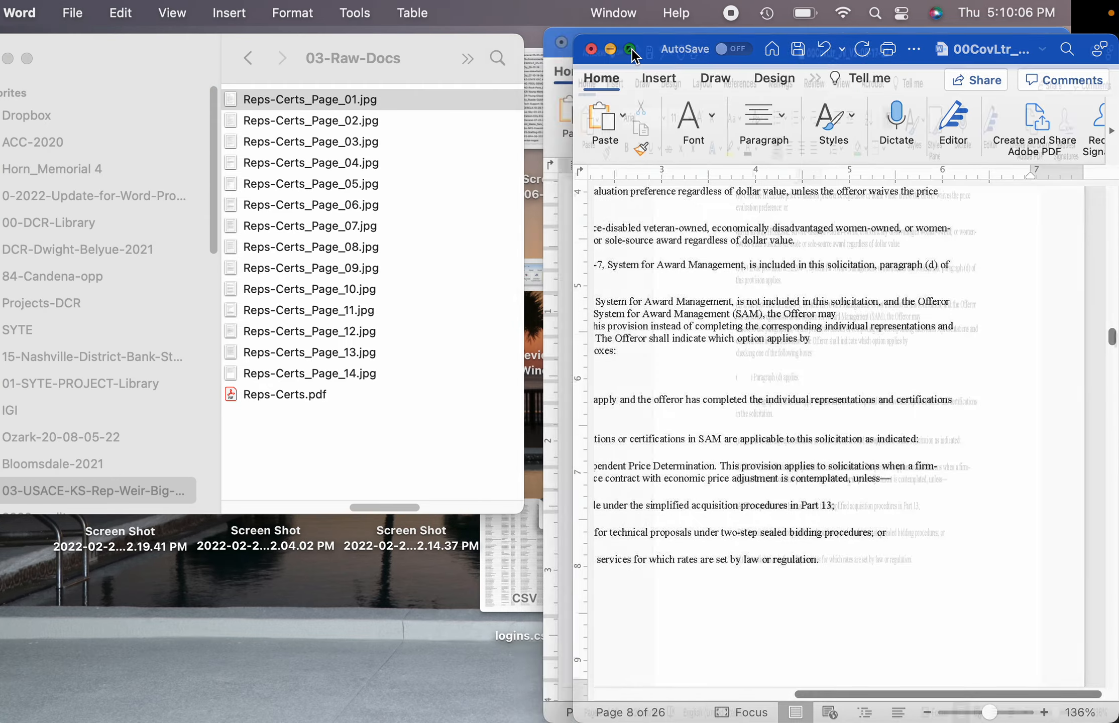
{"action": "left_click", "coordinate": [630, 49]}
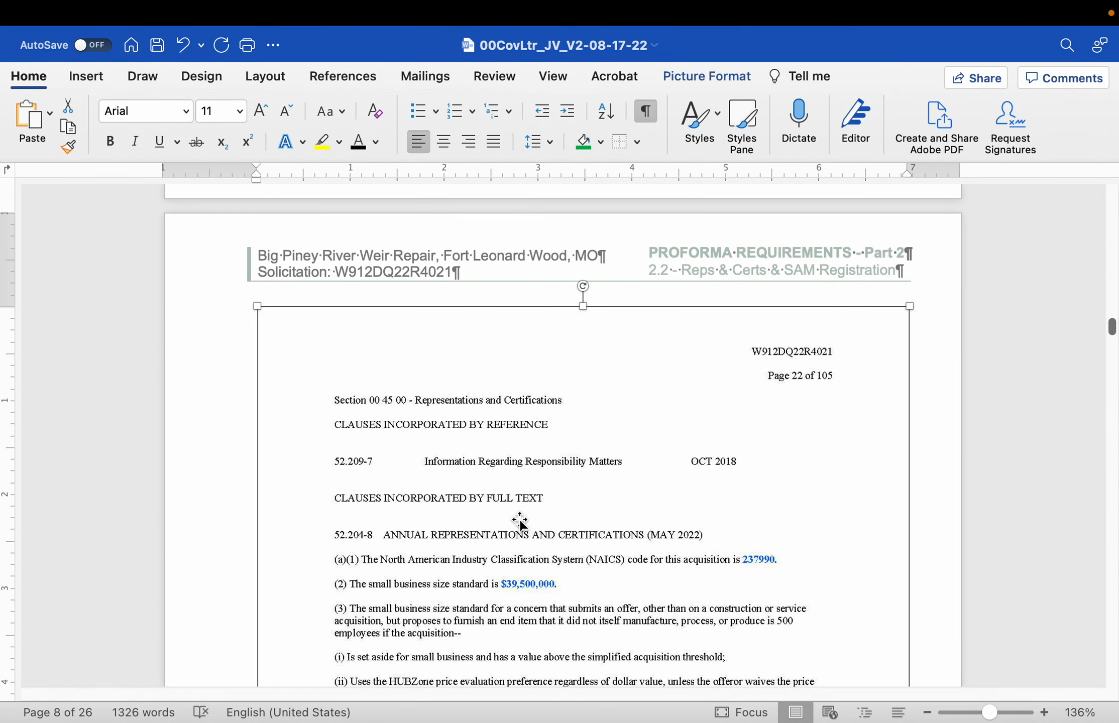
{"action": "scroll", "scroll_direction": "down", "scroll_amount": 3}
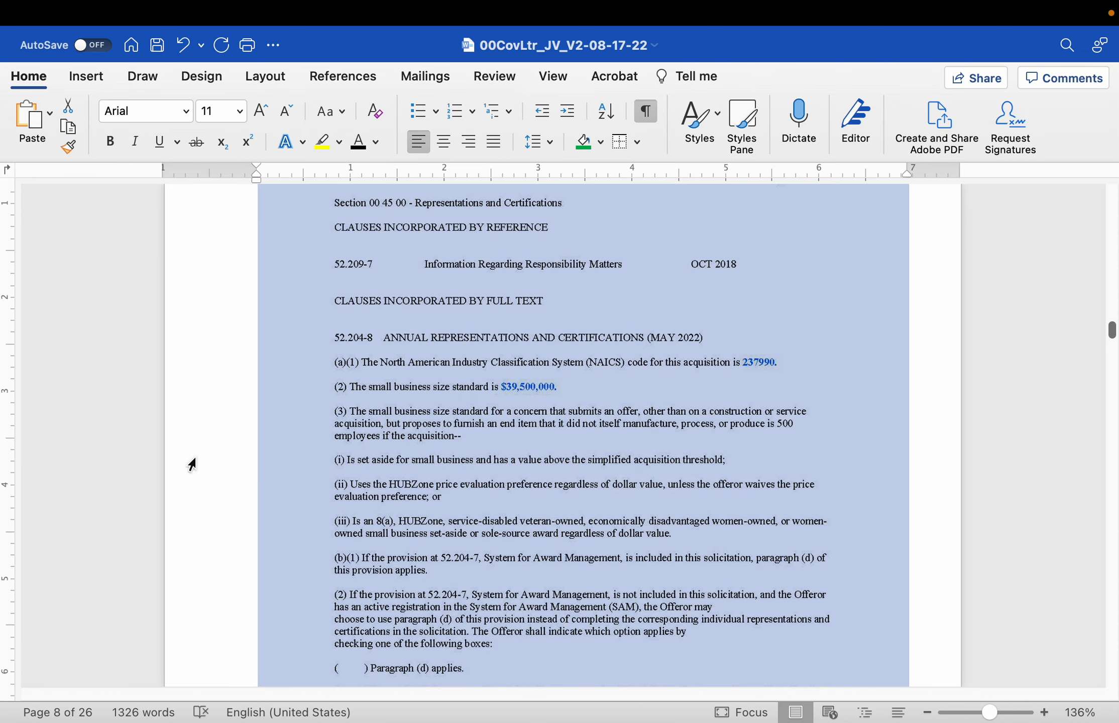
{"action": "scroll", "scroll_direction": "up", "scroll_amount": 3}
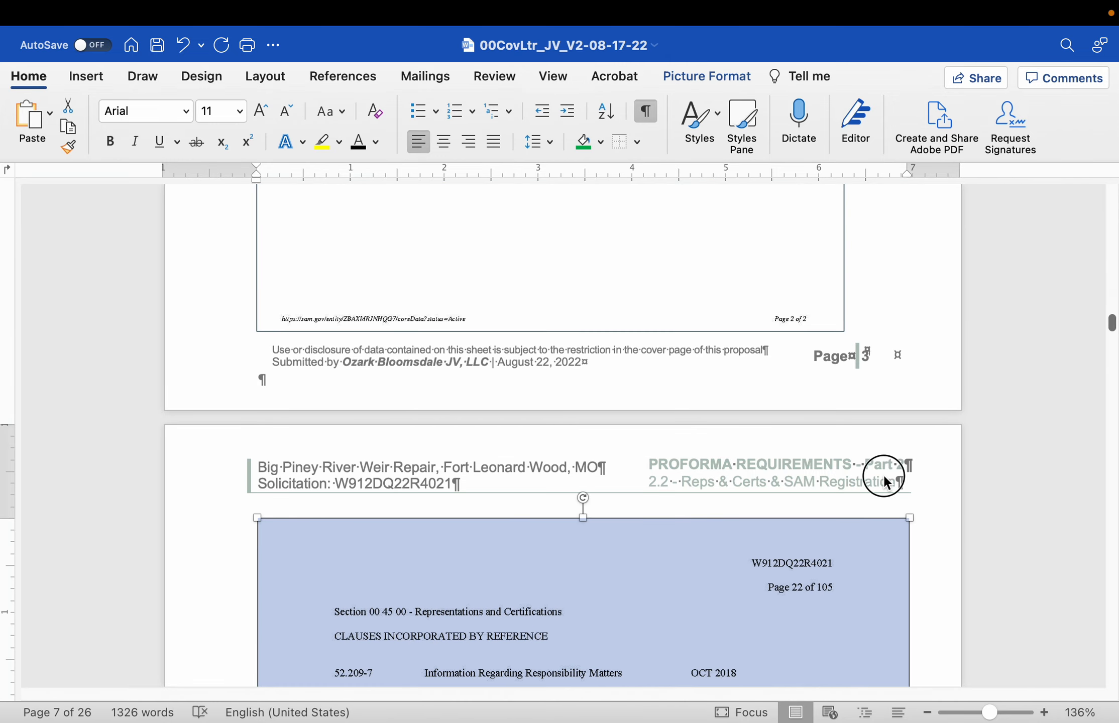
{"action": "scroll", "scroll_direction": "down", "scroll_amount": 3}
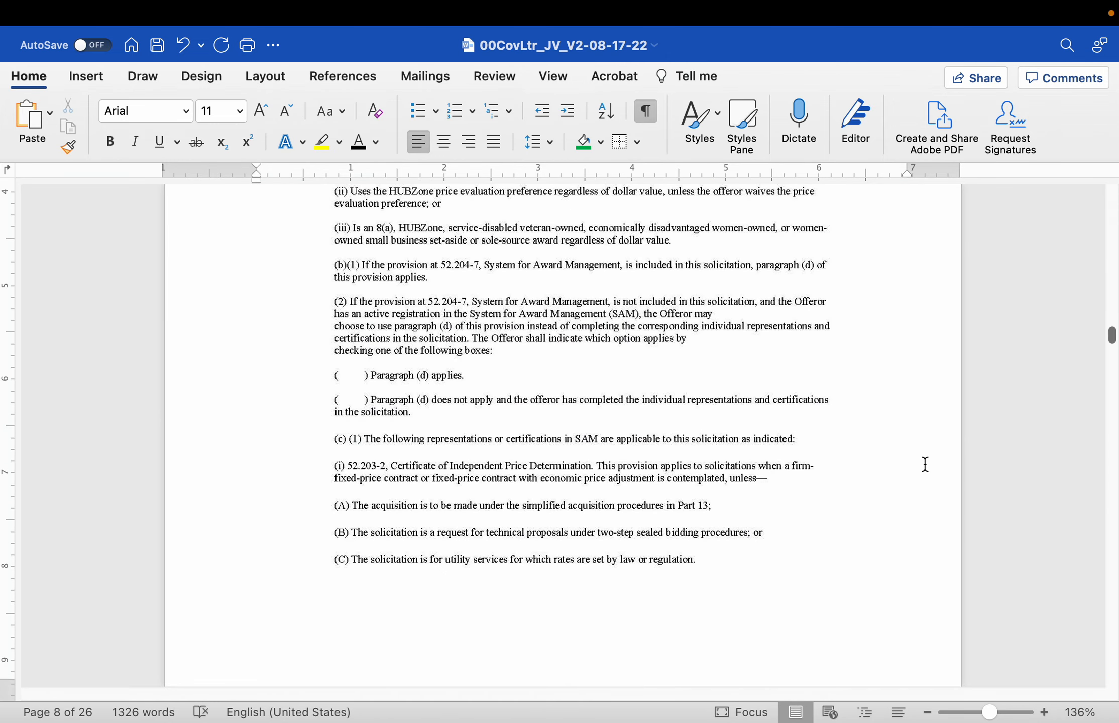
{"action": "scroll", "scroll_direction": "up", "scroll_amount": 3}
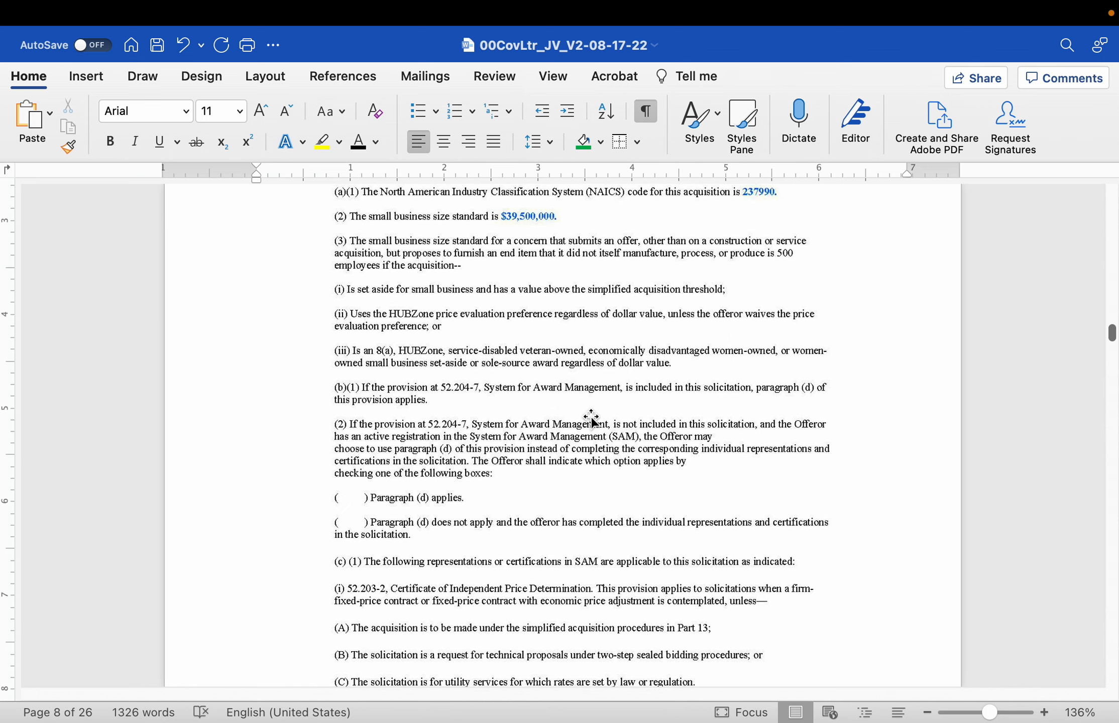
{"action": "scroll", "scroll_direction": "up", "scroll_amount": 3}
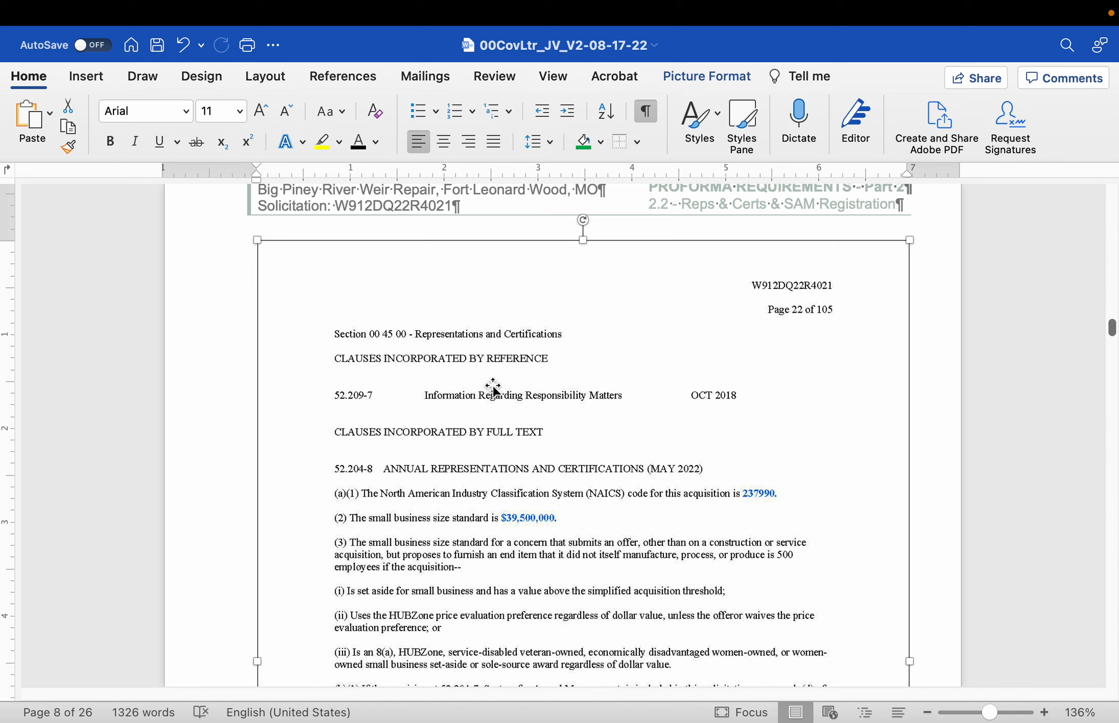
{"action": "mouse_move", "coordinate": [889, 322]}
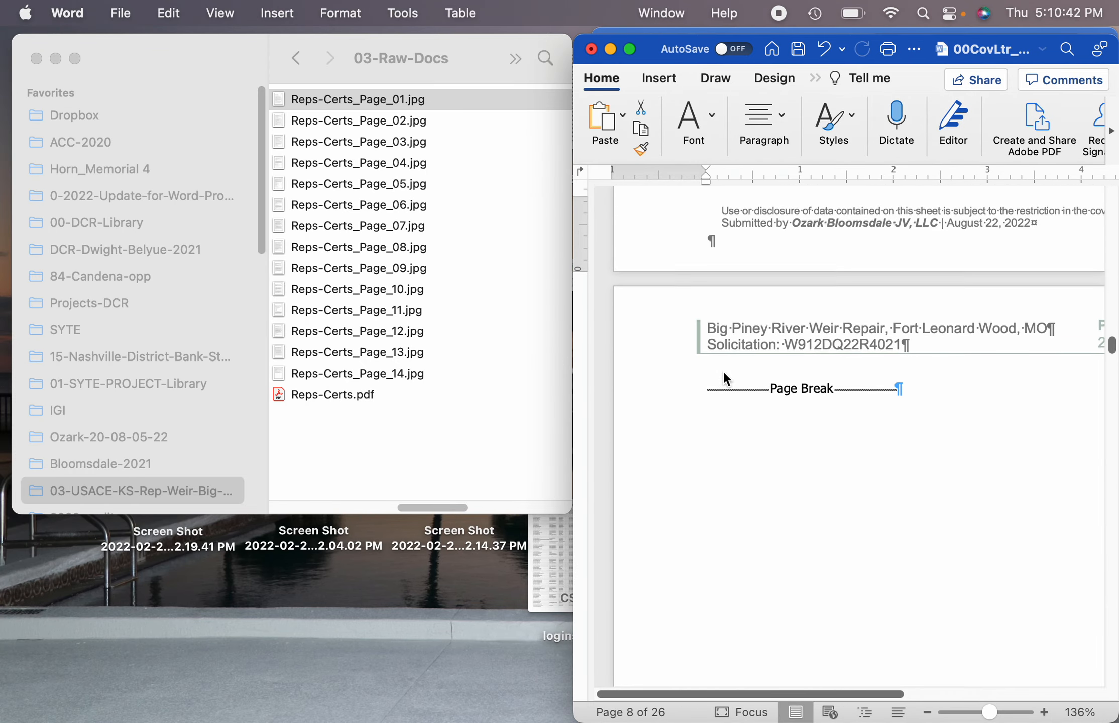
{"action": "left_click", "coordinate": [355, 100]}
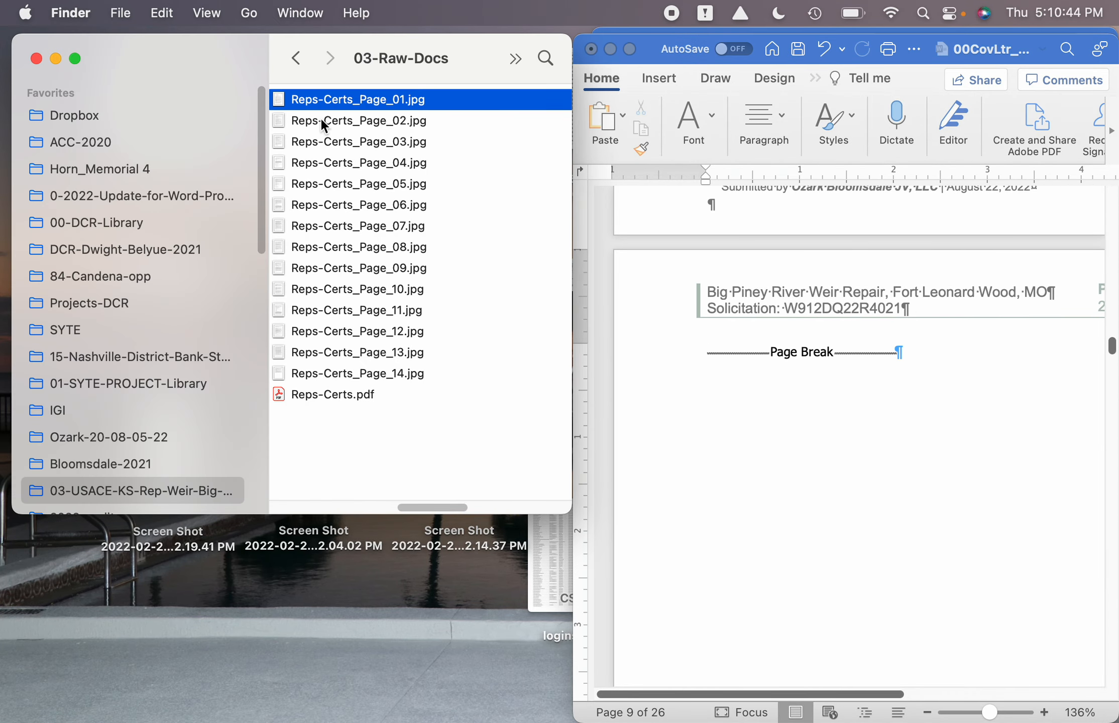
{"action": "left_click", "coordinate": [363, 120]}
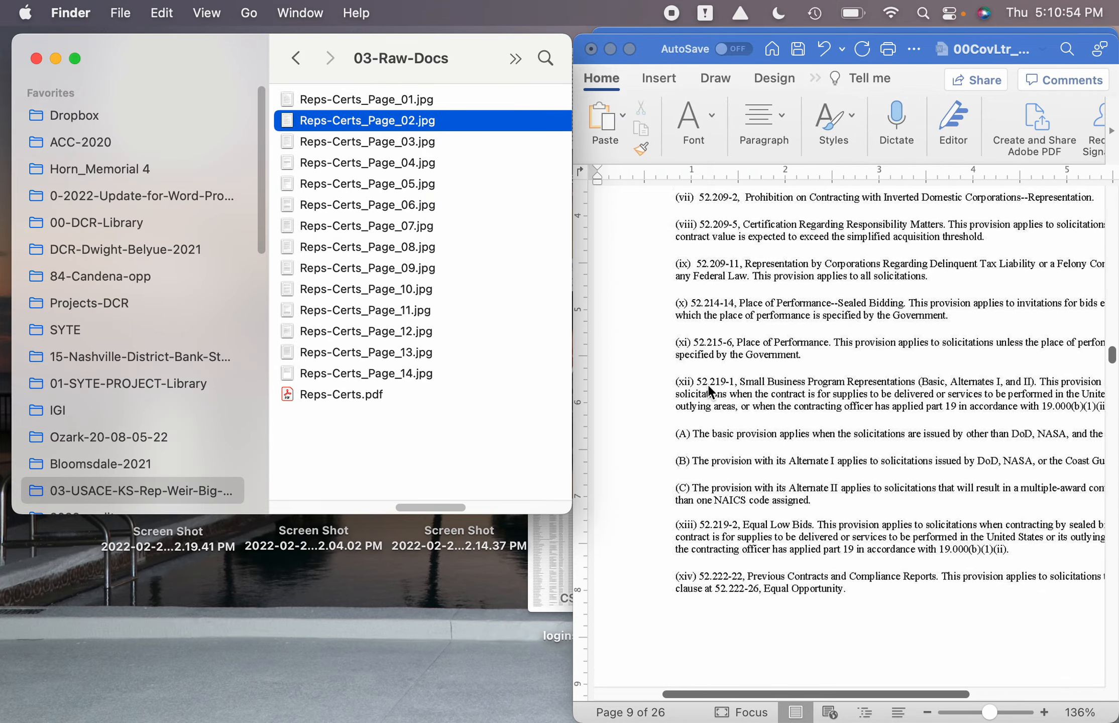
{"action": "scroll", "scroll_direction": "down", "scroll_amount": 3}
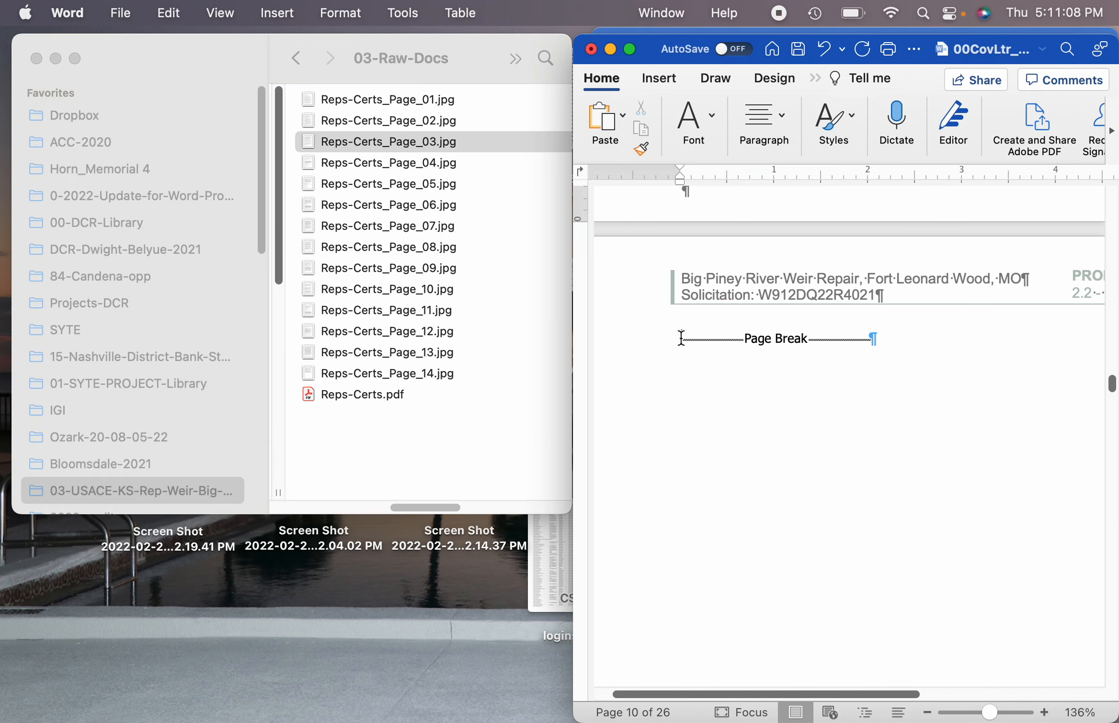
{"action": "left_click", "coordinate": [388, 142]}
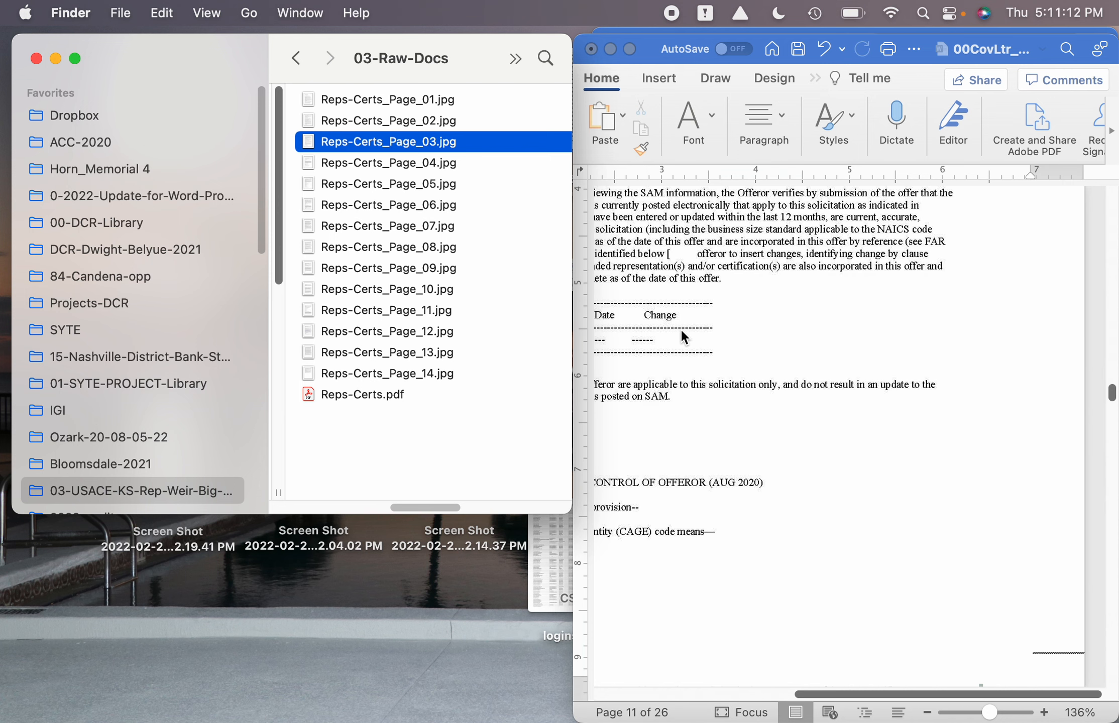
{"action": "scroll", "scroll_direction": "down", "scroll_amount": 3}
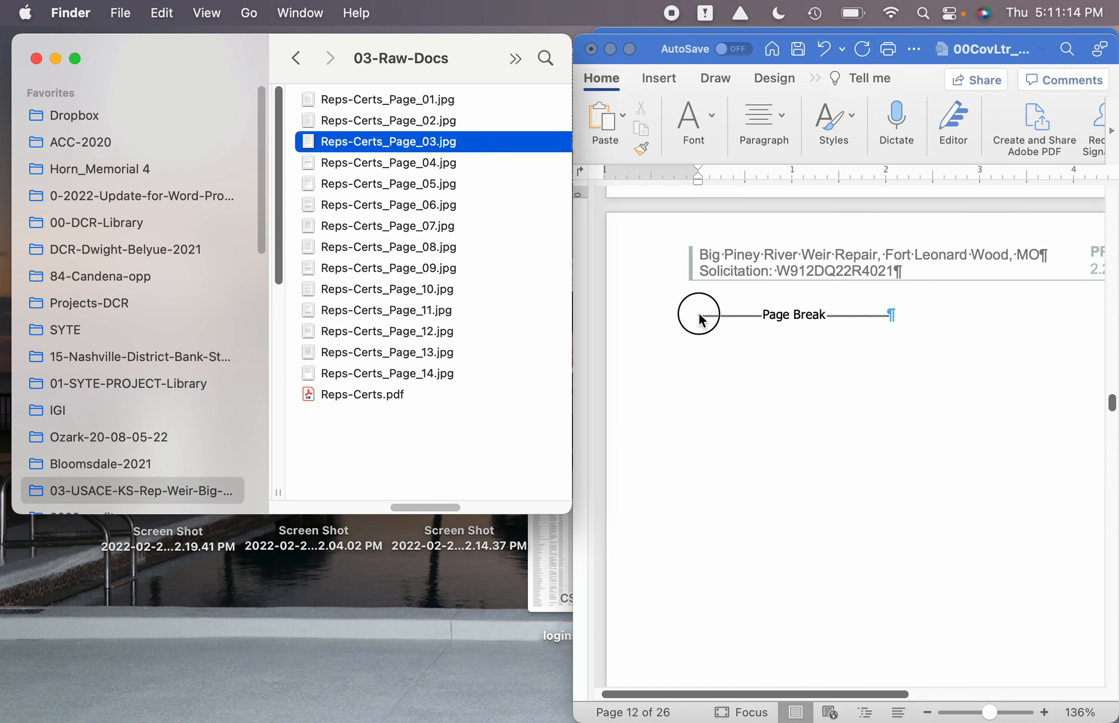
{"action": "mouse_move", "coordinate": [320, 167]}
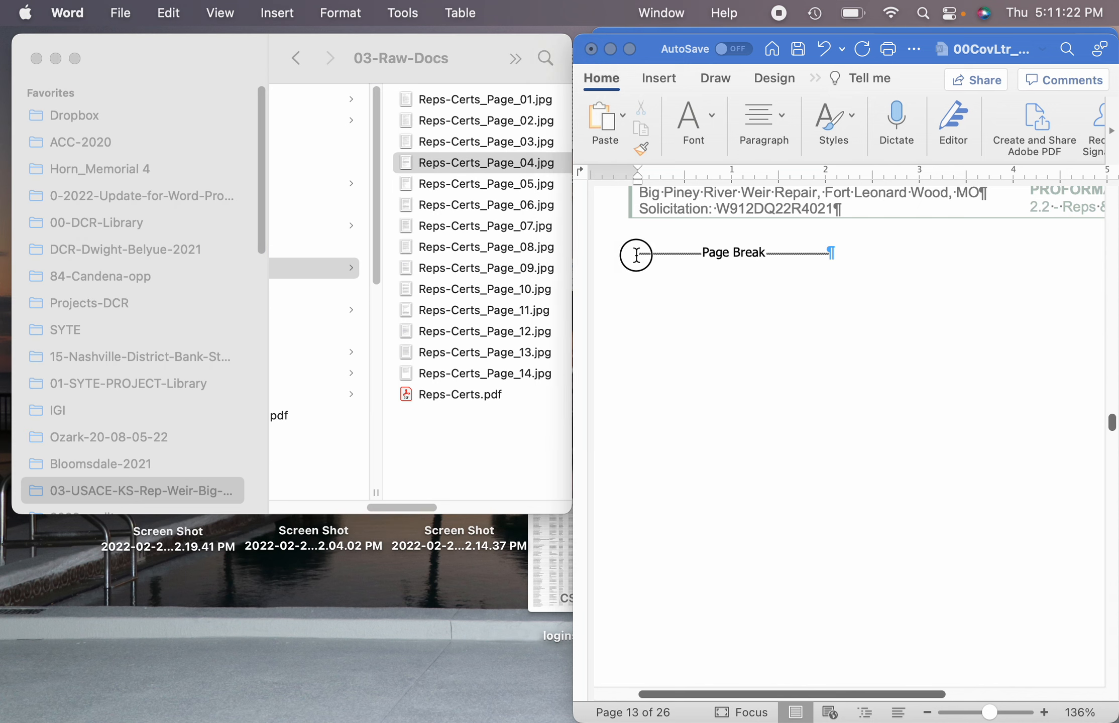
{"action": "left_click", "coordinate": [484, 162]}
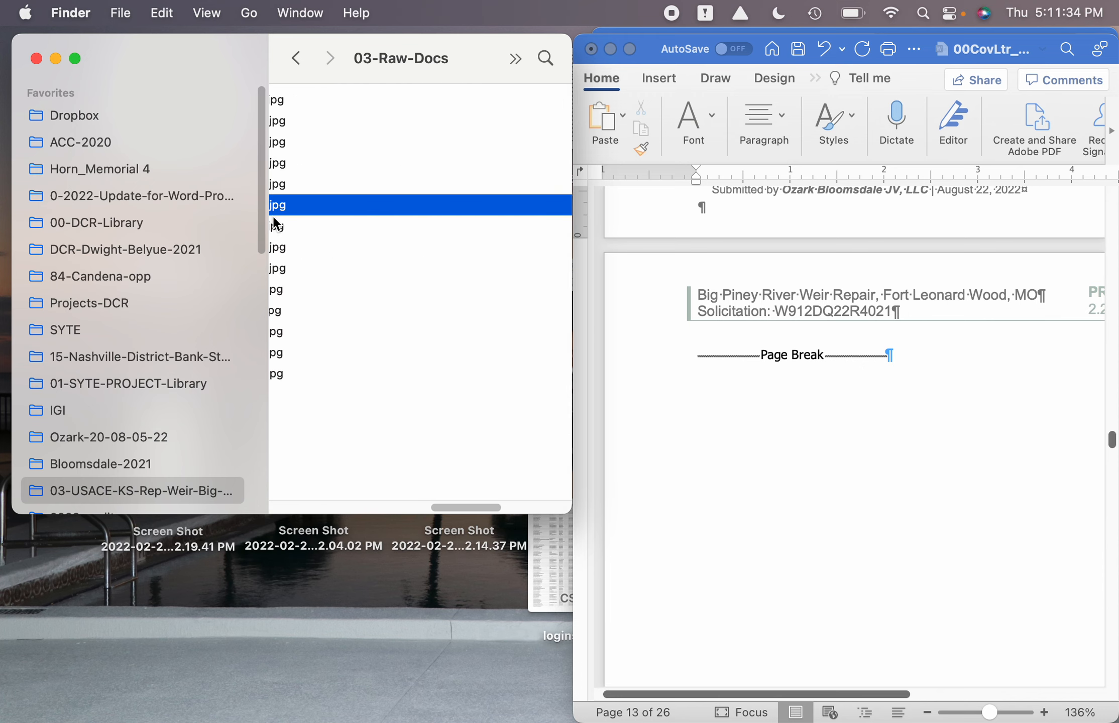
{"action": "left_click", "coordinate": [429, 58]}
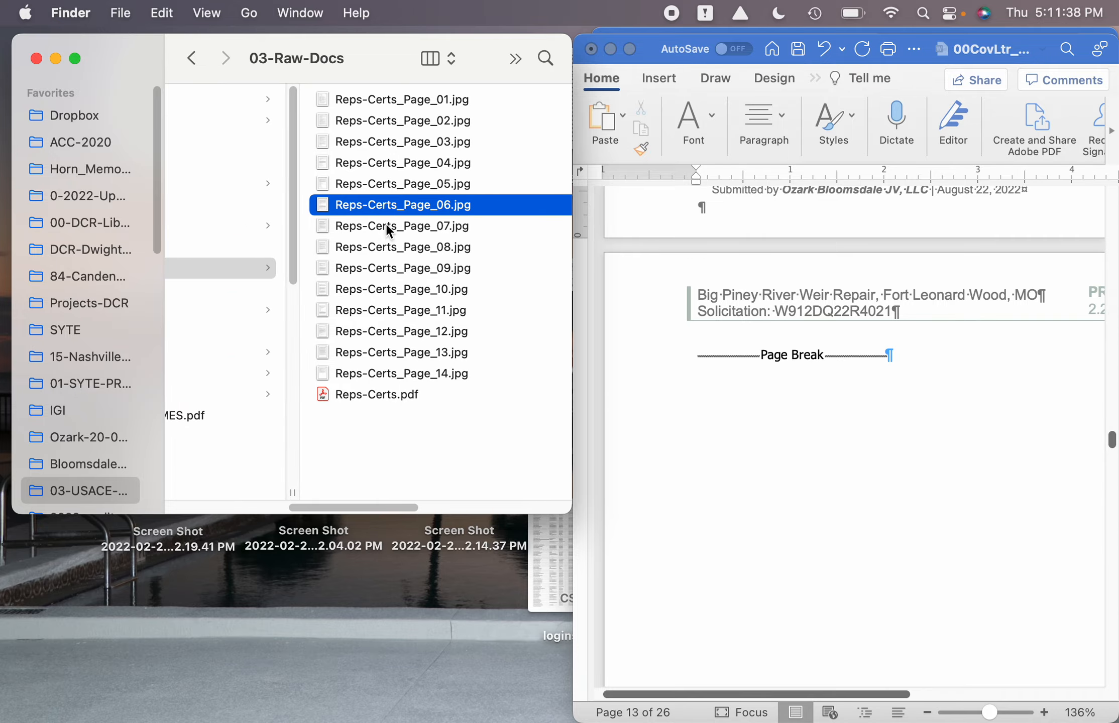
{"action": "scroll", "scroll_direction": "down", "scroll_amount": 3}
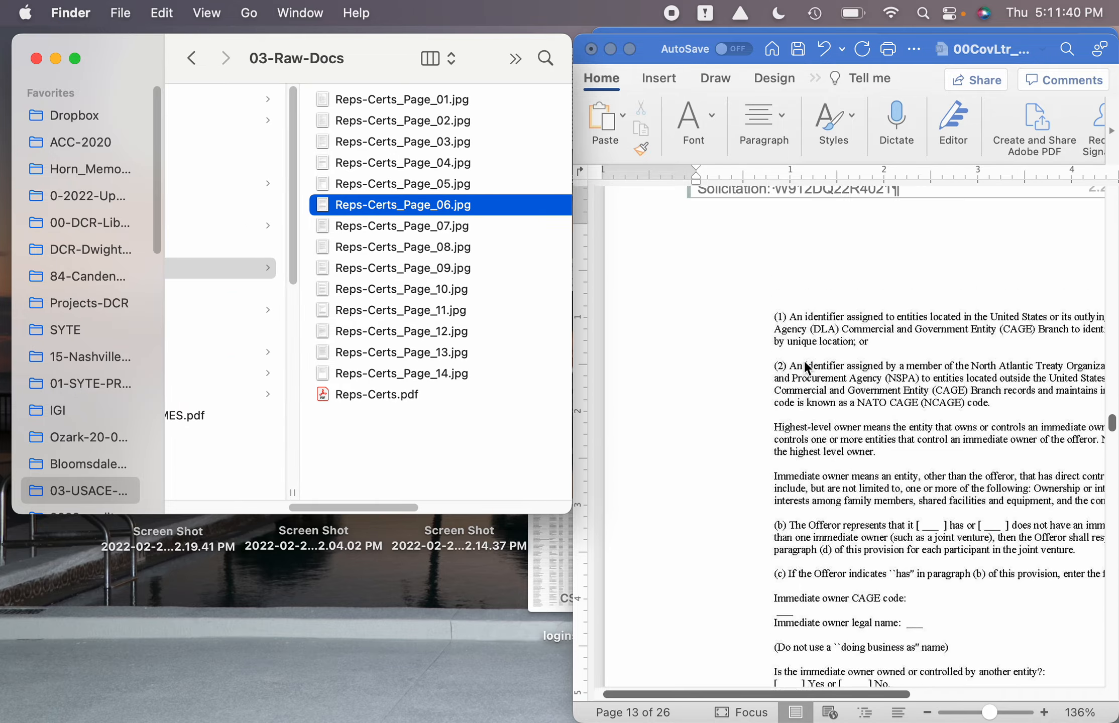
{"action": "scroll", "scroll_direction": "up", "scroll_amount": 3}
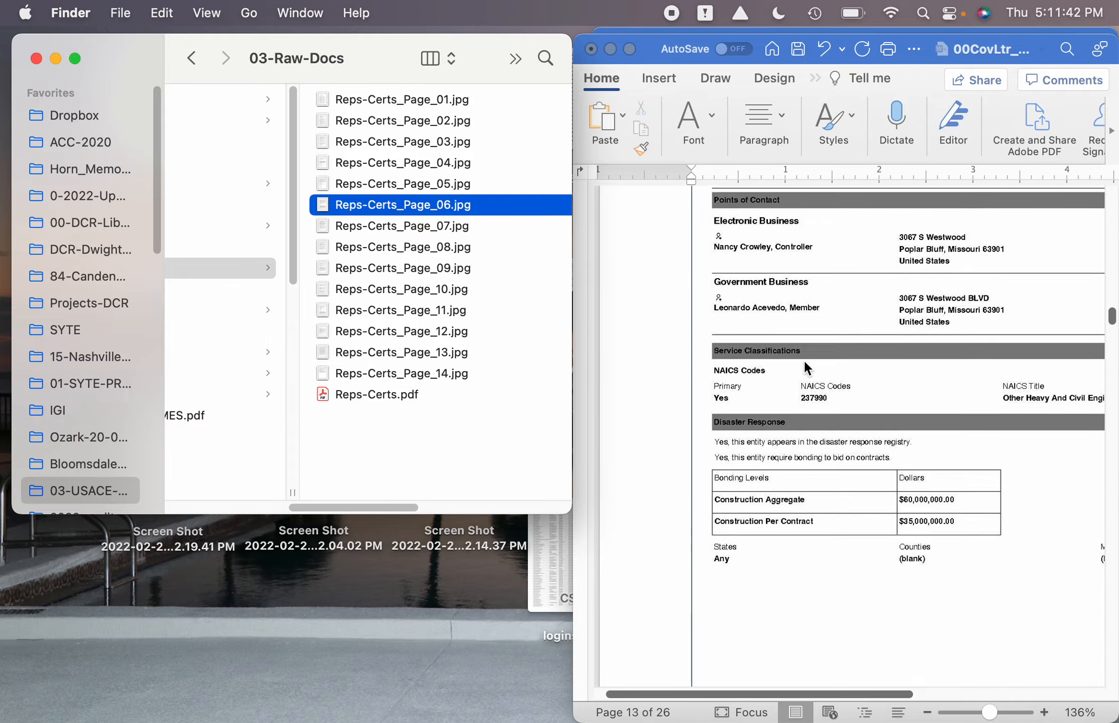
{"action": "scroll", "scroll_direction": "down", "scroll_amount": 3}
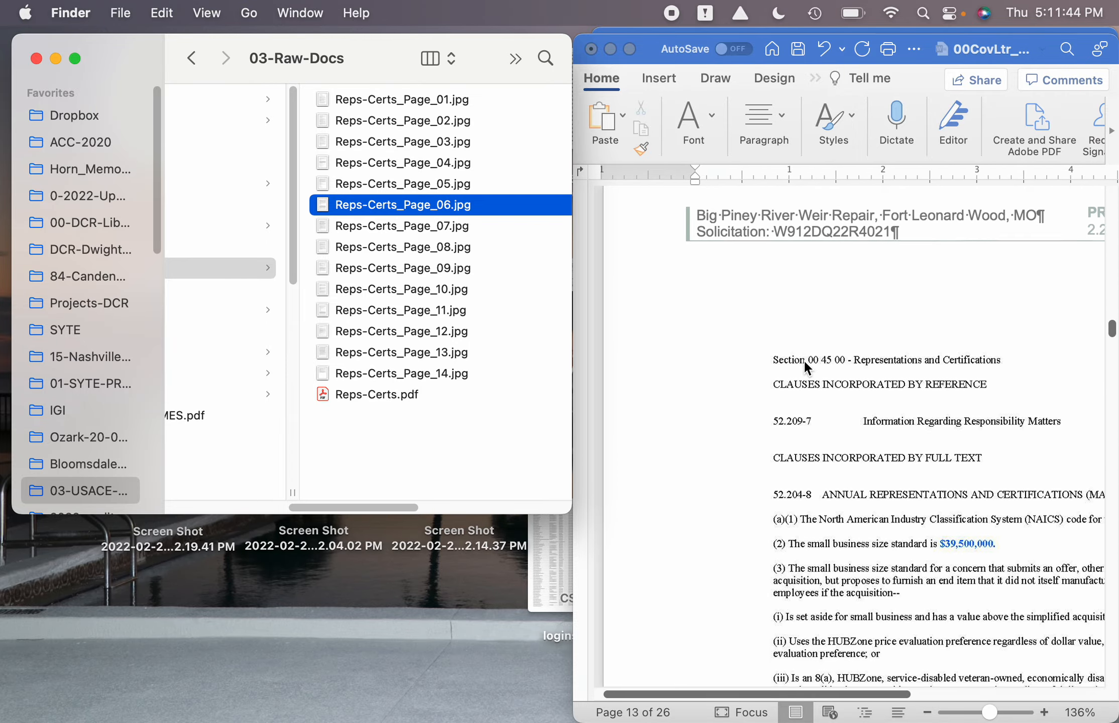
{"action": "scroll", "scroll_direction": "down", "scroll_amount": 3}
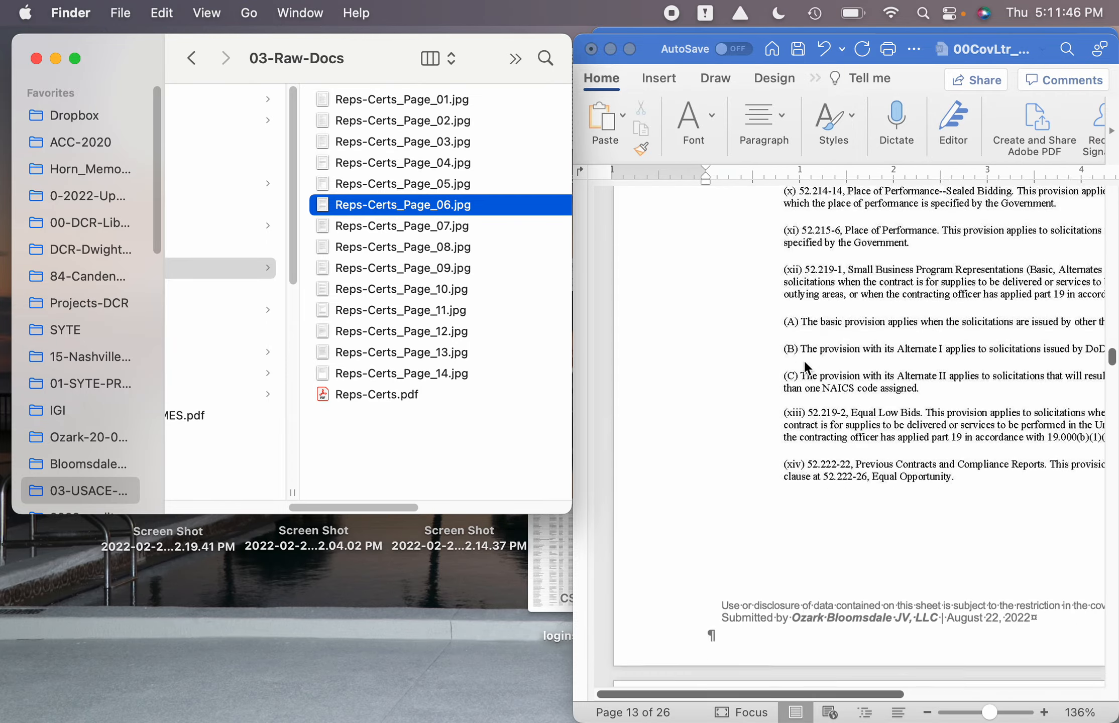
{"action": "scroll", "scroll_direction": "down", "scroll_amount": 3}
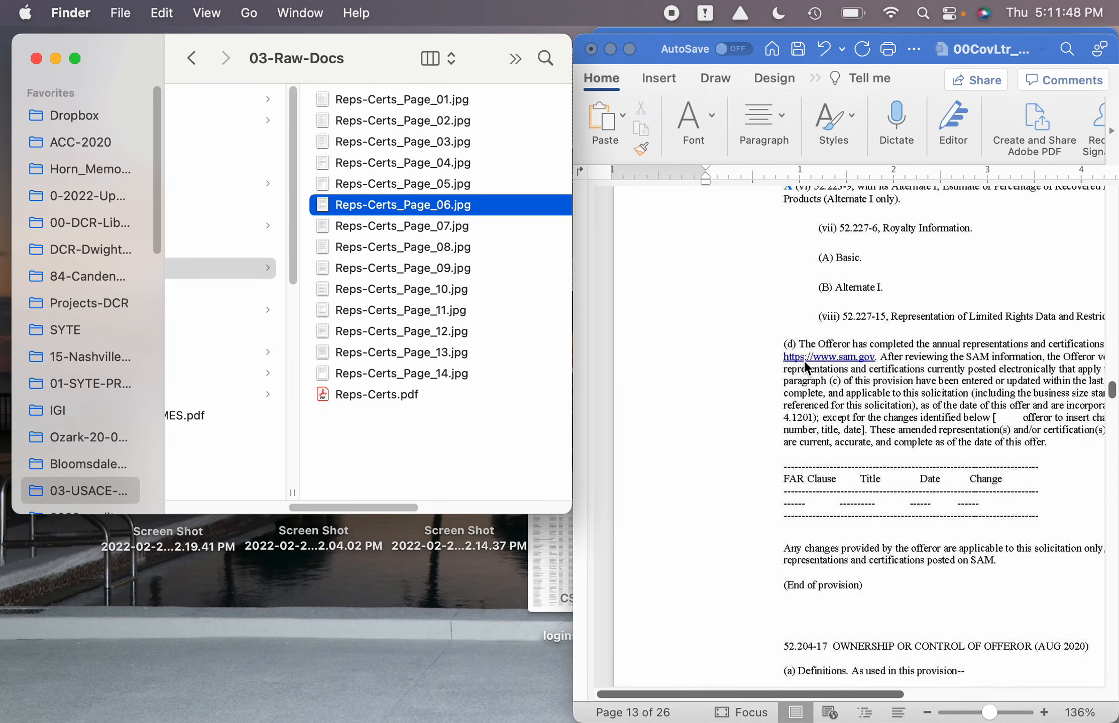
{"action": "scroll", "scroll_direction": "down", "scroll_amount": 3}
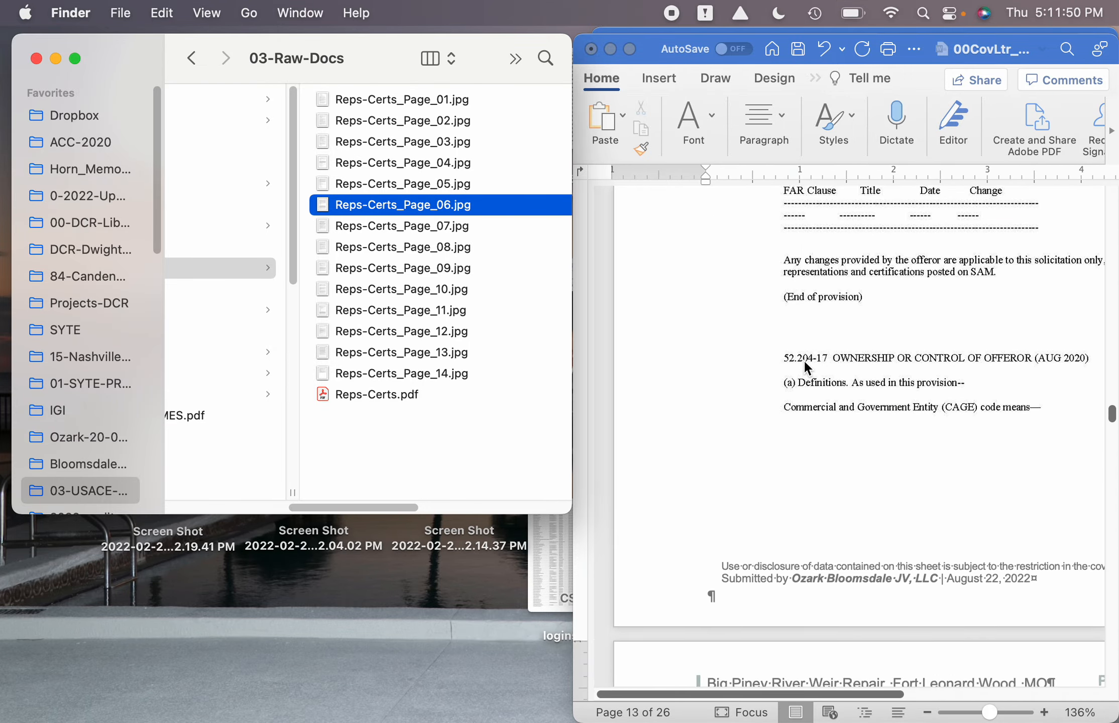
{"action": "scroll", "scroll_direction": "down", "scroll_amount": 3}
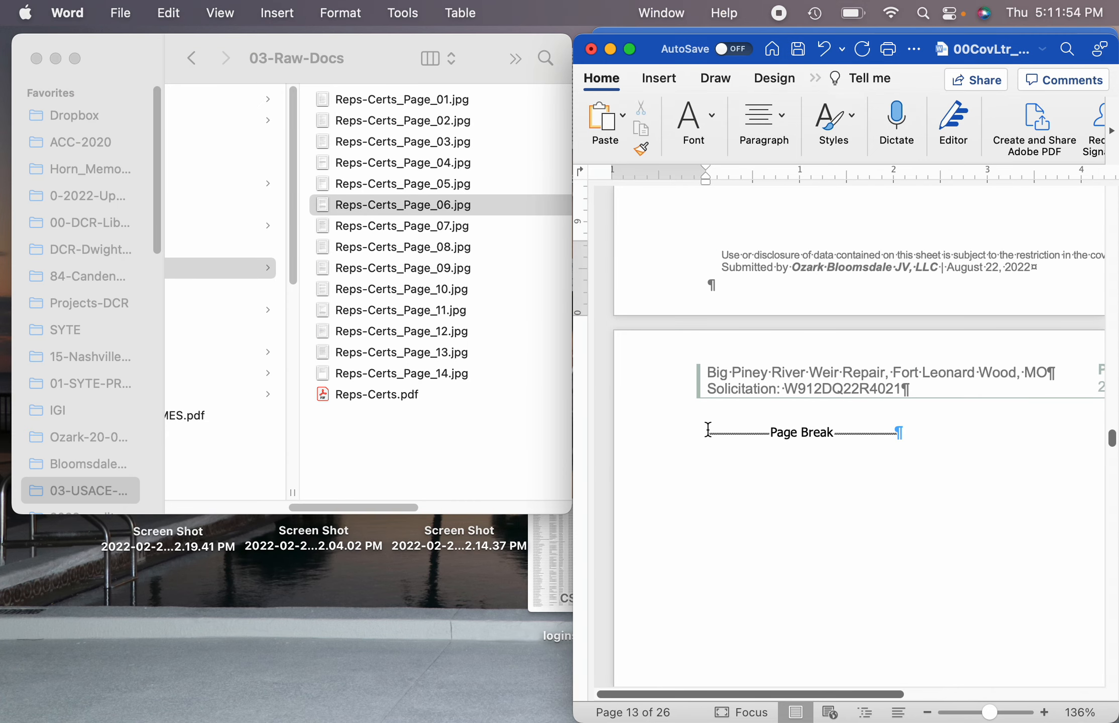
Step: Select Reps-Certs_Page_08, _09 and _10.jpg in the raw documents folder
{"action": "scroll", "scroll_direction": "down", "scroll_amount": 3}
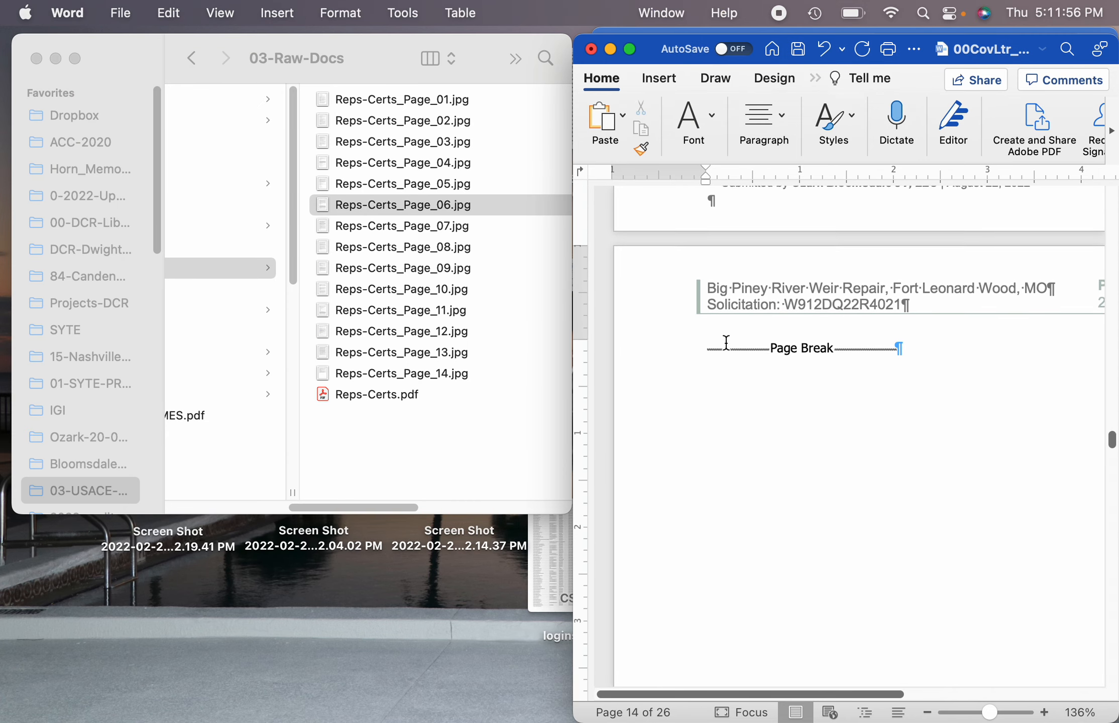
{"action": "left_click", "coordinate": [402, 205]}
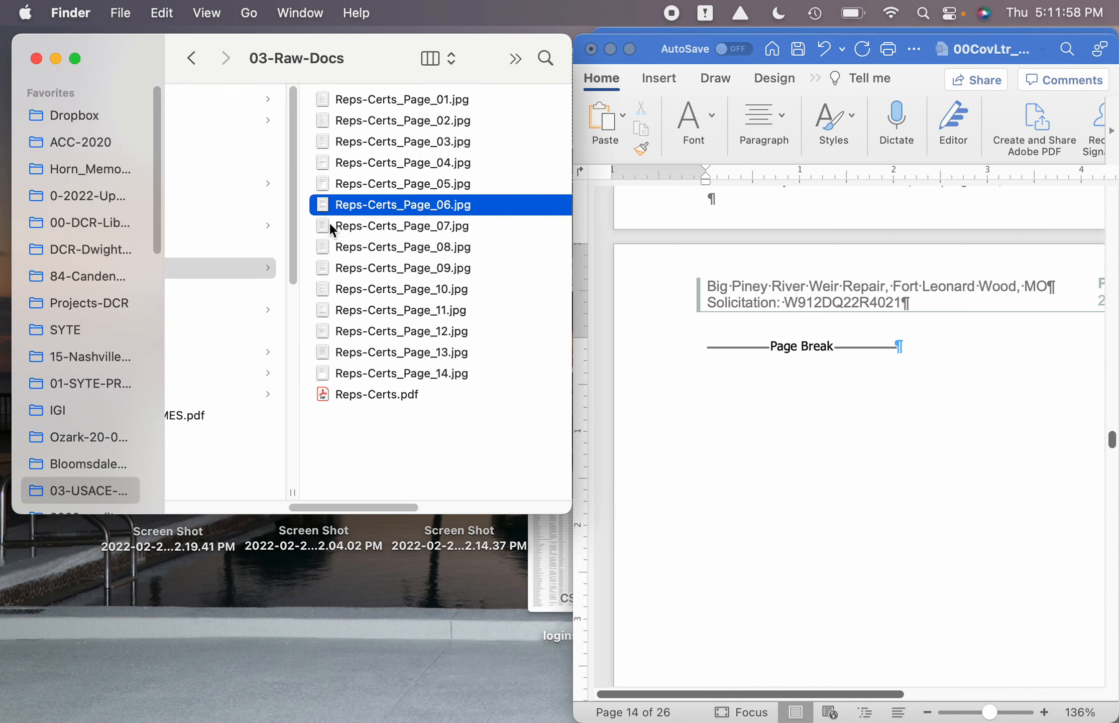
{"action": "left_click", "coordinate": [401, 225]}
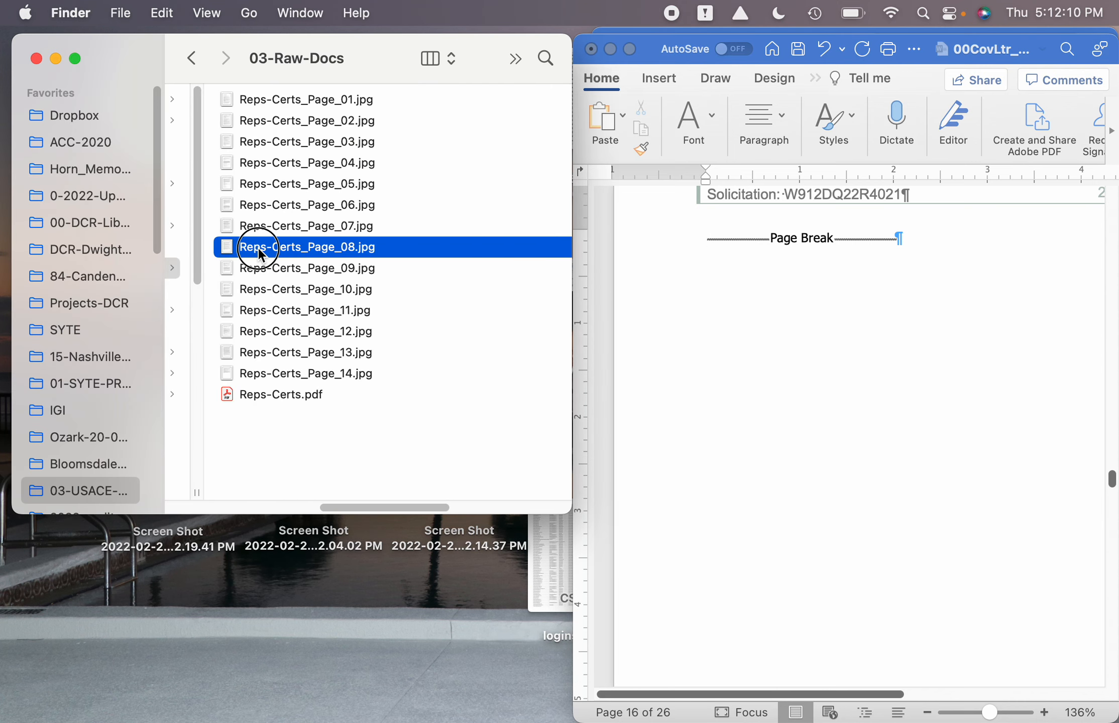
{"action": "scroll", "scroll_direction": "down", "scroll_amount": 3}
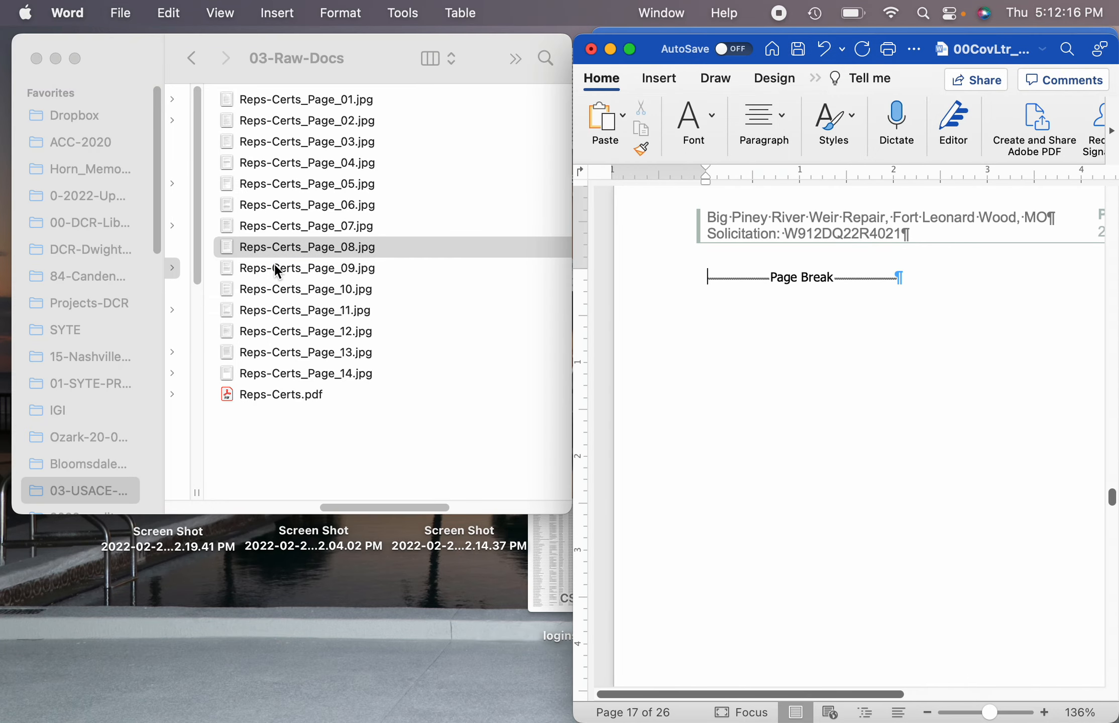
{"action": "left_click", "coordinate": [305, 268]}
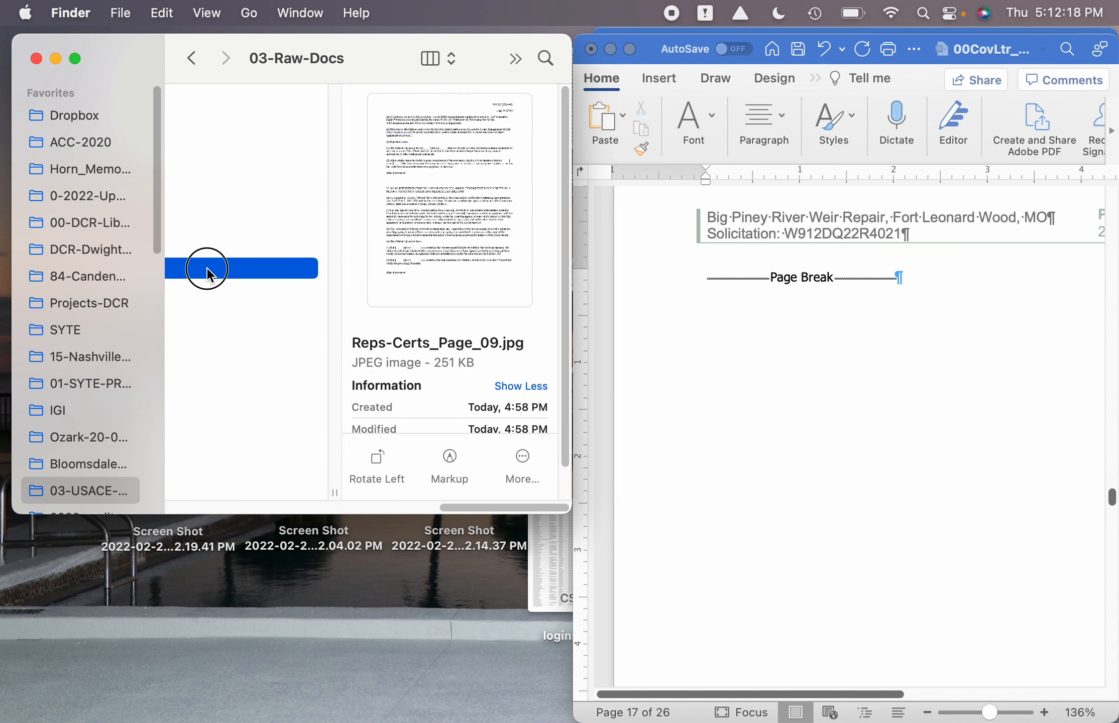
{"action": "scroll", "scroll_direction": "down", "scroll_amount": 3}
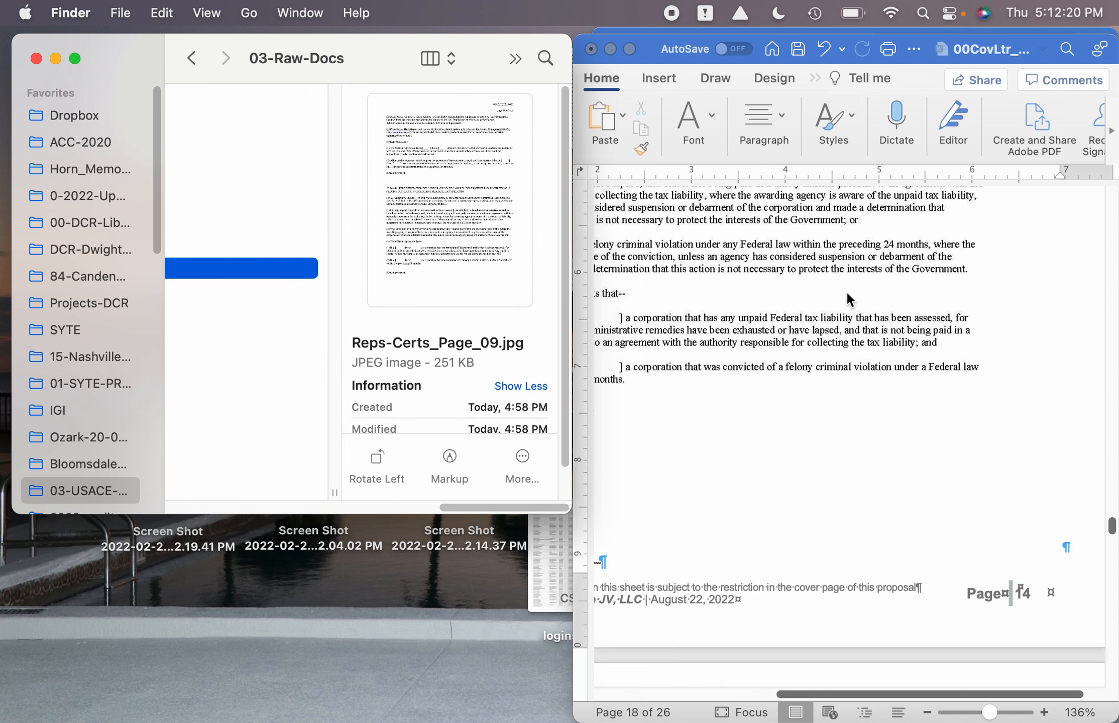
{"action": "scroll", "scroll_direction": "down", "scroll_amount": 3}
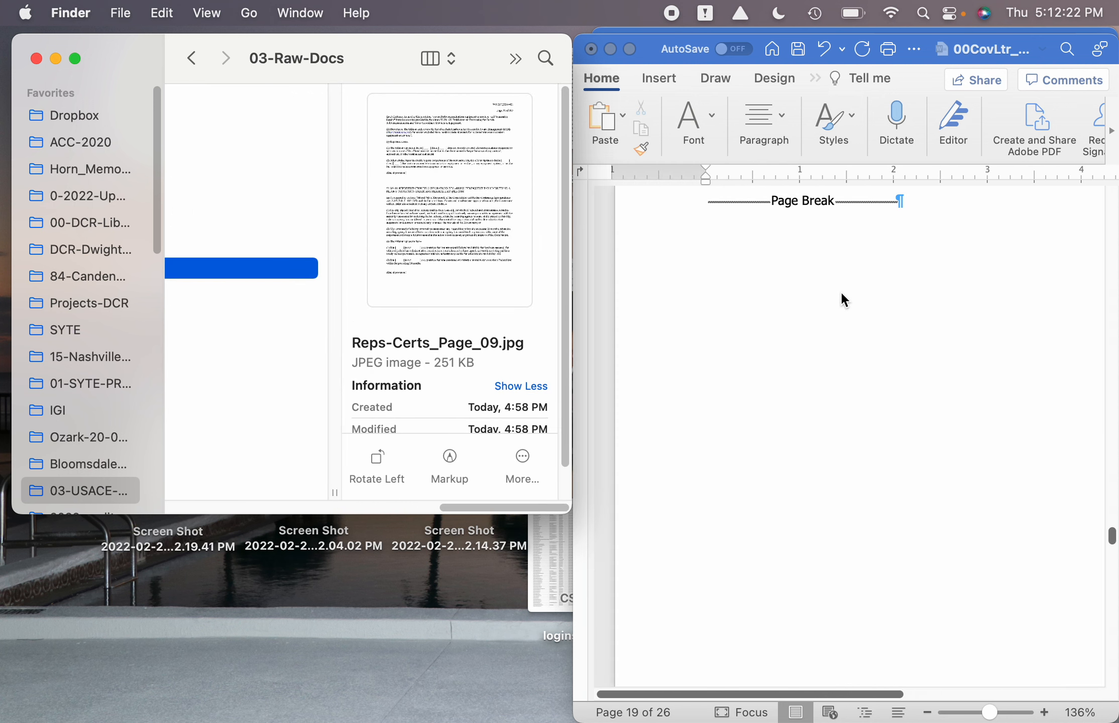
{"action": "left_click", "coordinate": [240, 289]}
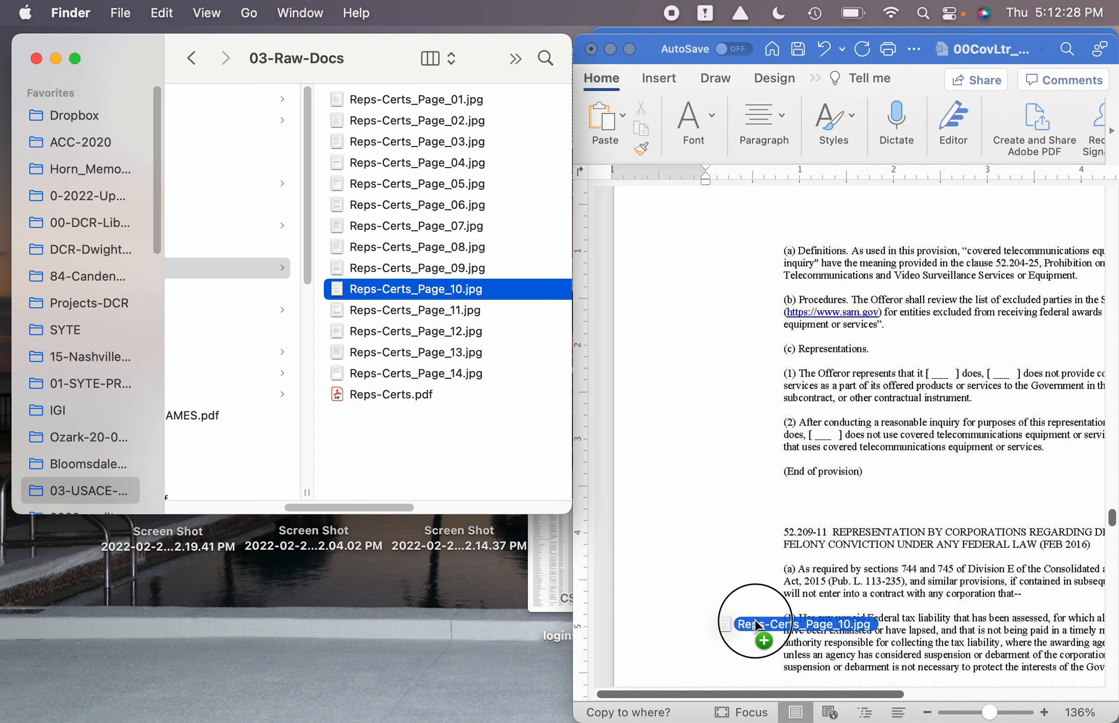
Step: Add Reps-Certs_Page_11.jpg and review the new page 21, growing the proposal to 27 pages
{"action": "scroll", "scroll_direction": "down", "scroll_amount": 3}
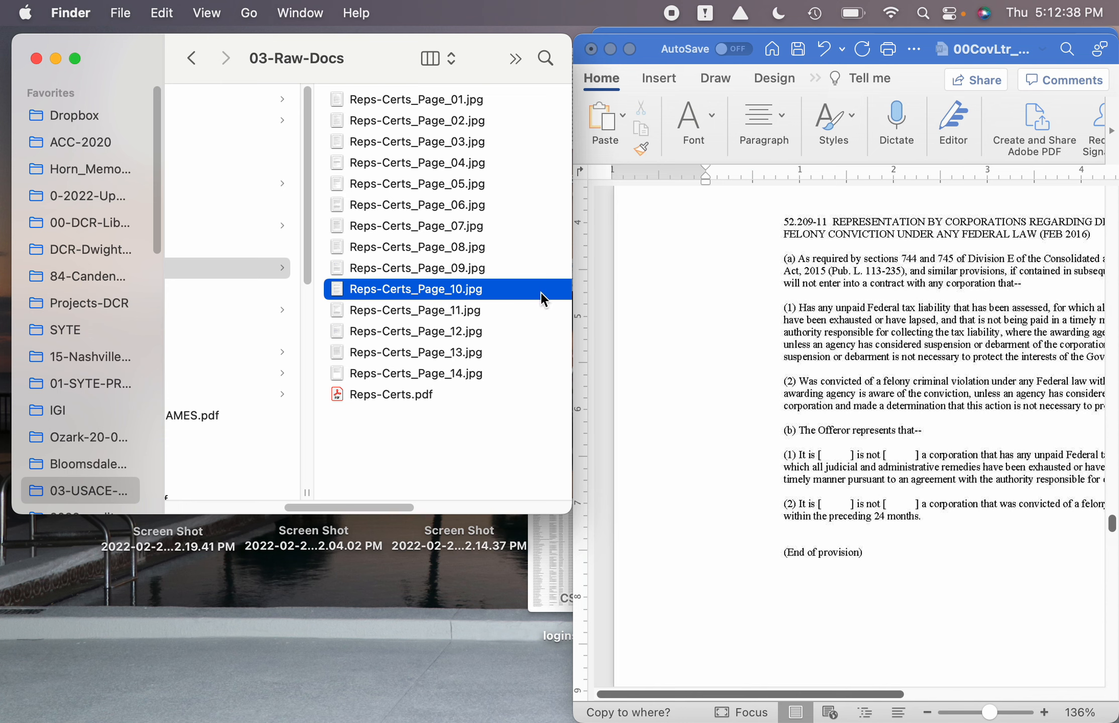
{"action": "scroll", "scroll_direction": "up", "scroll_amount": 3}
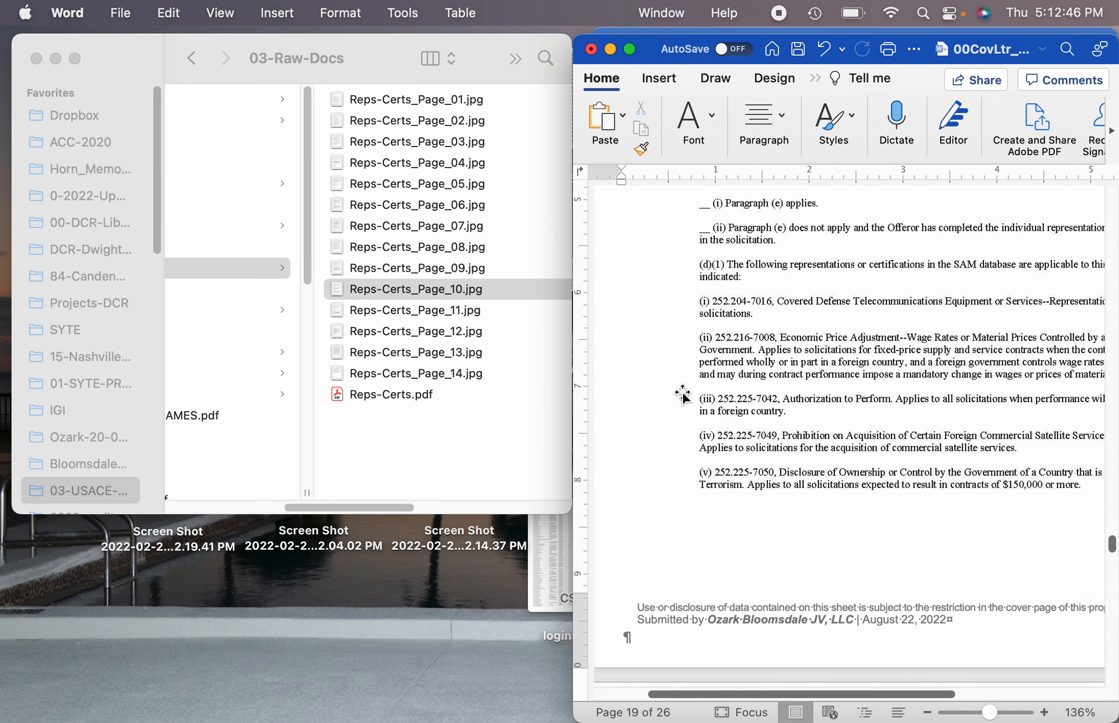
{"action": "scroll", "scroll_direction": "down", "scroll_amount": 3}
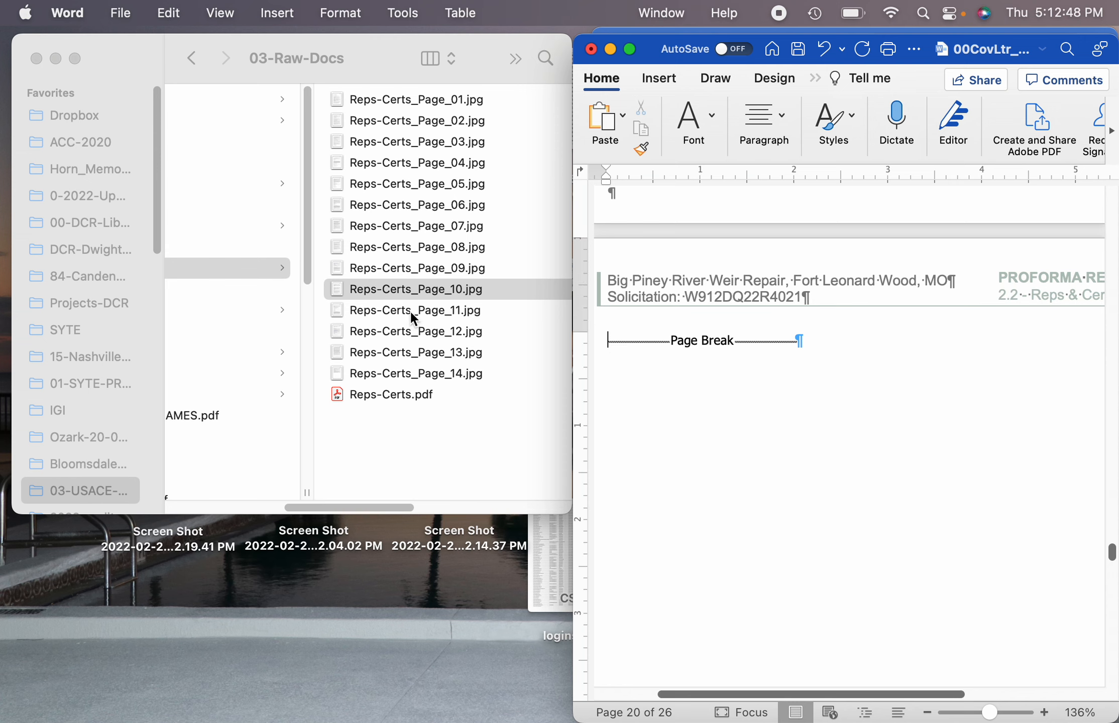
{"action": "left_click", "coordinate": [414, 309]}
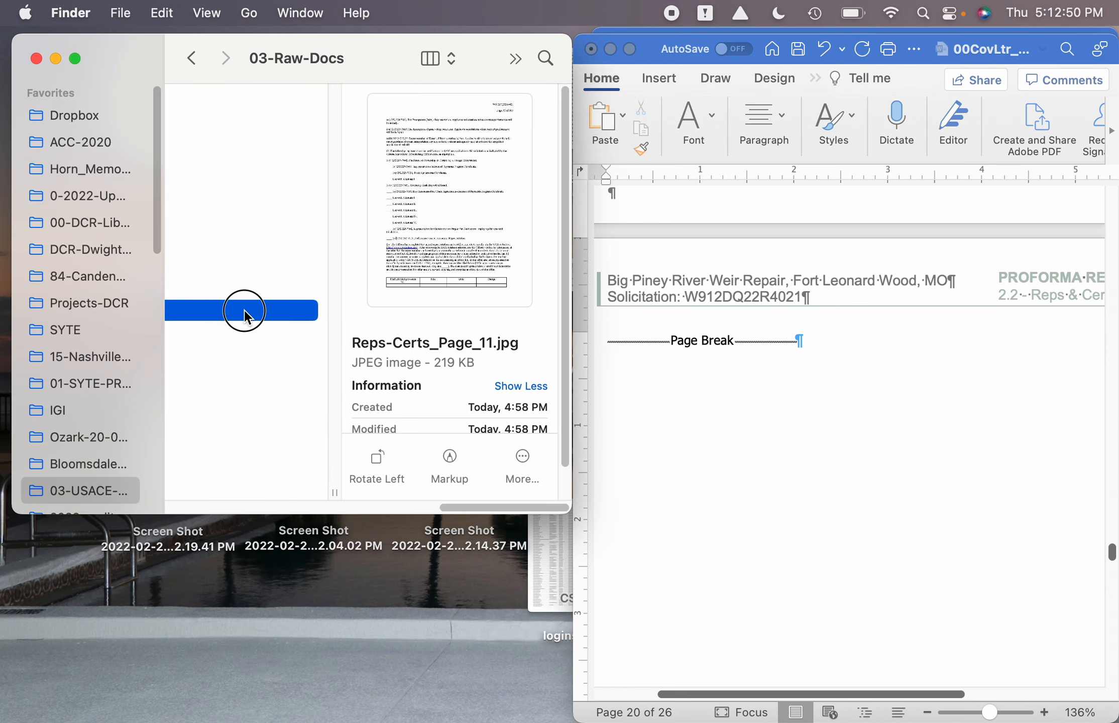
{"action": "scroll", "scroll_direction": "down", "scroll_amount": 3}
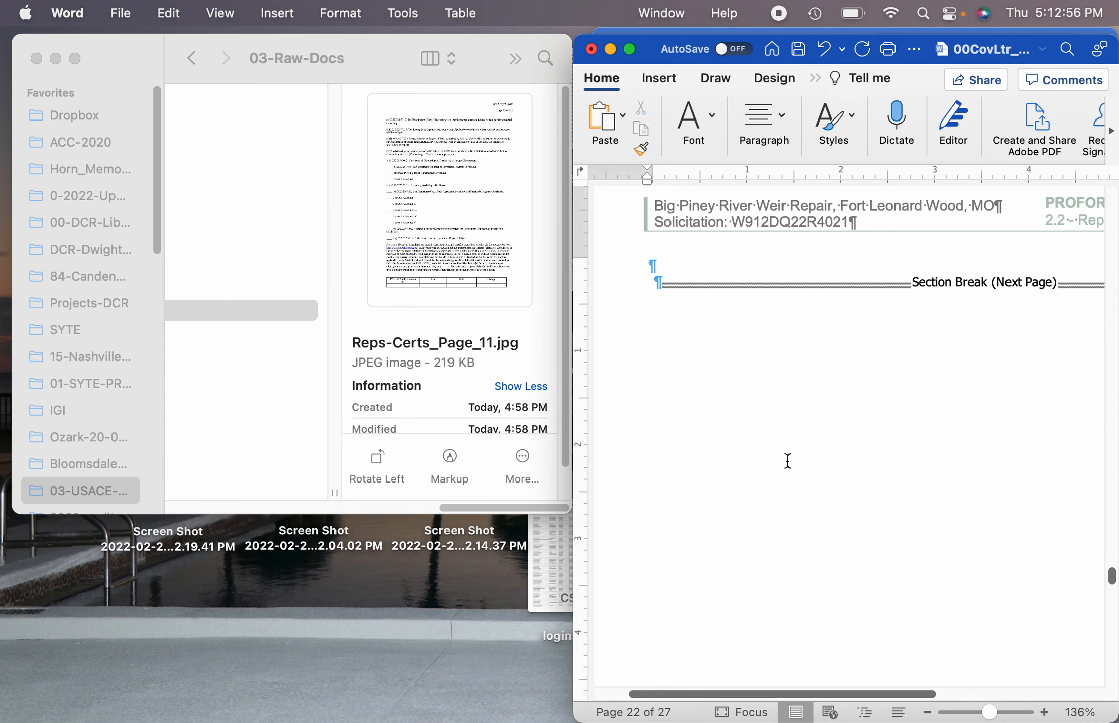
{"action": "scroll", "scroll_direction": "down", "scroll_amount": 3}
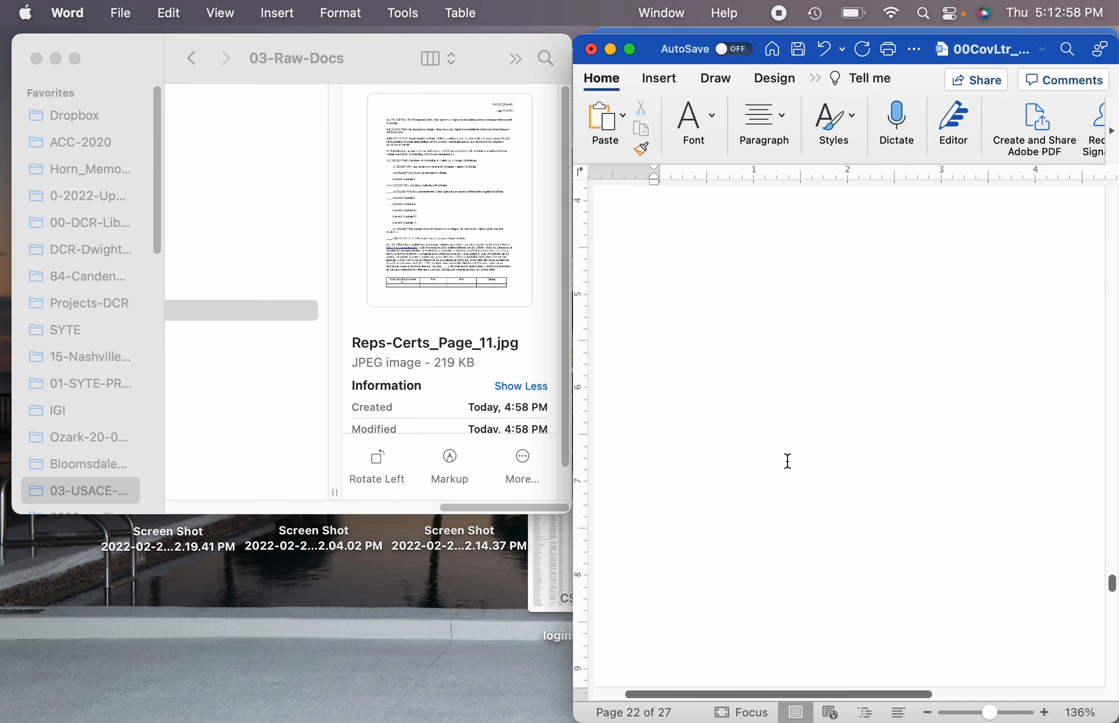
{"action": "scroll", "scroll_direction": "down", "scroll_amount": 3}
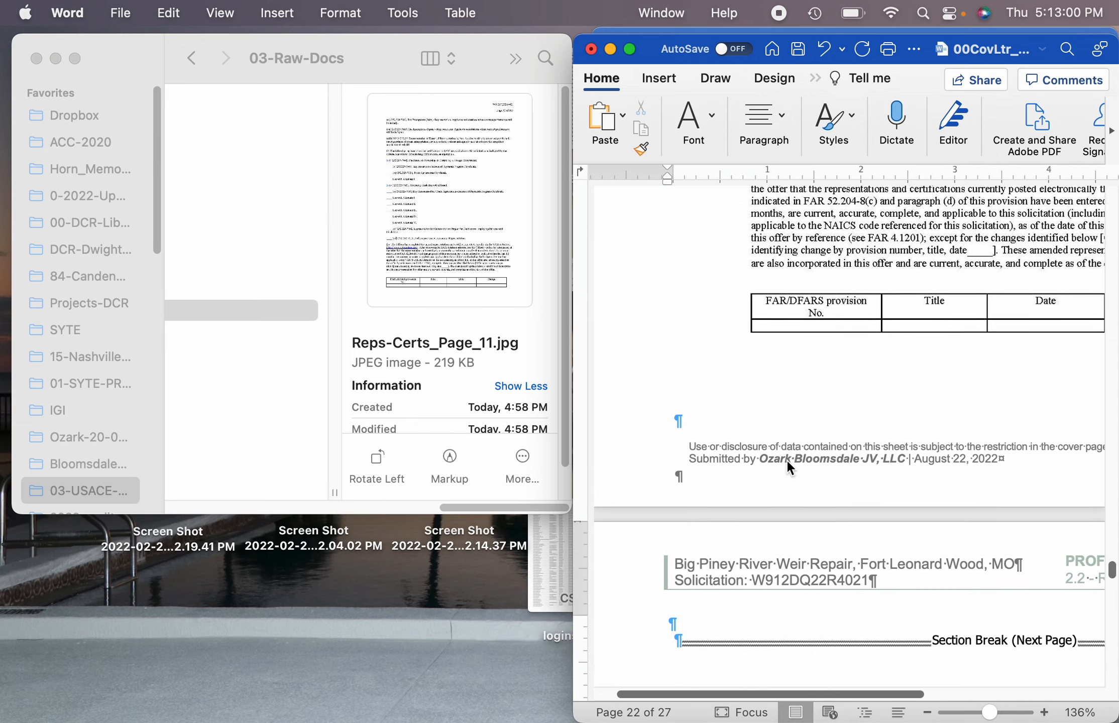
{"action": "scroll", "scroll_direction": "up", "scroll_amount": 3}
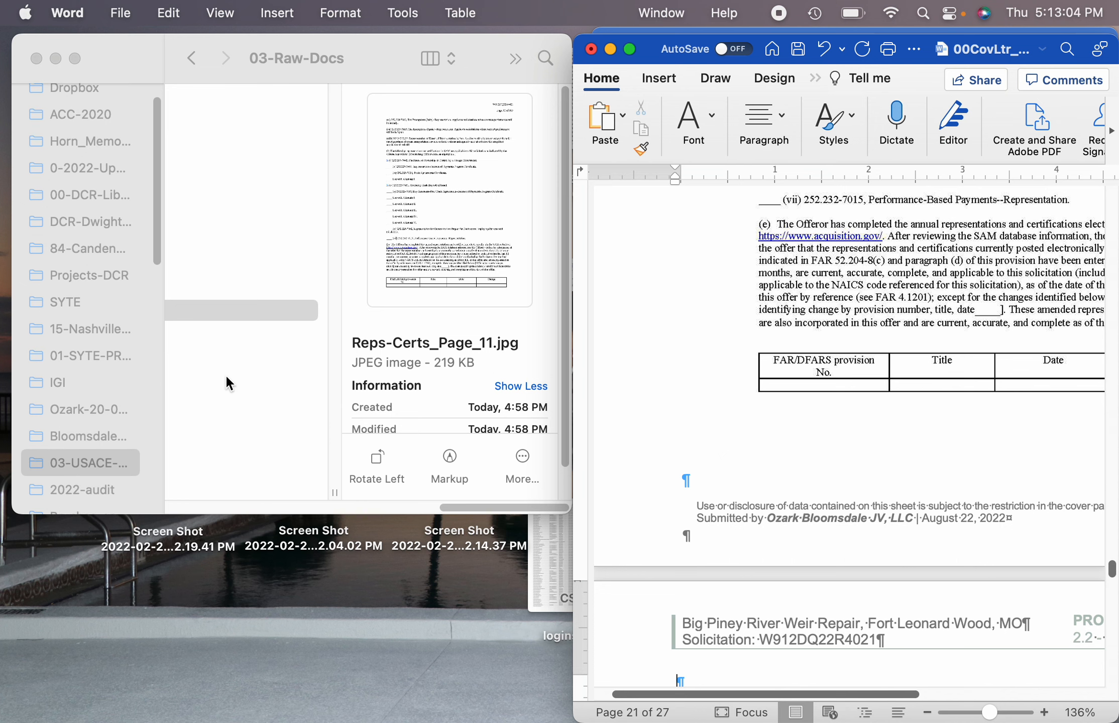
{"action": "left_click", "coordinate": [428, 58]}
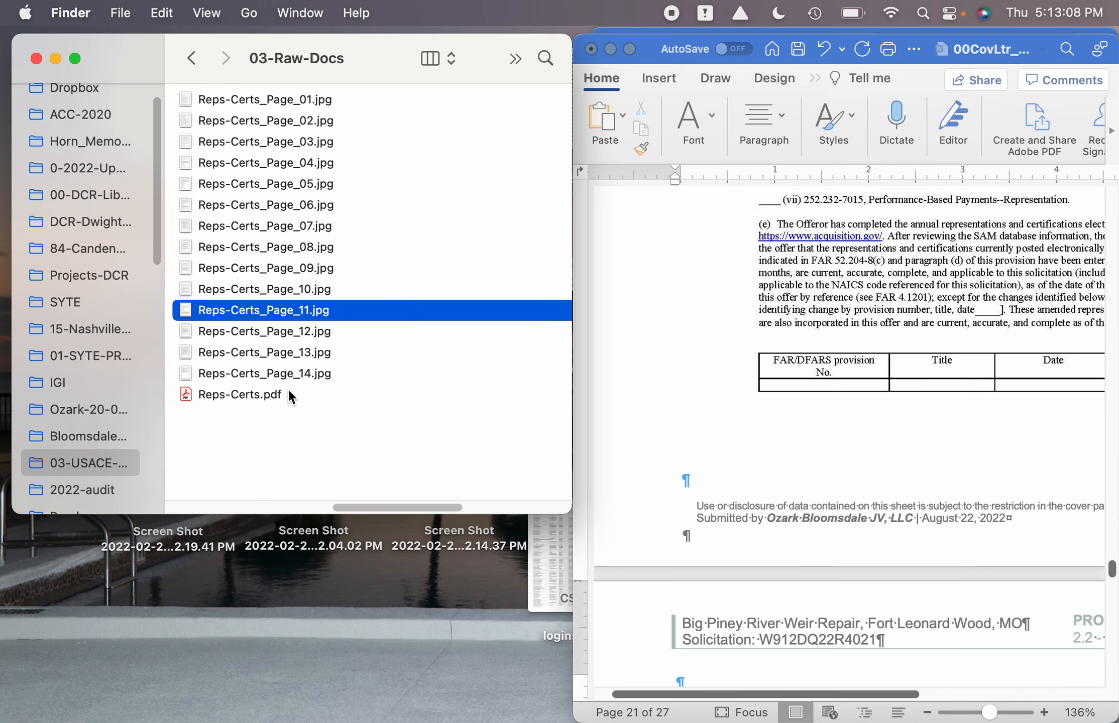
{"action": "scroll", "scroll_direction": "up", "scroll_amount": 3}
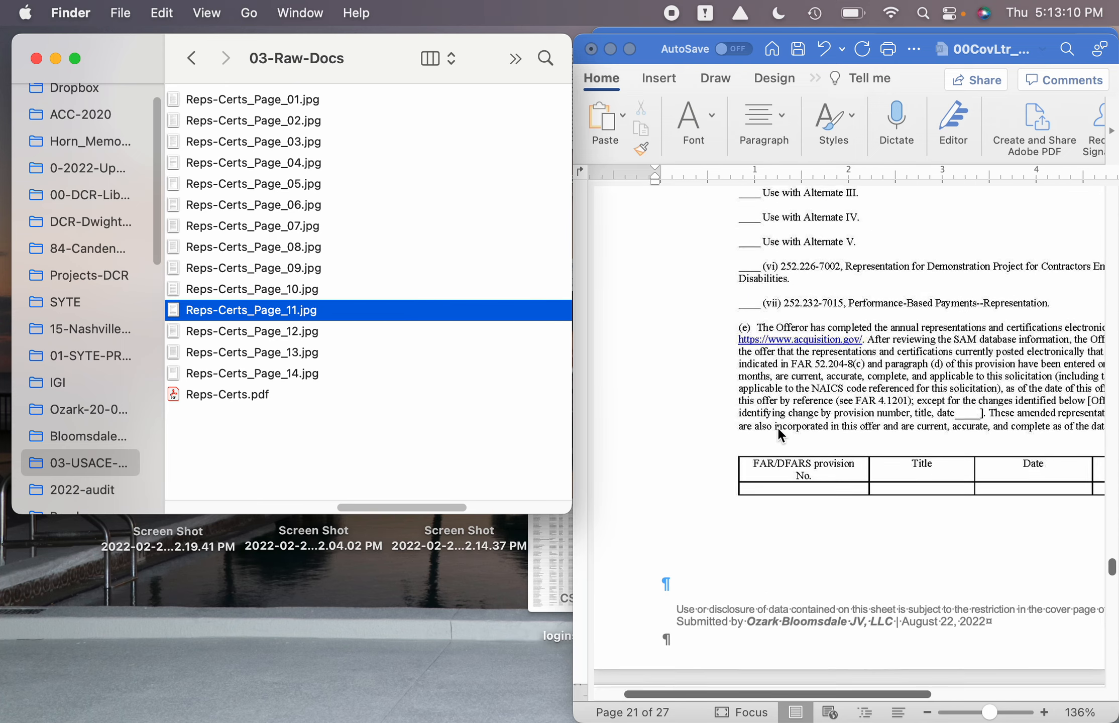
{"action": "scroll", "scroll_direction": "up", "scroll_amount": 3}
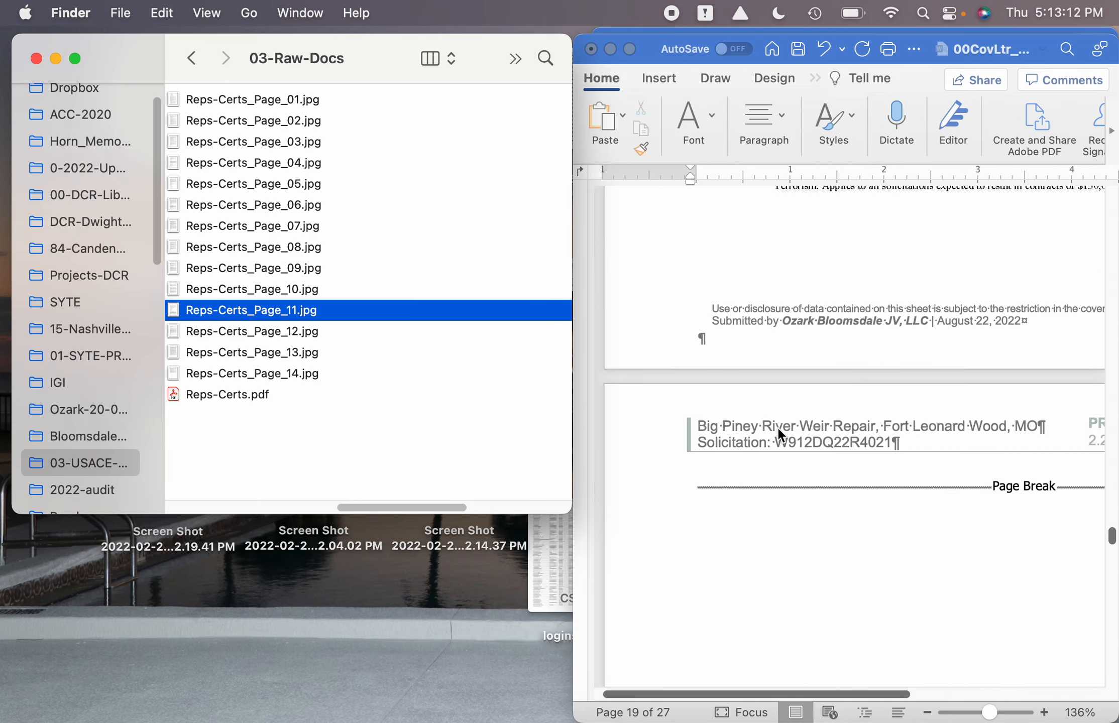
{"action": "scroll", "scroll_direction": "down", "scroll_amount": 3}
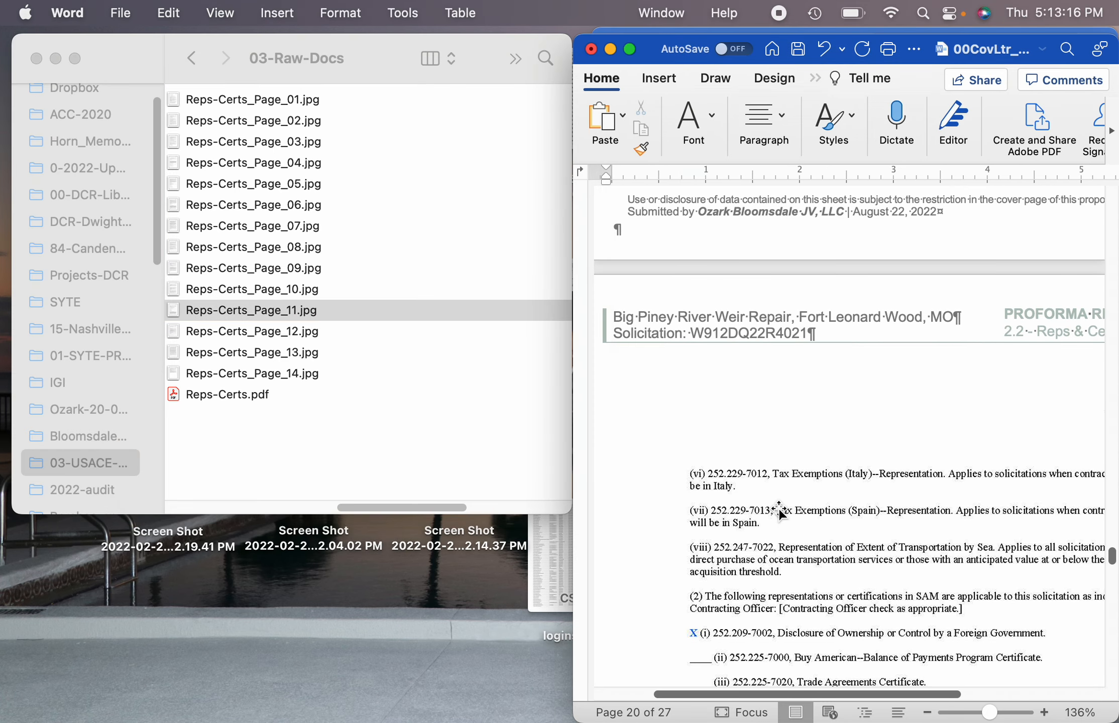
{"action": "scroll", "scroll_direction": "up", "scroll_amount": 3}
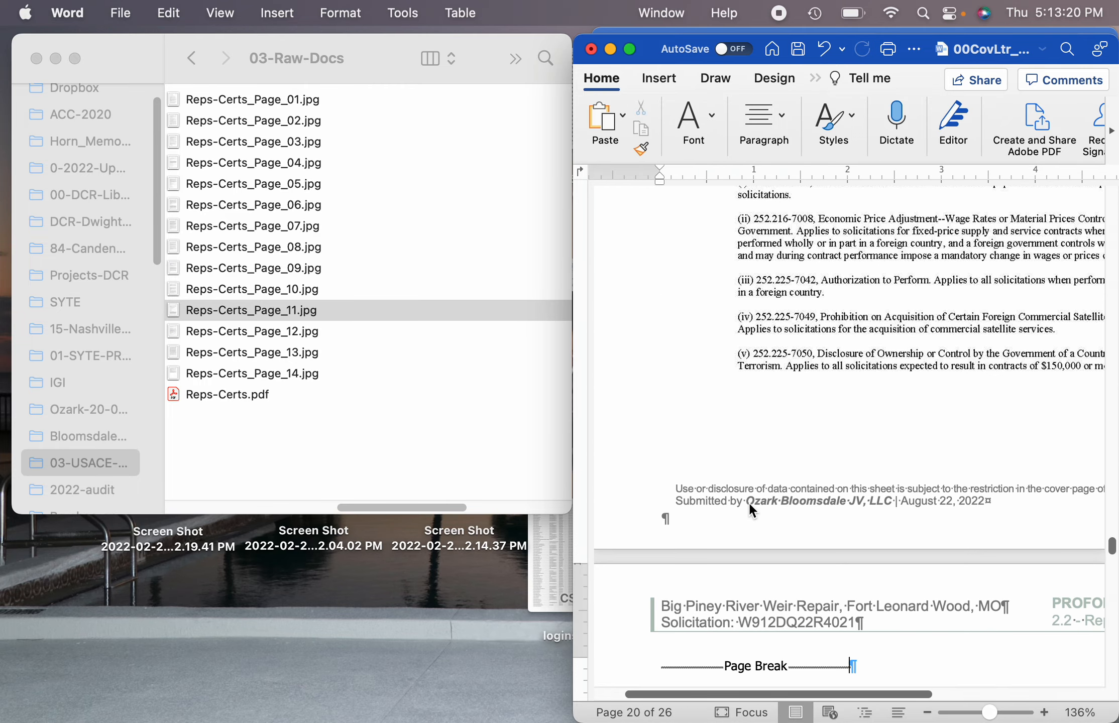
{"action": "scroll", "scroll_direction": "down", "scroll_amount": 3}
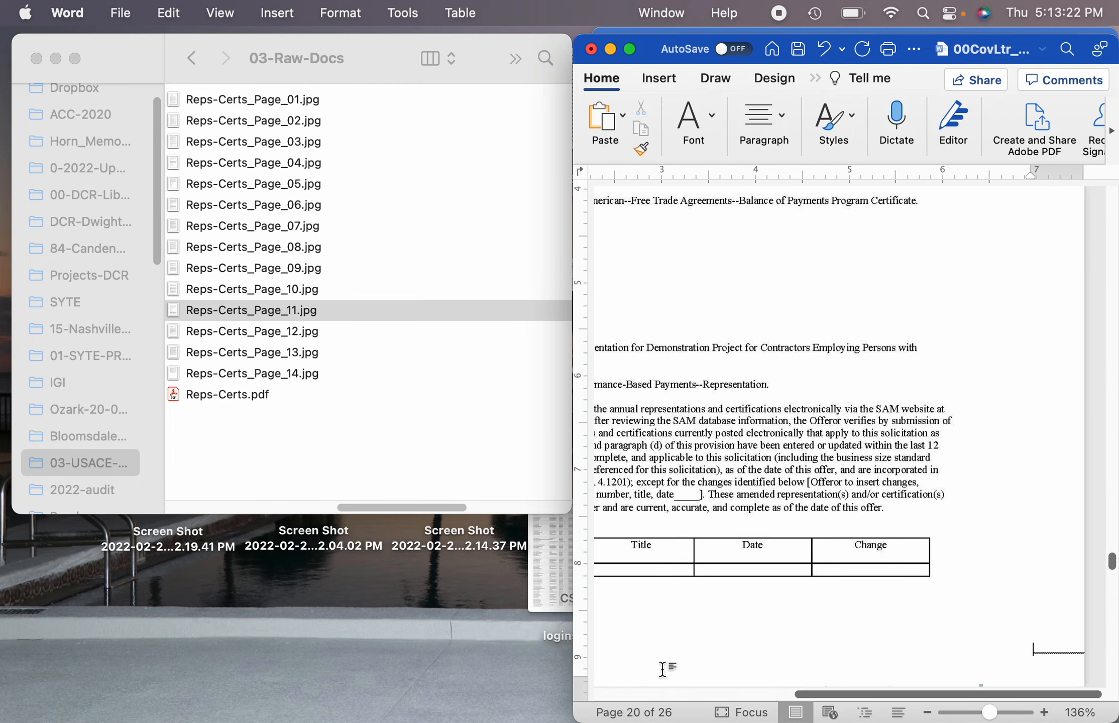
{"action": "scroll", "scroll_direction": "up", "scroll_amount": 3}
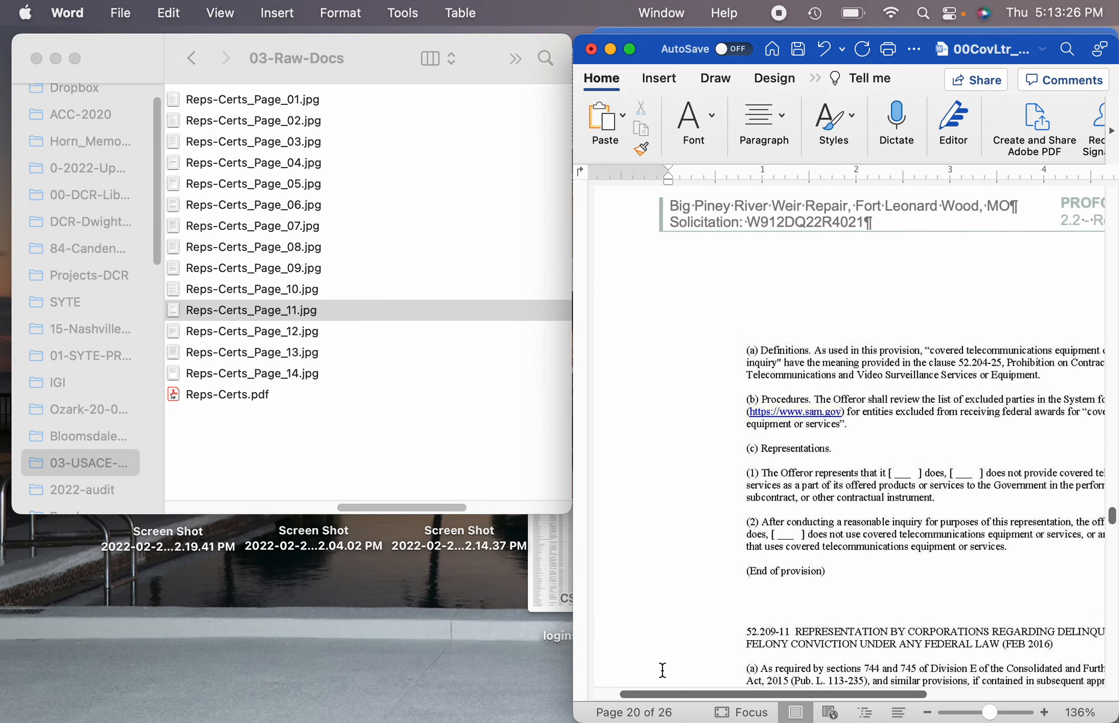
{"action": "scroll", "scroll_direction": "up", "scroll_amount": 3}
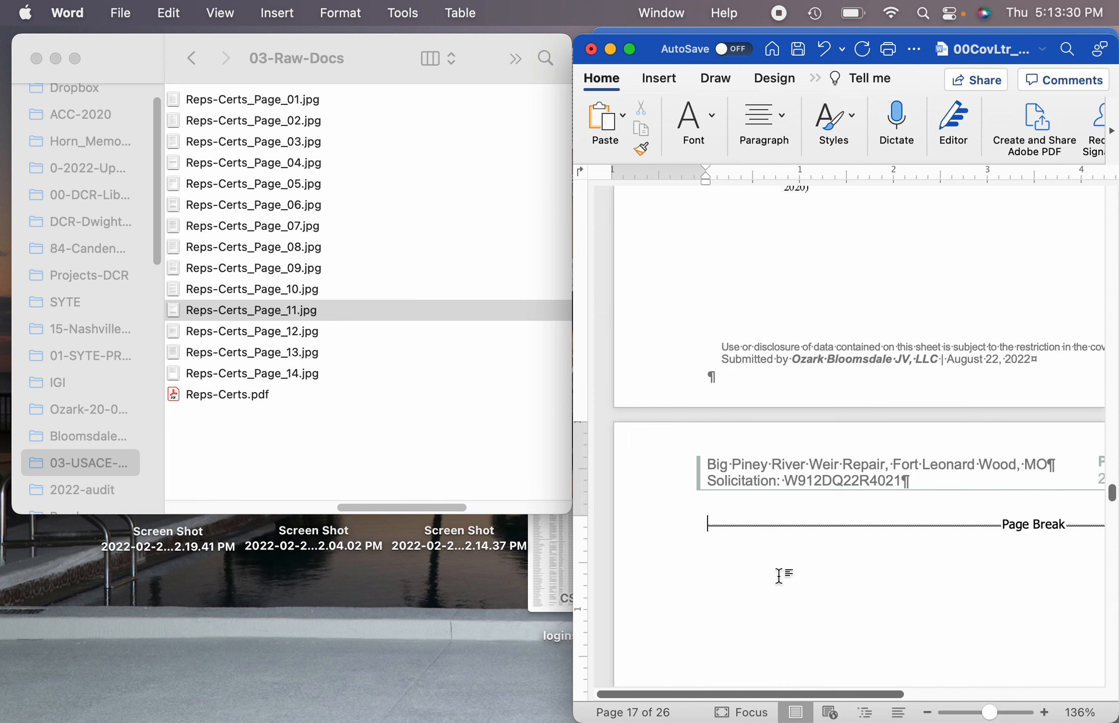
{"action": "scroll", "scroll_direction": "down", "scroll_amount": 3}
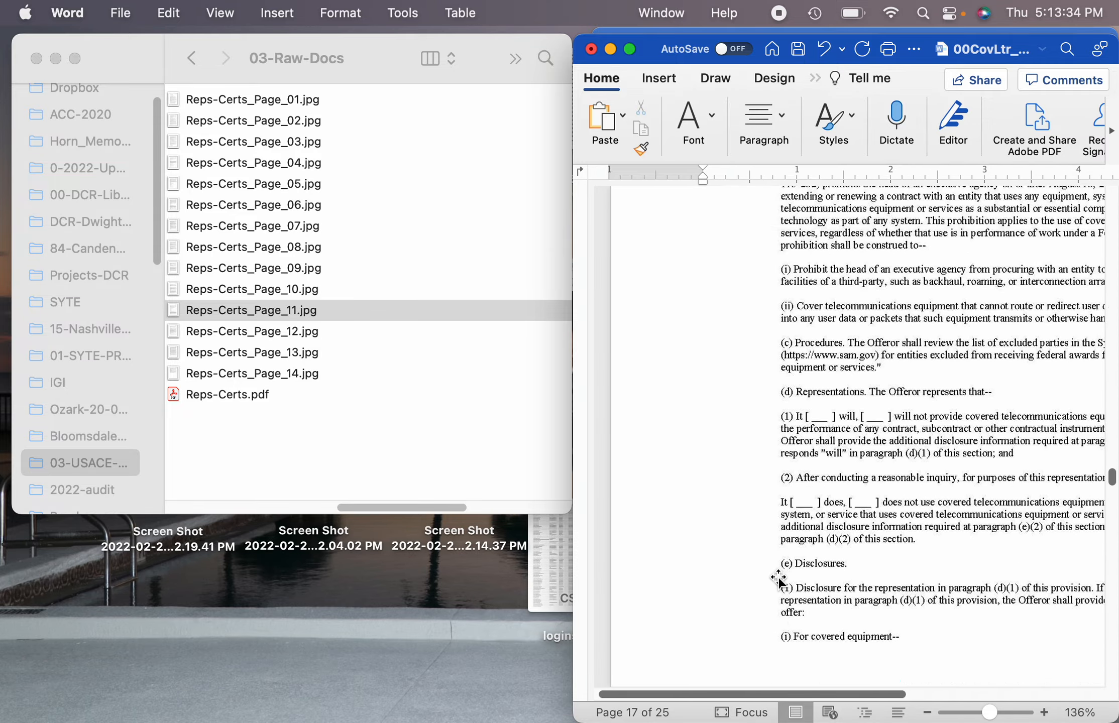
{"action": "scroll", "scroll_direction": "up", "scroll_amount": 3}
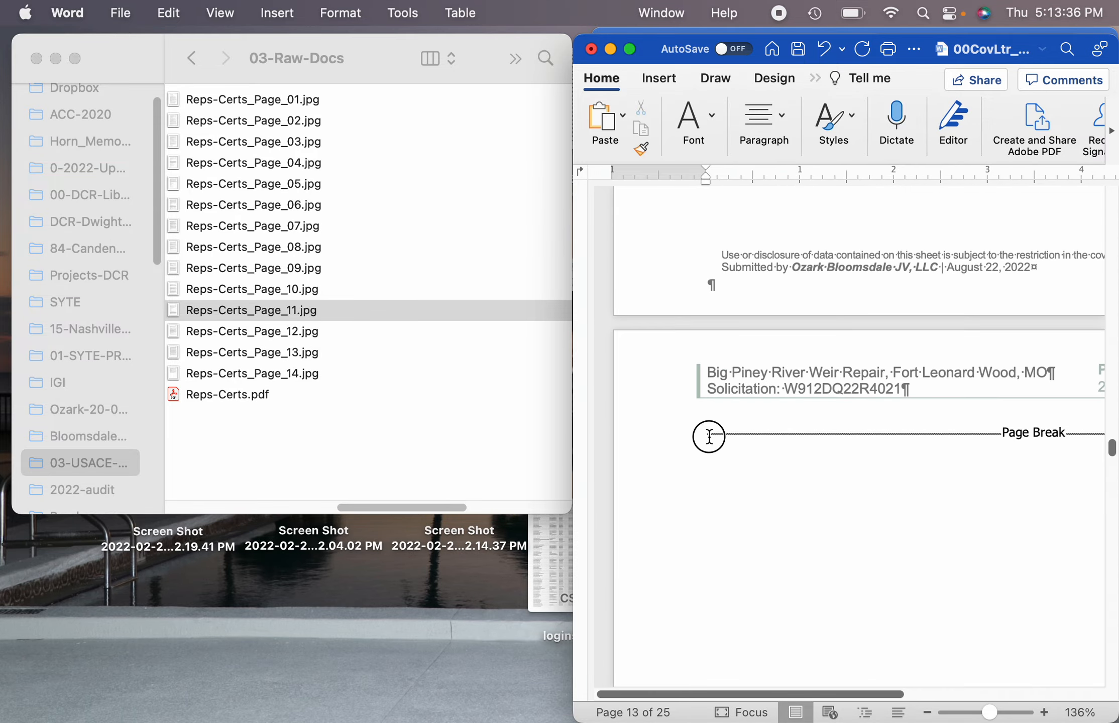
{"action": "scroll", "scroll_direction": "down", "scroll_amount": 3}
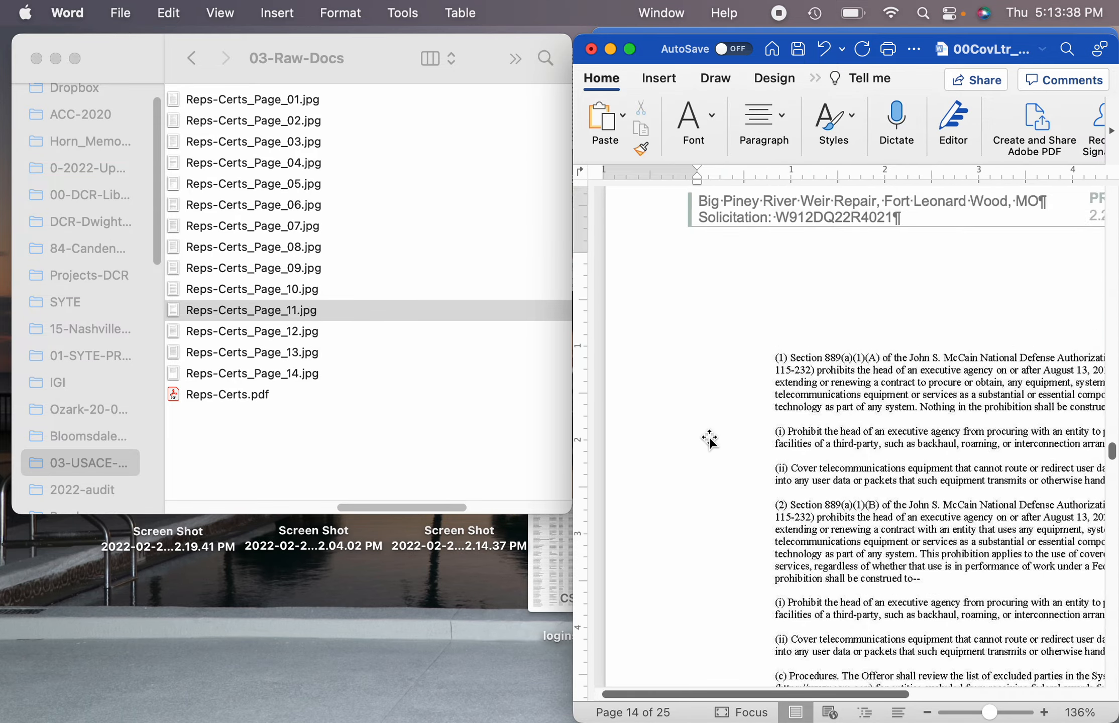
{"action": "scroll", "scroll_direction": "down", "scroll_amount": 3}
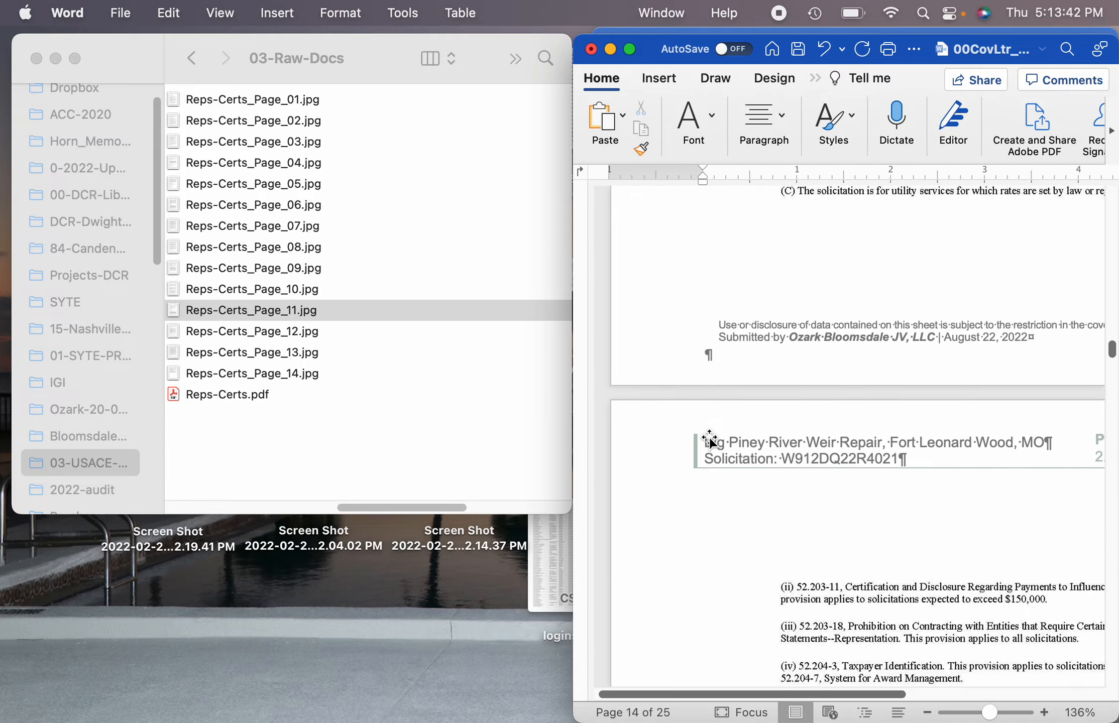
{"action": "scroll", "scroll_direction": "down", "scroll_amount": 3}
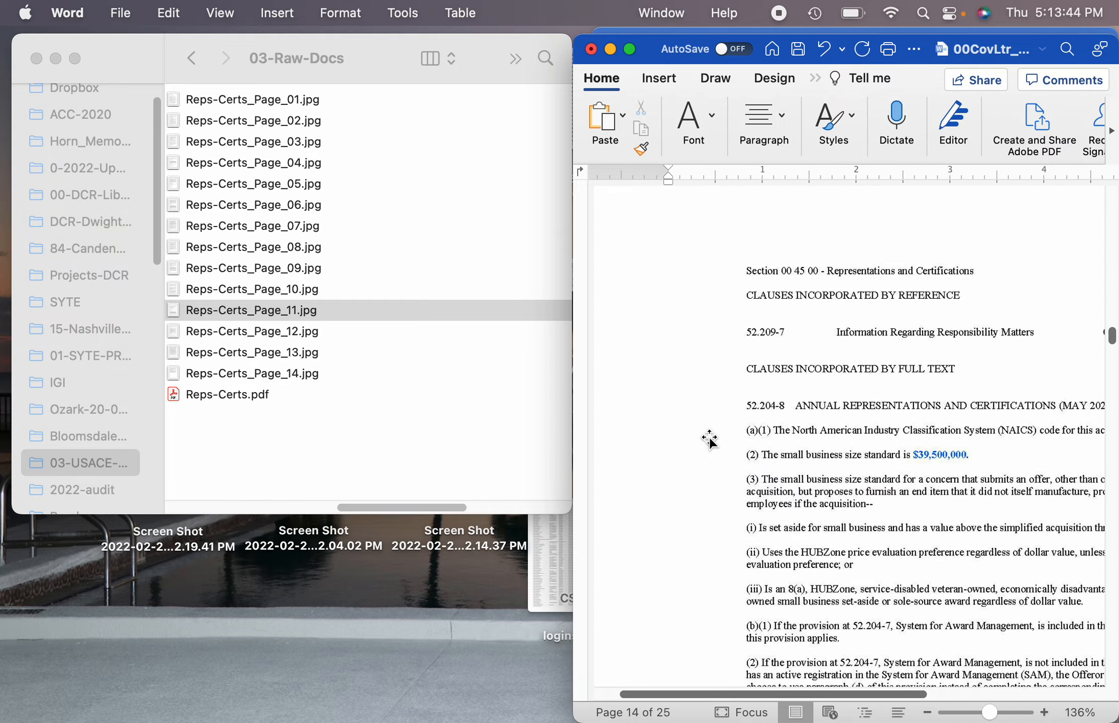
{"action": "scroll", "scroll_direction": "up", "scroll_amount": 3}
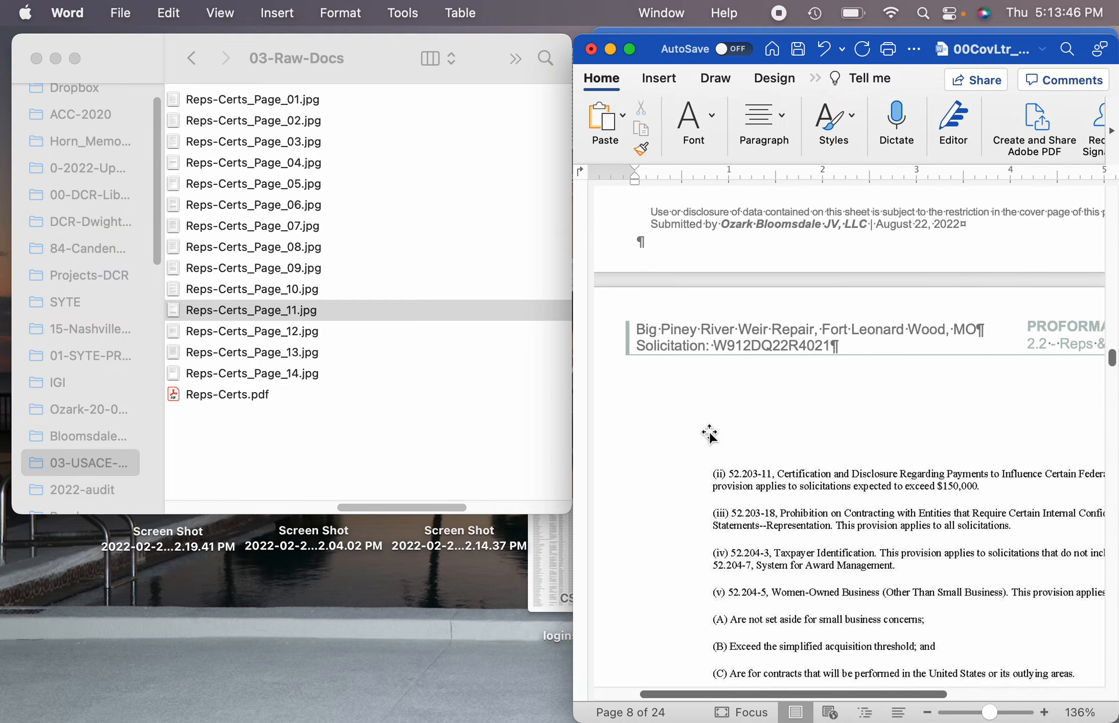
{"action": "scroll", "scroll_direction": "down", "scroll_amount": 3}
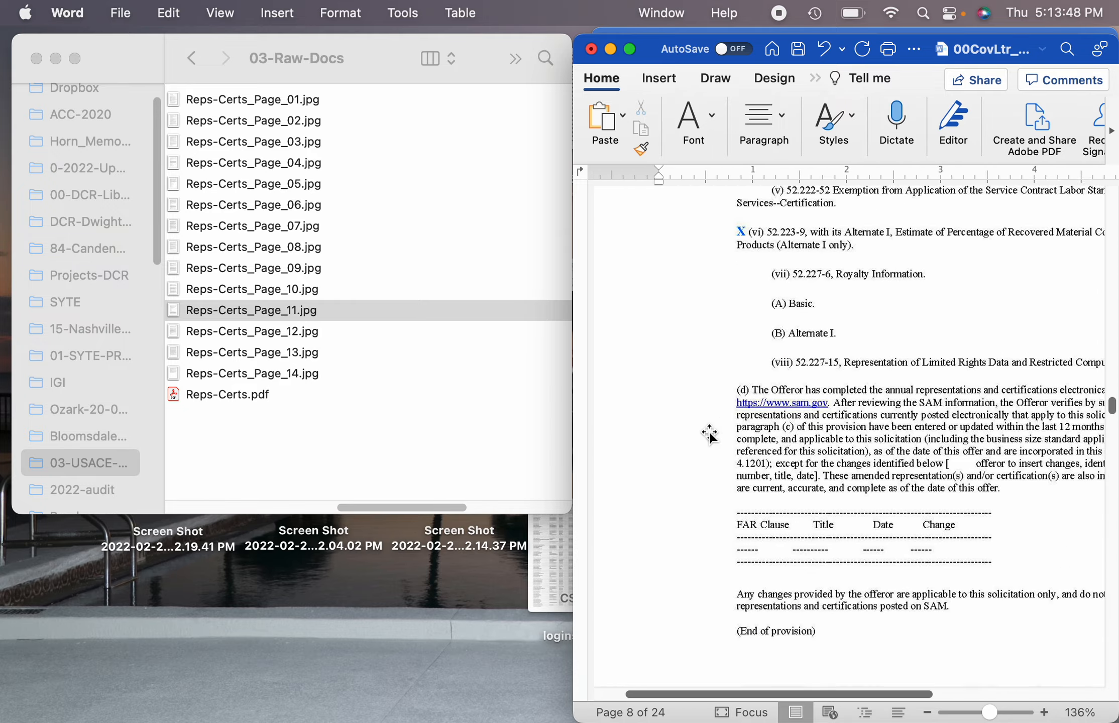
{"action": "scroll", "scroll_direction": "down", "scroll_amount": 3}
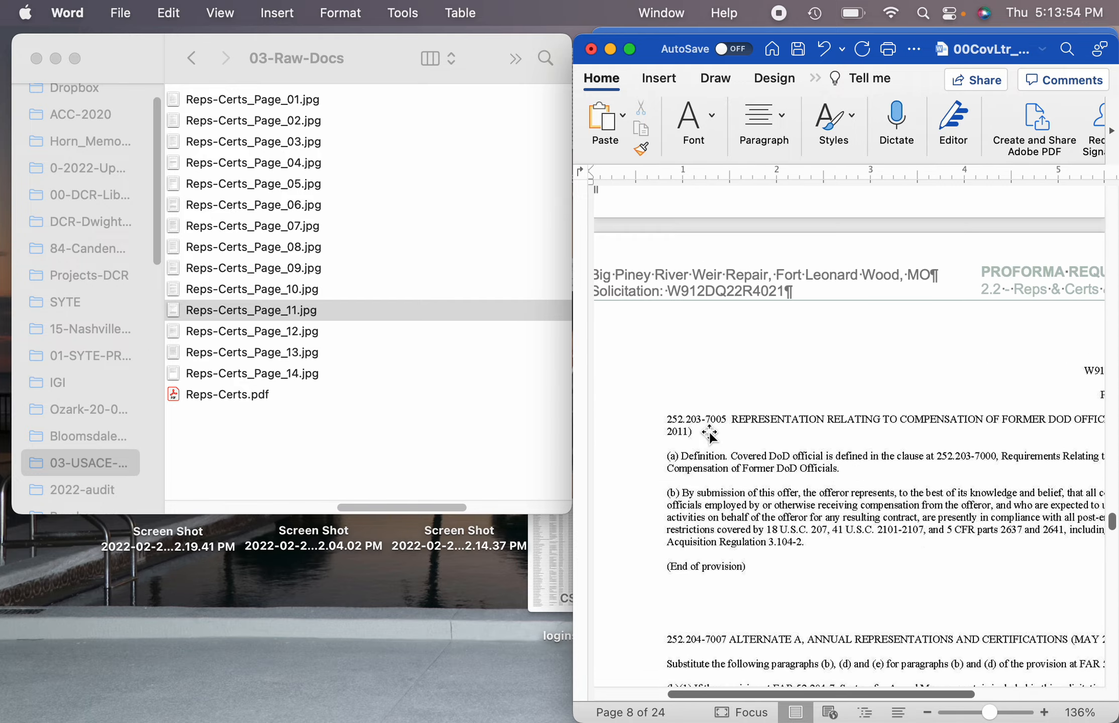
{"action": "scroll", "scroll_direction": "down", "scroll_amount": 3}
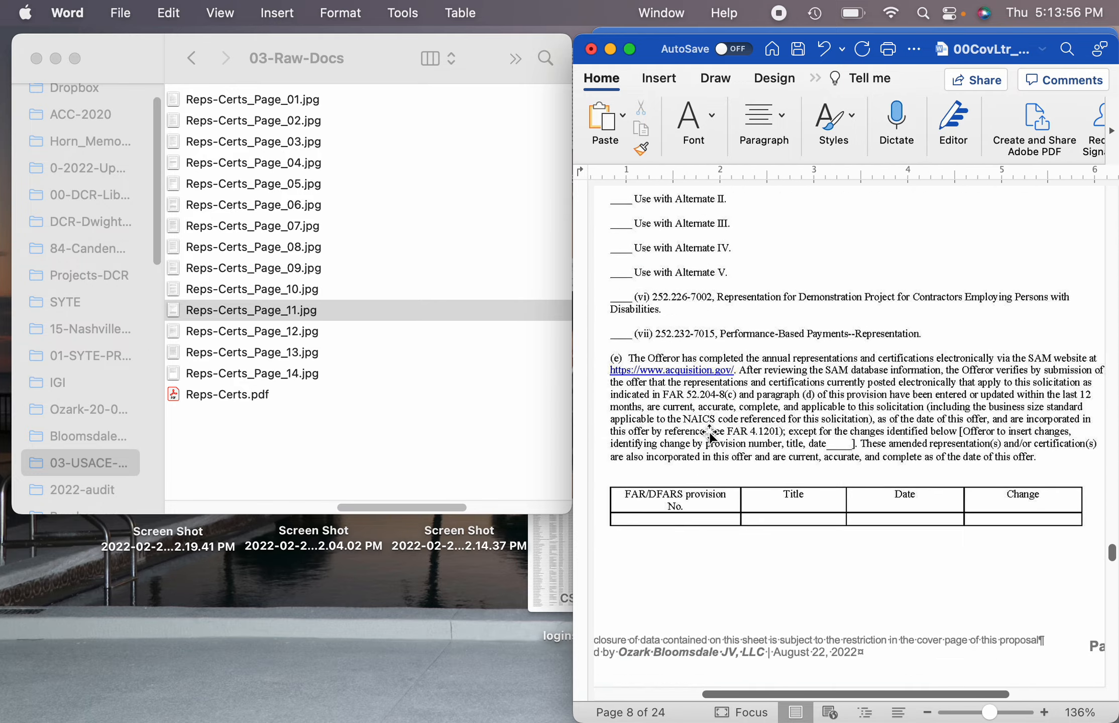
{"action": "scroll", "scroll_direction": "down", "scroll_amount": 3}
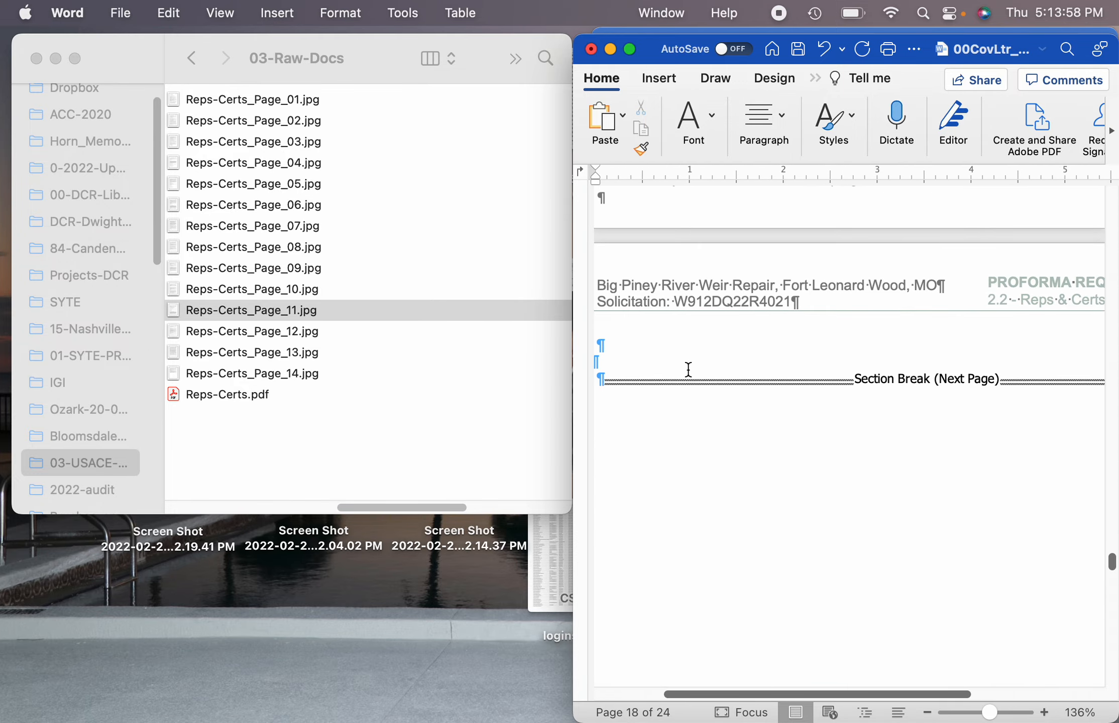
{"action": "scroll", "scroll_direction": "down", "scroll_amount": 3}
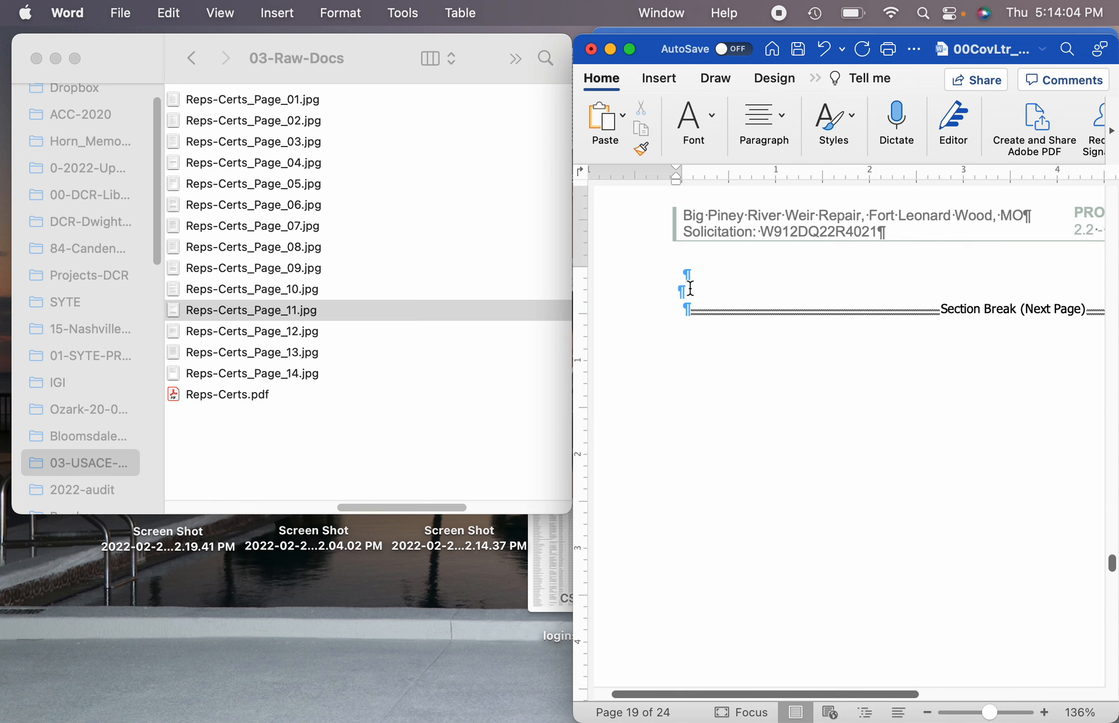
{"action": "scroll", "scroll_direction": "down", "scroll_amount": 3}
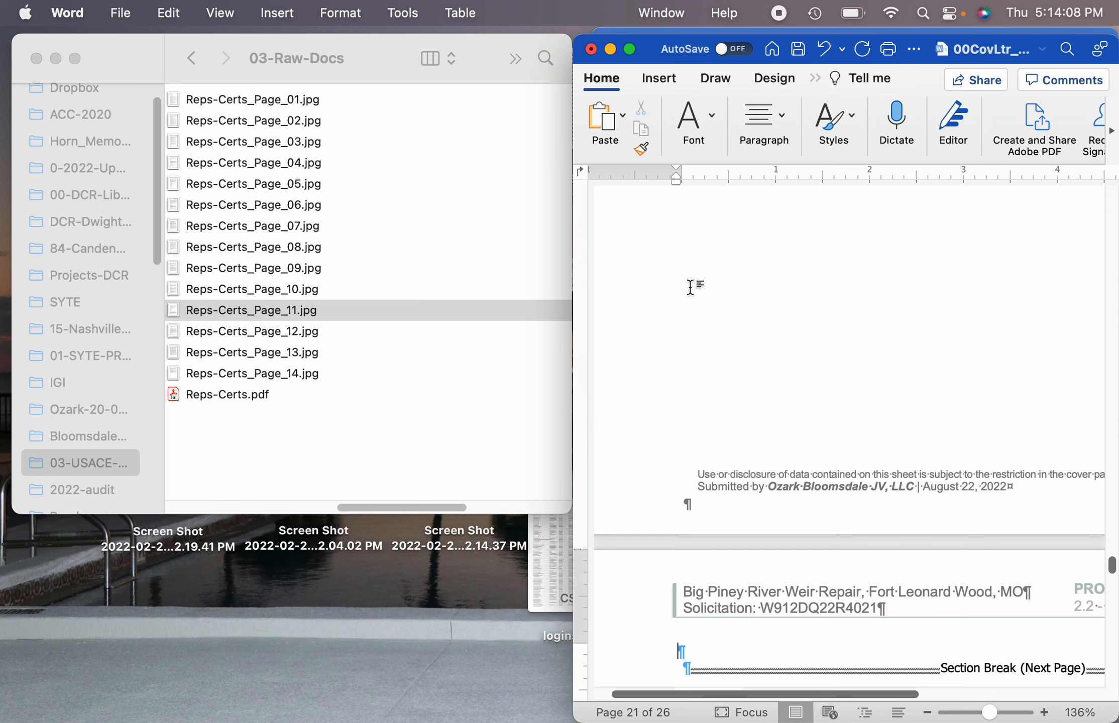
{"action": "scroll", "scroll_direction": "down", "scroll_amount": 3}
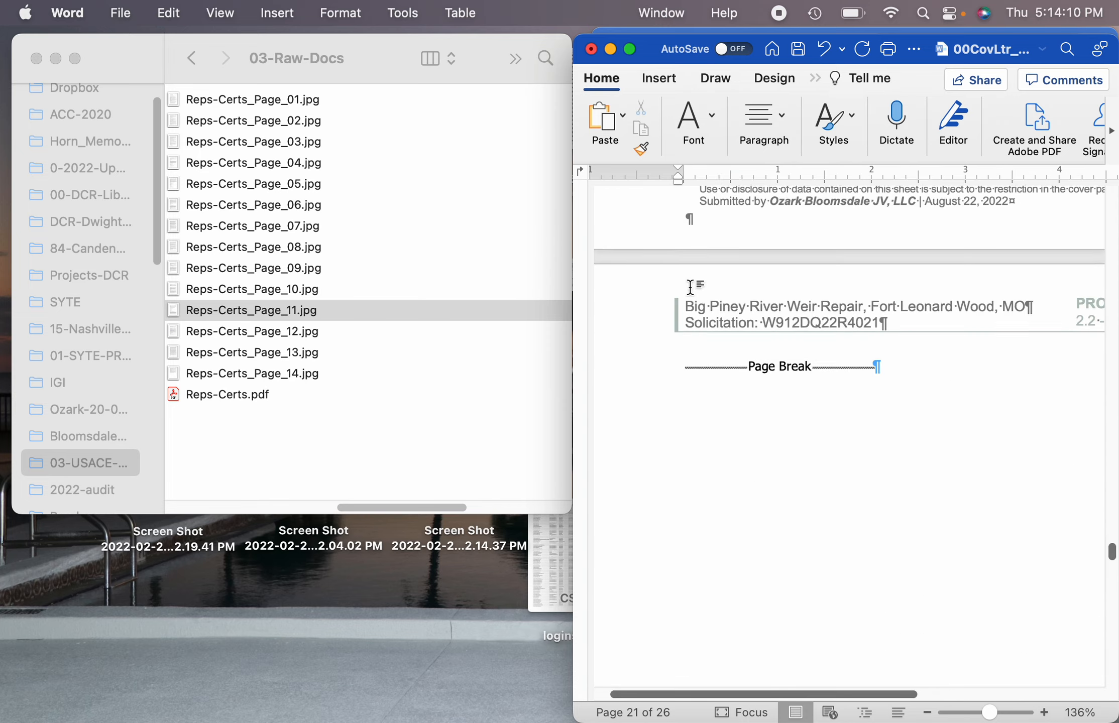
{"action": "scroll", "scroll_direction": "down", "scroll_amount": 3}
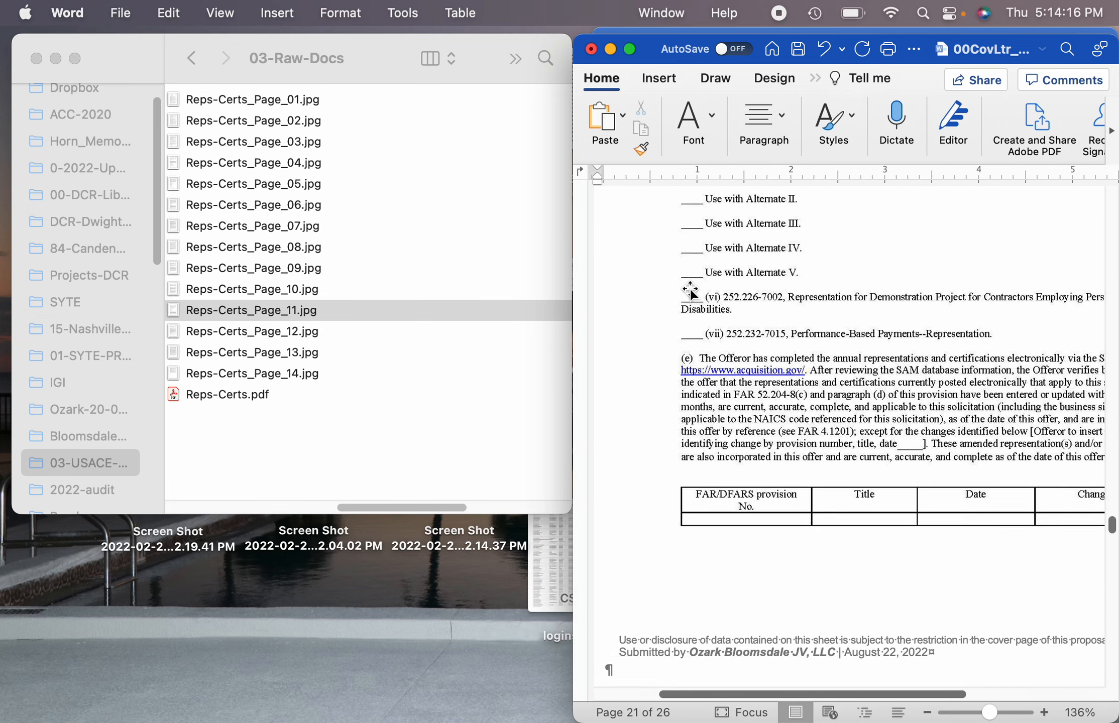
{"action": "scroll", "scroll_direction": "up", "scroll_amount": 3}
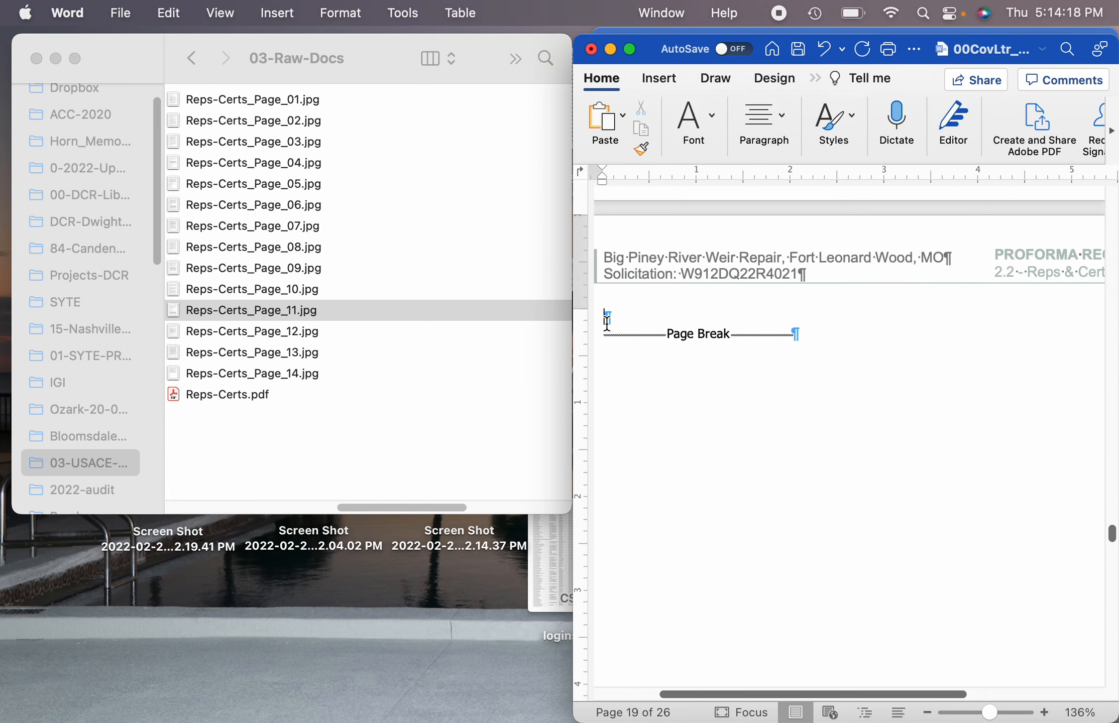
Step: Browse the raw documents folder to the final Reps-Certs page images, through Page_14.jpg
{"action": "left_click", "coordinate": [250, 309]}
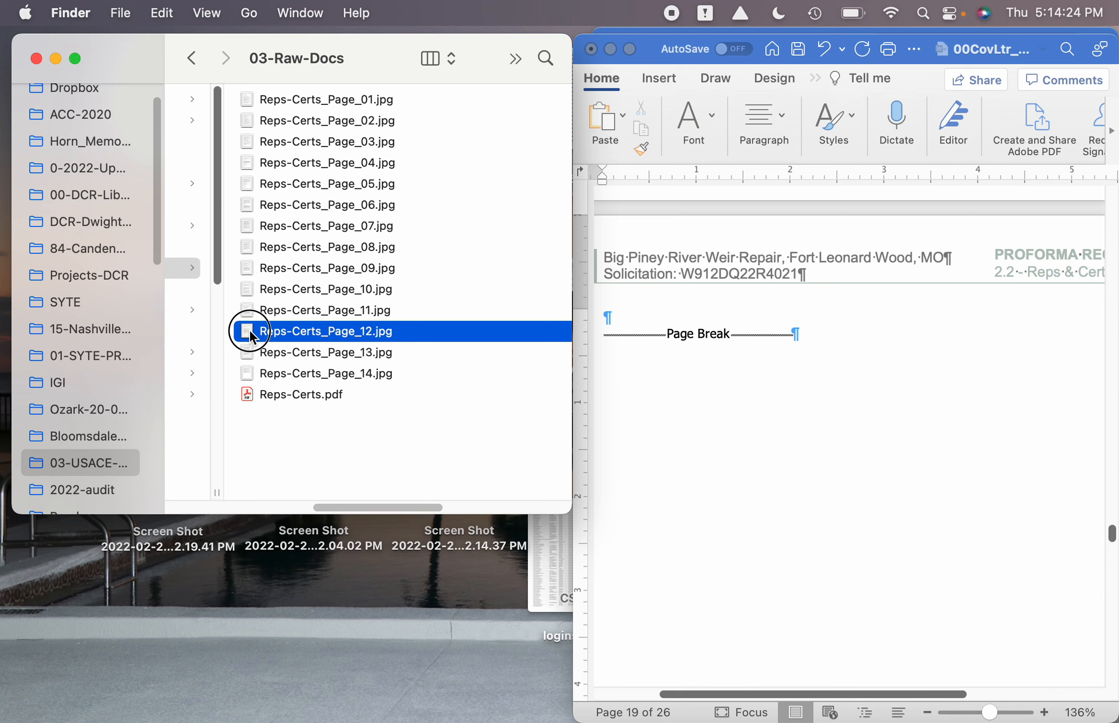
{"action": "scroll", "scroll_direction": "down", "scroll_amount": 3}
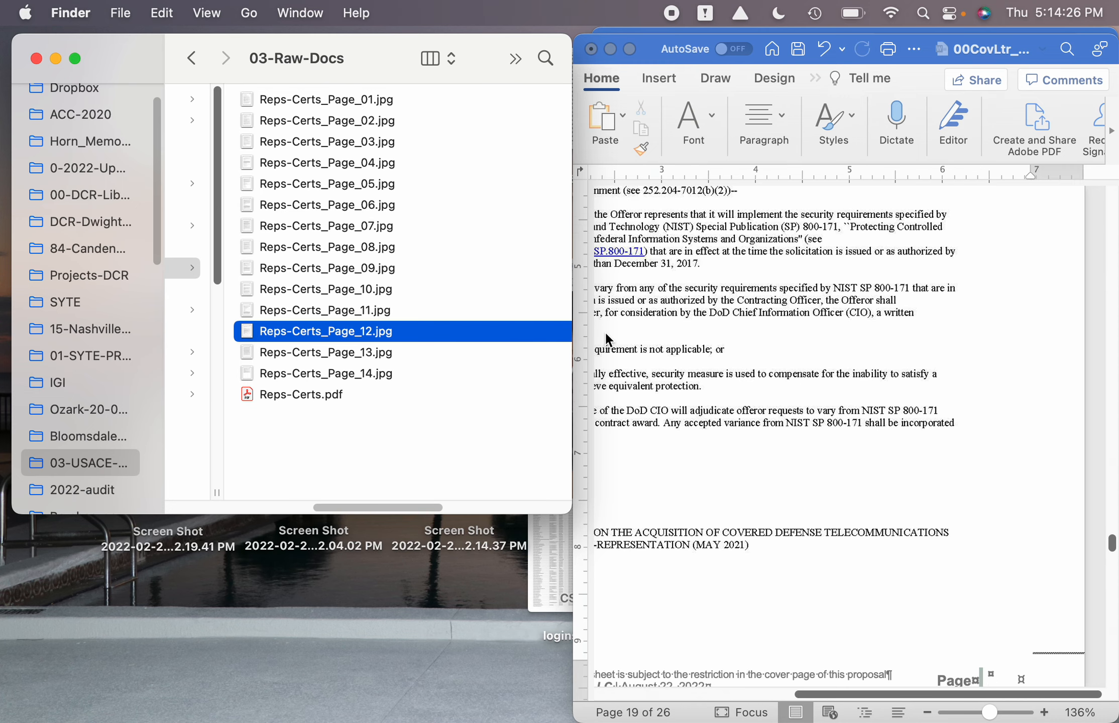
{"action": "scroll", "scroll_direction": "up", "scroll_amount": 3}
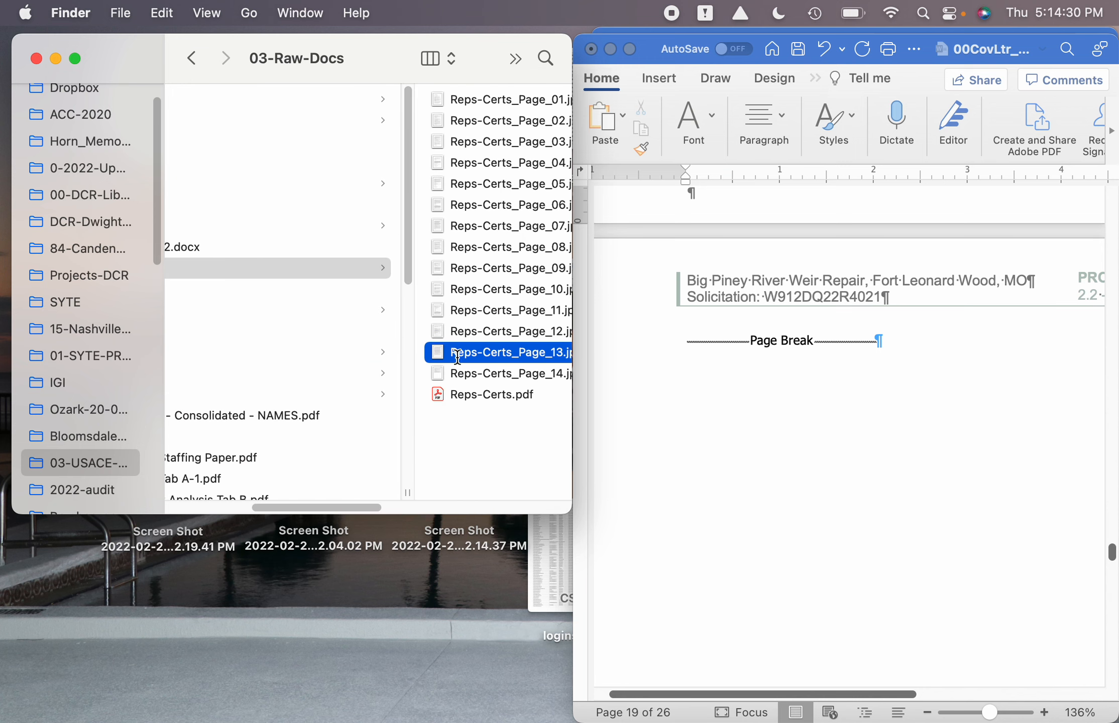
{"action": "scroll", "scroll_direction": "down", "scroll_amount": 3}
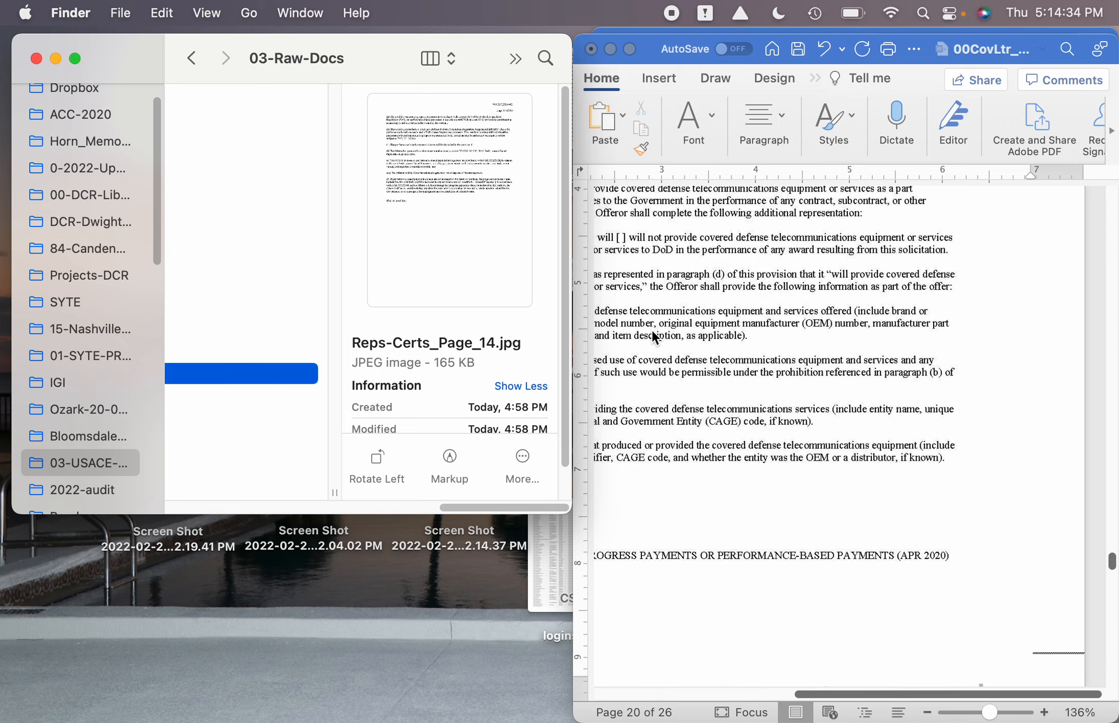
{"action": "scroll", "scroll_direction": "down", "scroll_amount": 3}
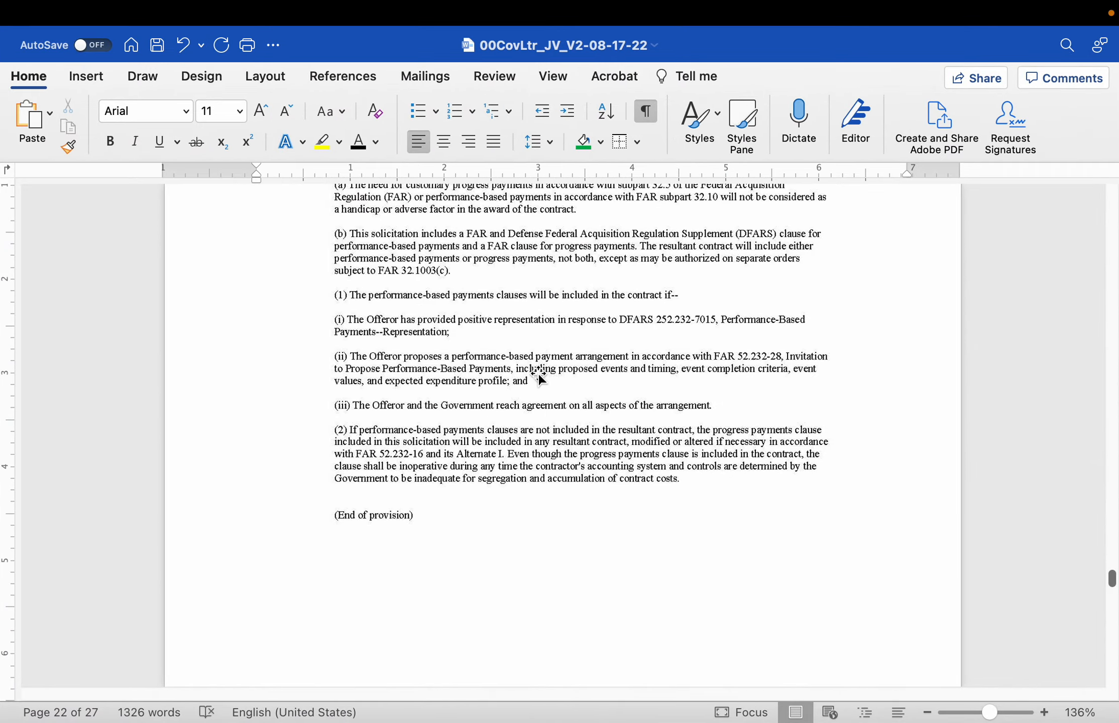
{"action": "scroll", "scroll_direction": "up", "scroll_amount": 3}
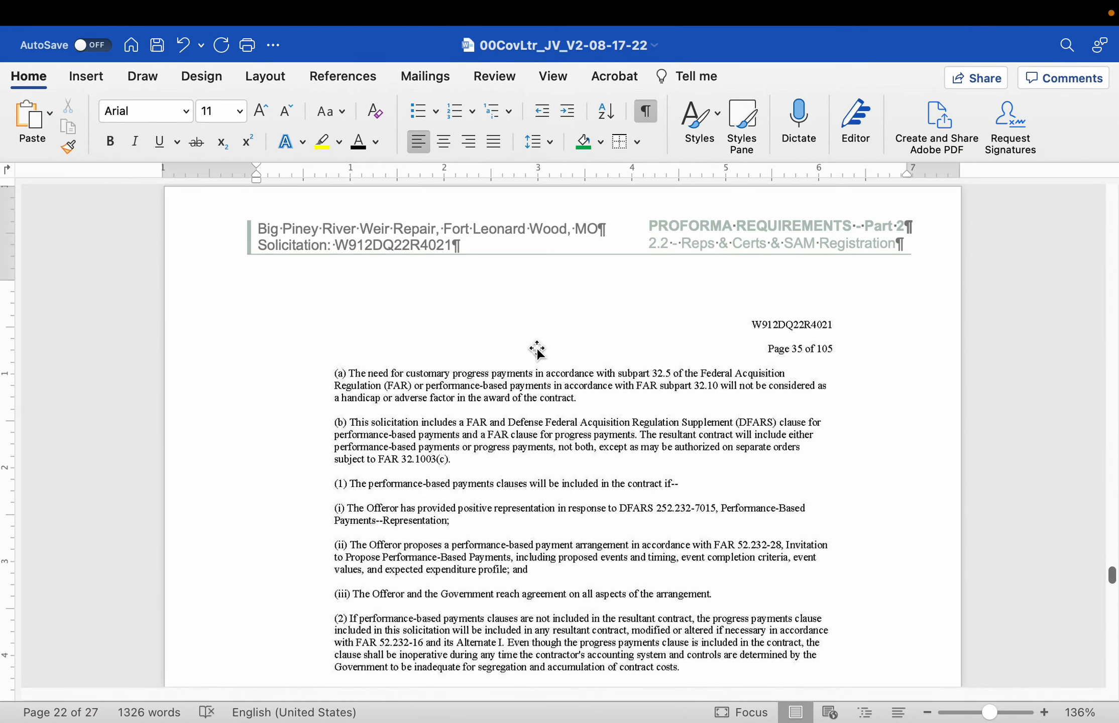
{"action": "scroll", "scroll_direction": "up", "scroll_amount": 3}
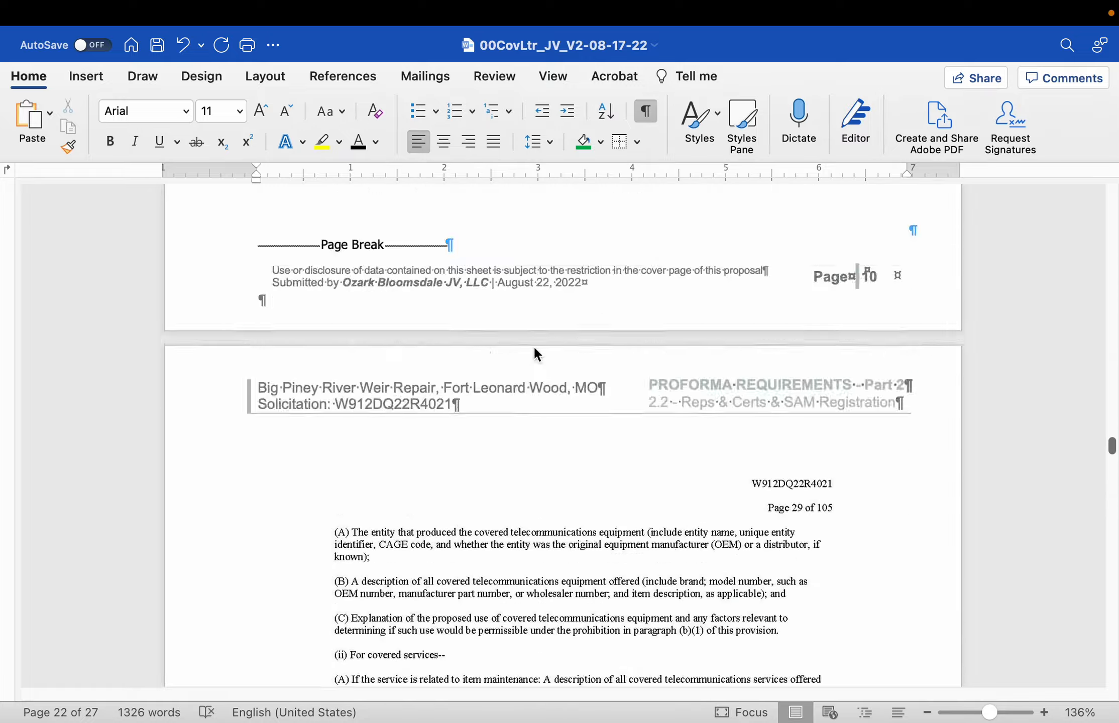
{"action": "scroll", "scroll_direction": "up", "scroll_amount": 3}
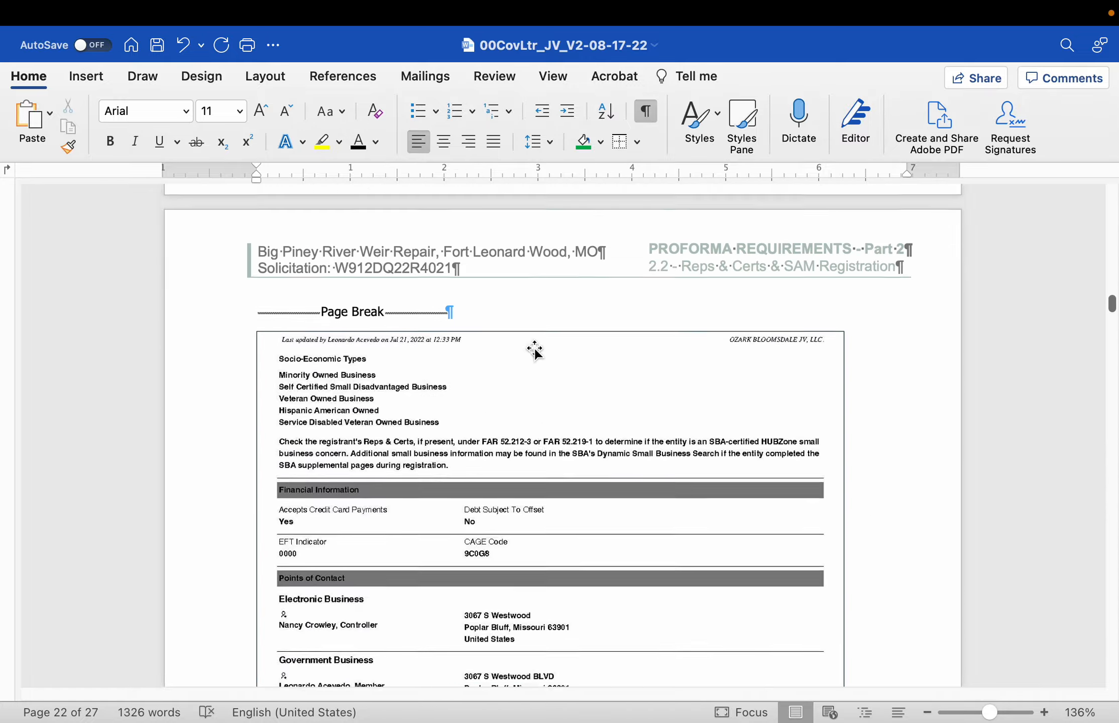
{"action": "scroll", "scroll_direction": "down", "scroll_amount": 3}
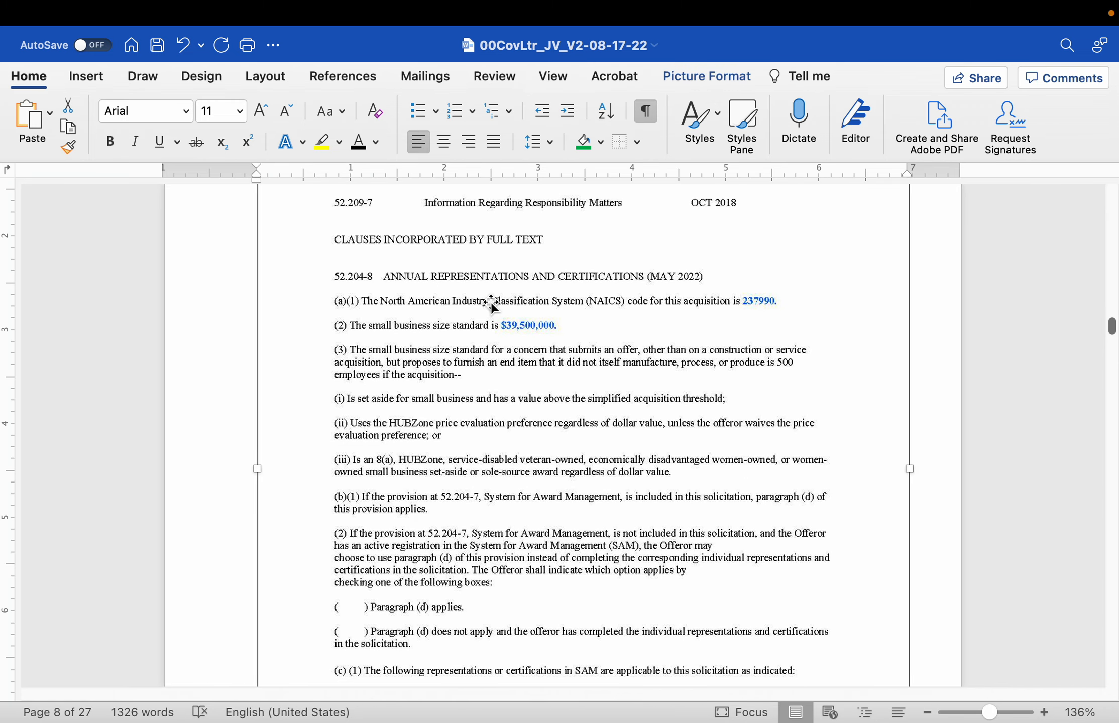
{"action": "mouse_move", "coordinate": [458, 311]}
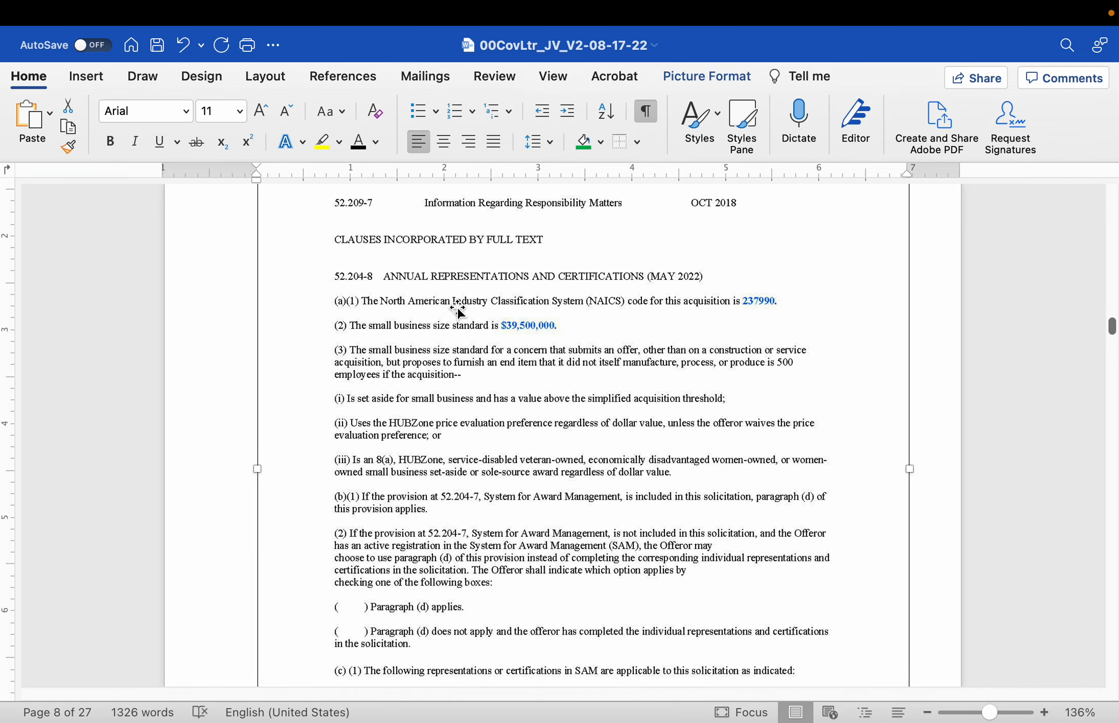
{"action": "mouse_move", "coordinate": [716, 84]}
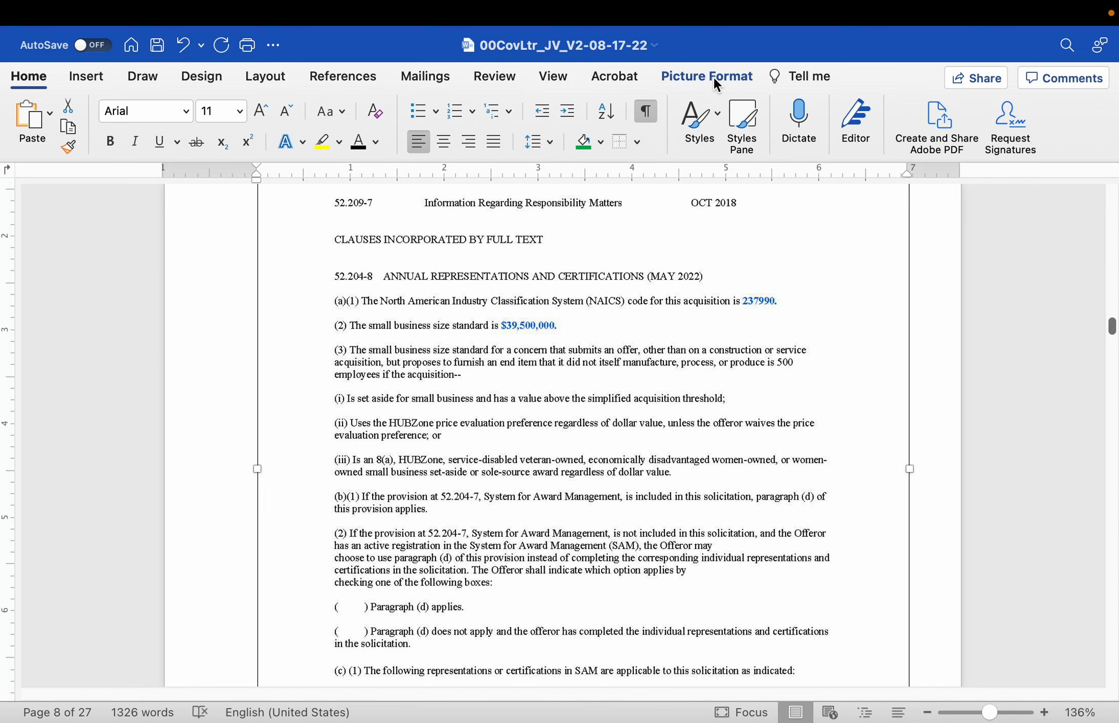
Step: Give the page 8 Reps & Certs image a floating text wrap so it sits free of the text line
{"action": "left_click", "coordinate": [597, 115]}
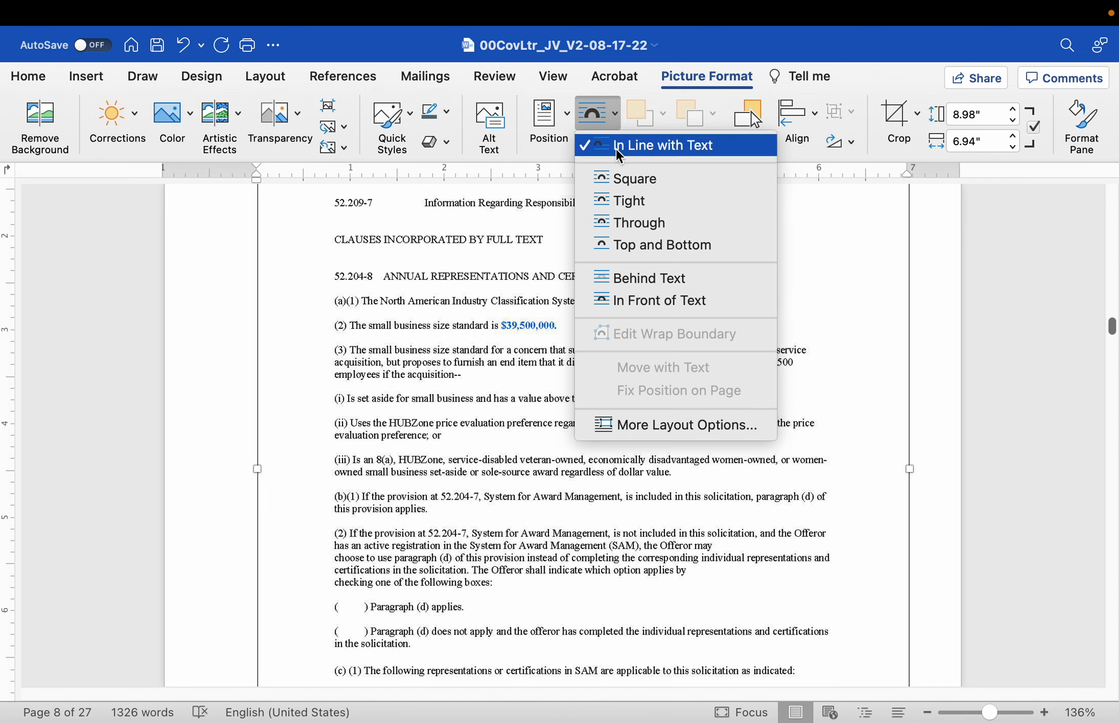
{"action": "mouse_move", "coordinate": [640, 278]}
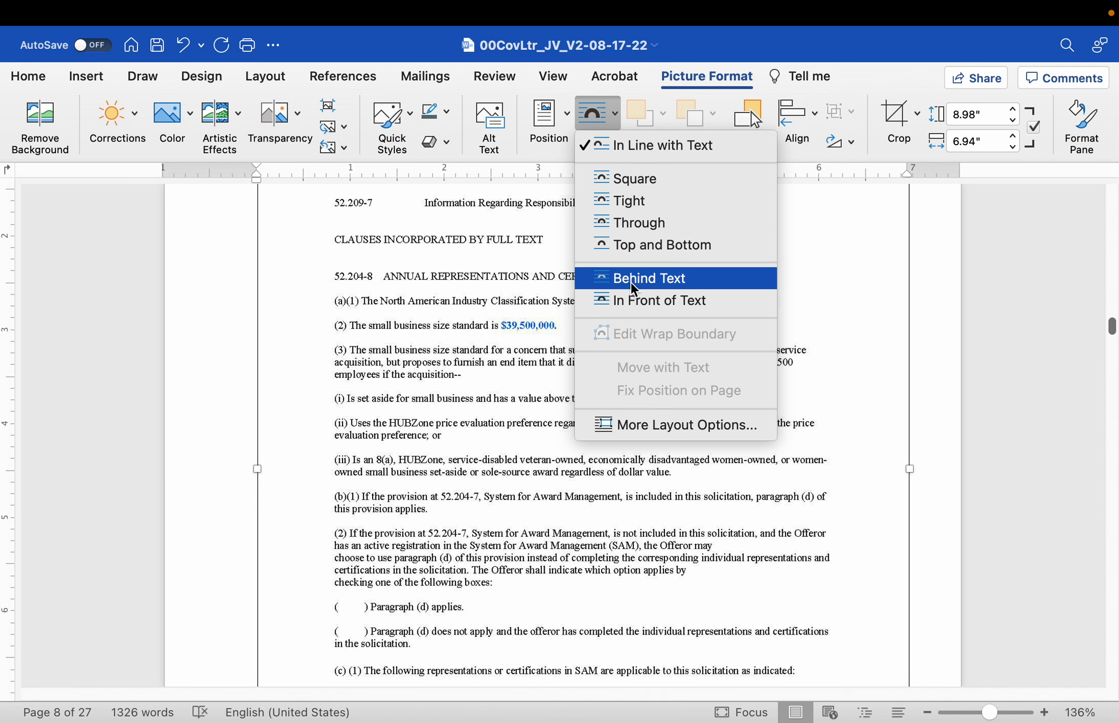
{"action": "left_click", "coordinate": [648, 277]}
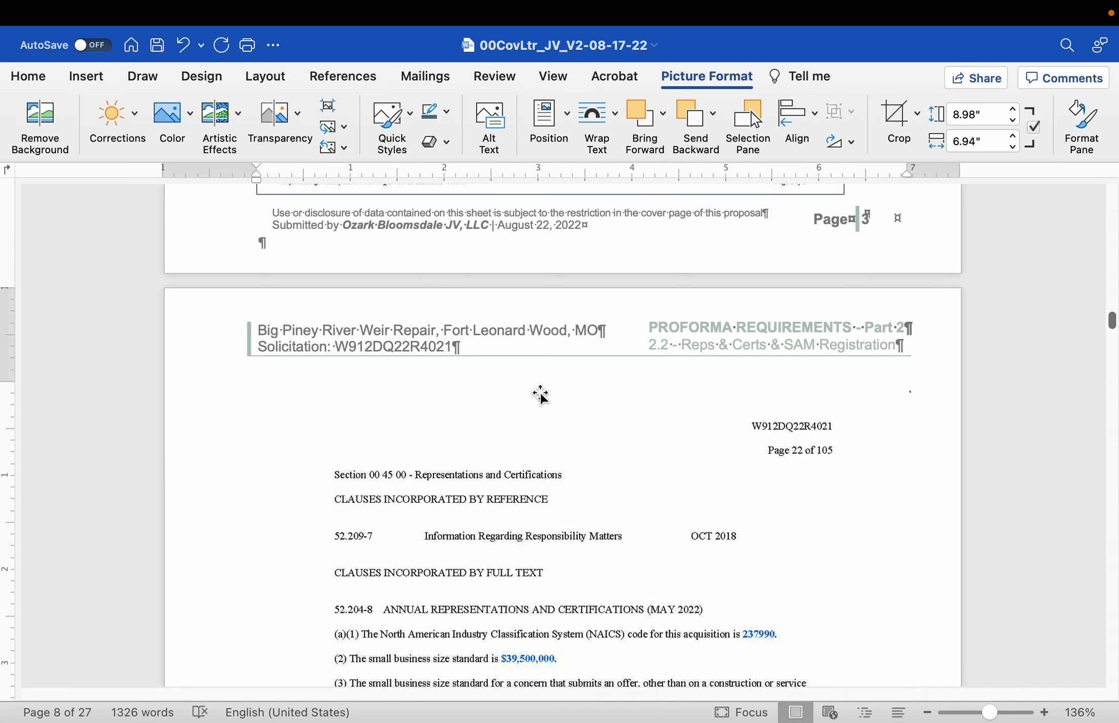
{"action": "left_click", "coordinate": [540, 392]}
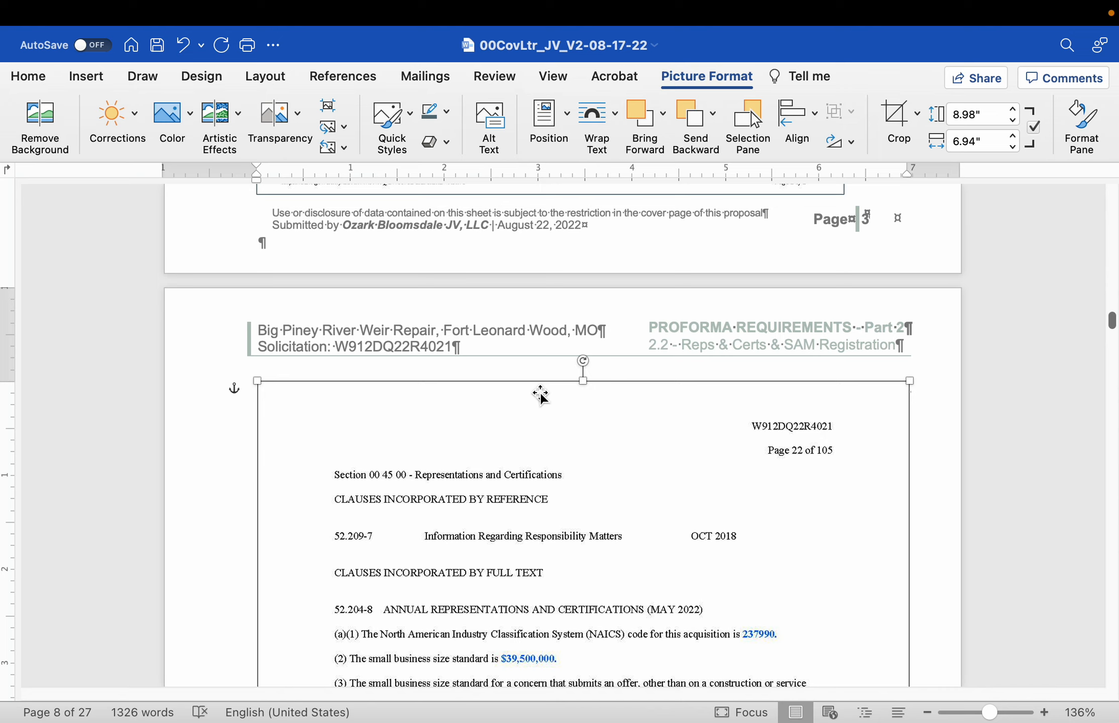
{"action": "mouse_move", "coordinate": [477, 470]}
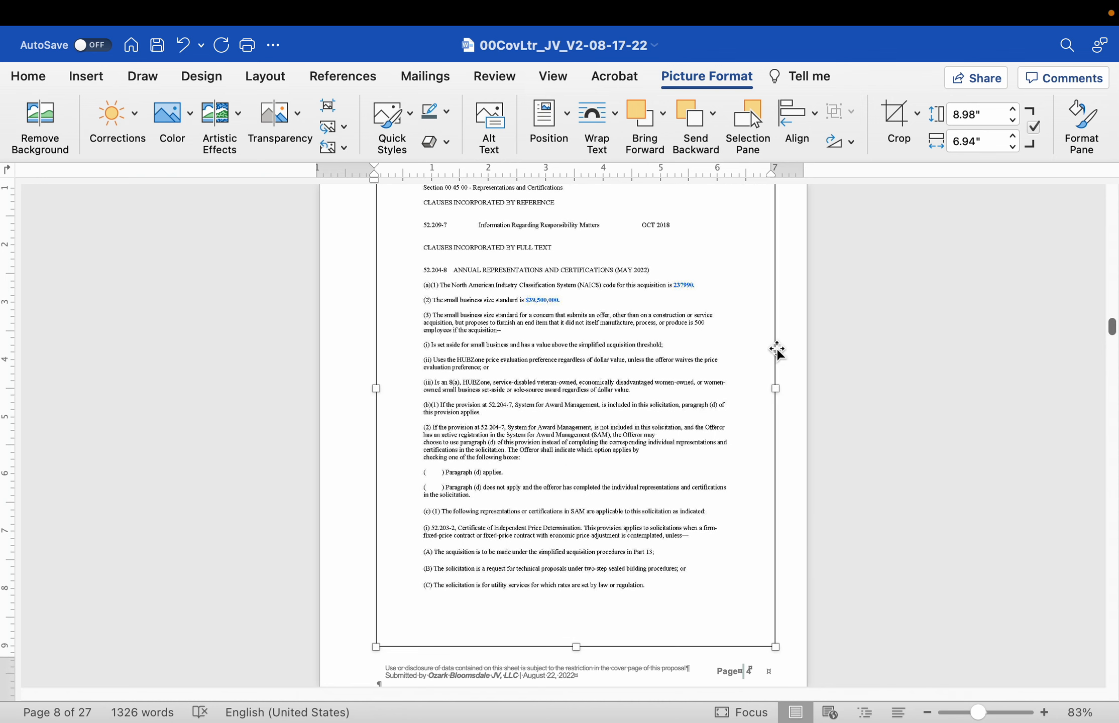
{"action": "mouse_move", "coordinate": [511, 450]}
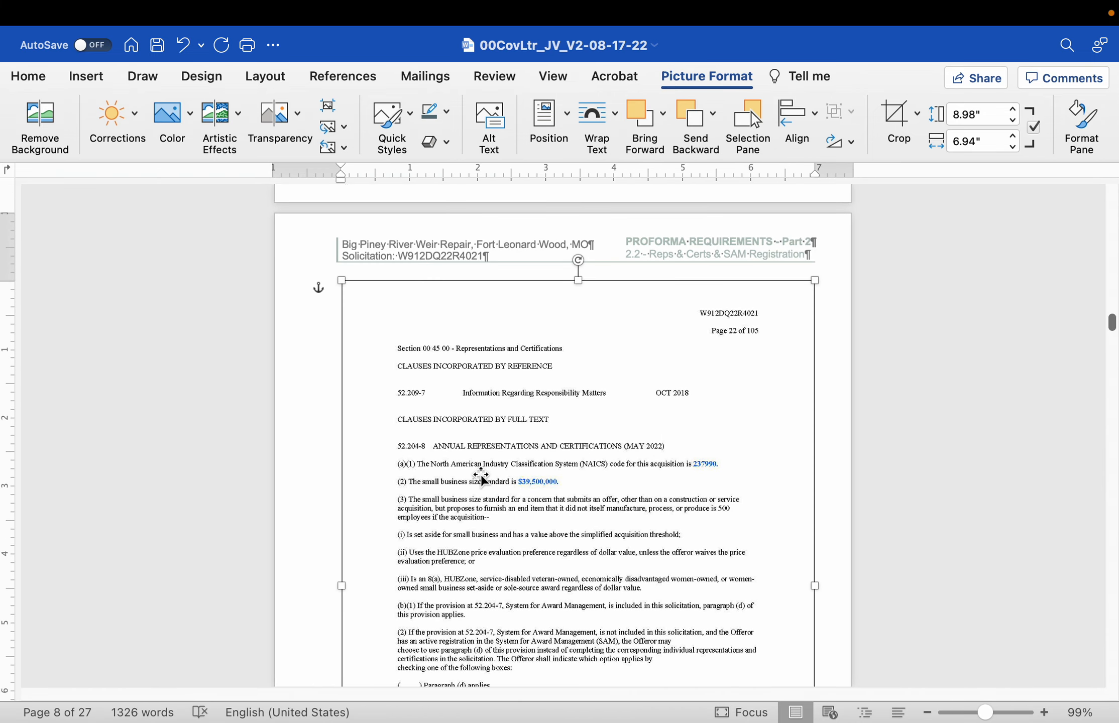
{"action": "mouse_move", "coordinate": [406, 346]}
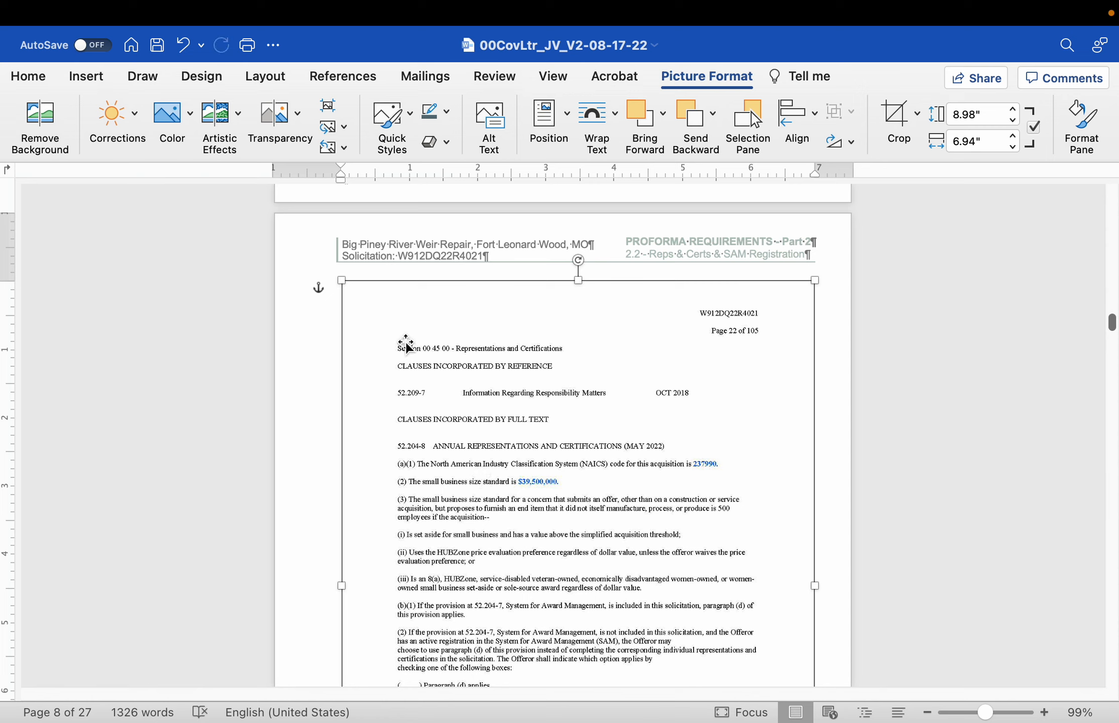
{"action": "mouse_move", "coordinate": [735, 99]}
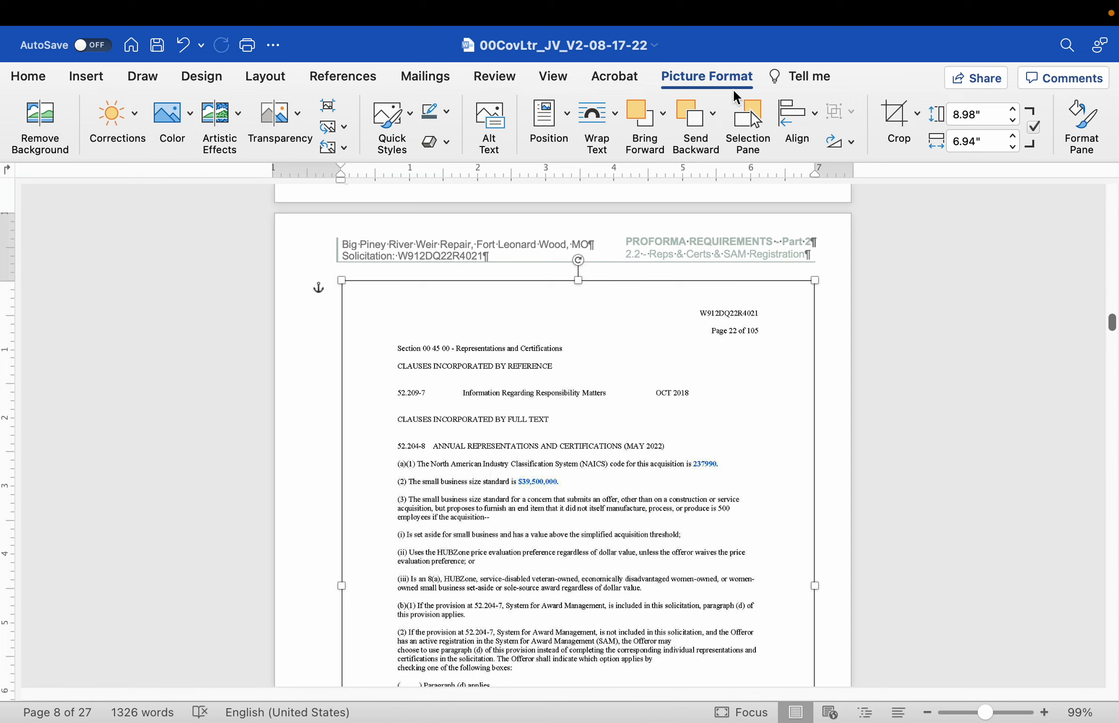
{"action": "mouse_move", "coordinate": [684, 78]}
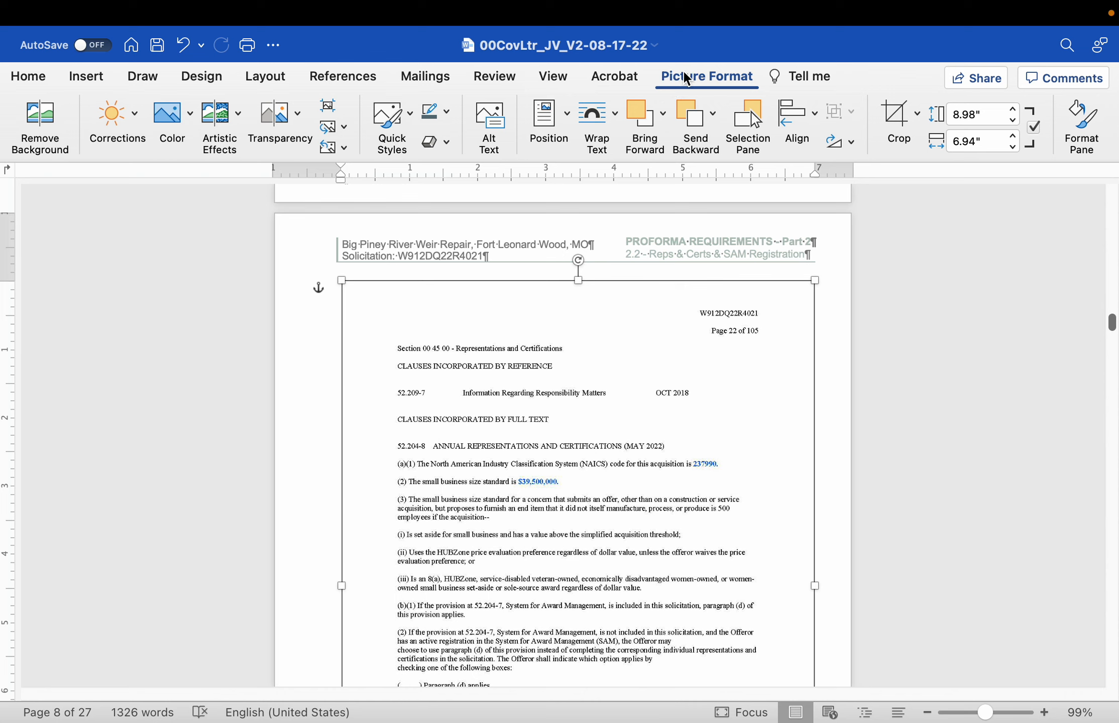
{"action": "mouse_move", "coordinate": [696, 219]}
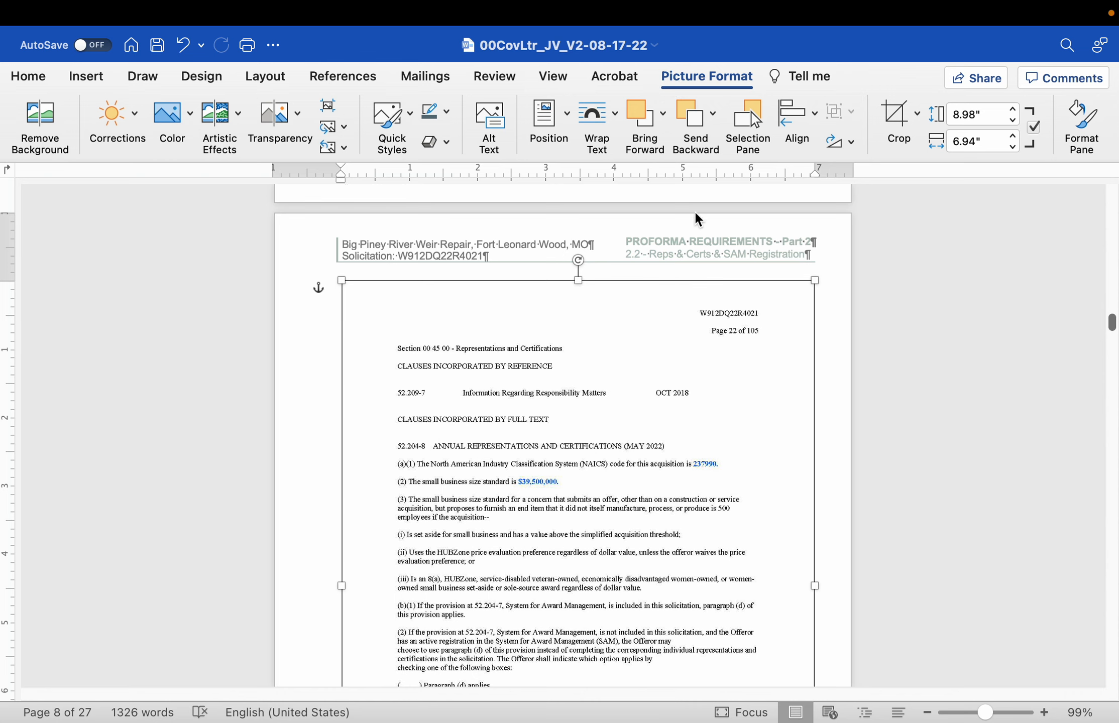
Step: Crop the top off the page 8 image and enlarge it beneath the solicitation header
{"action": "left_click", "coordinate": [898, 117]}
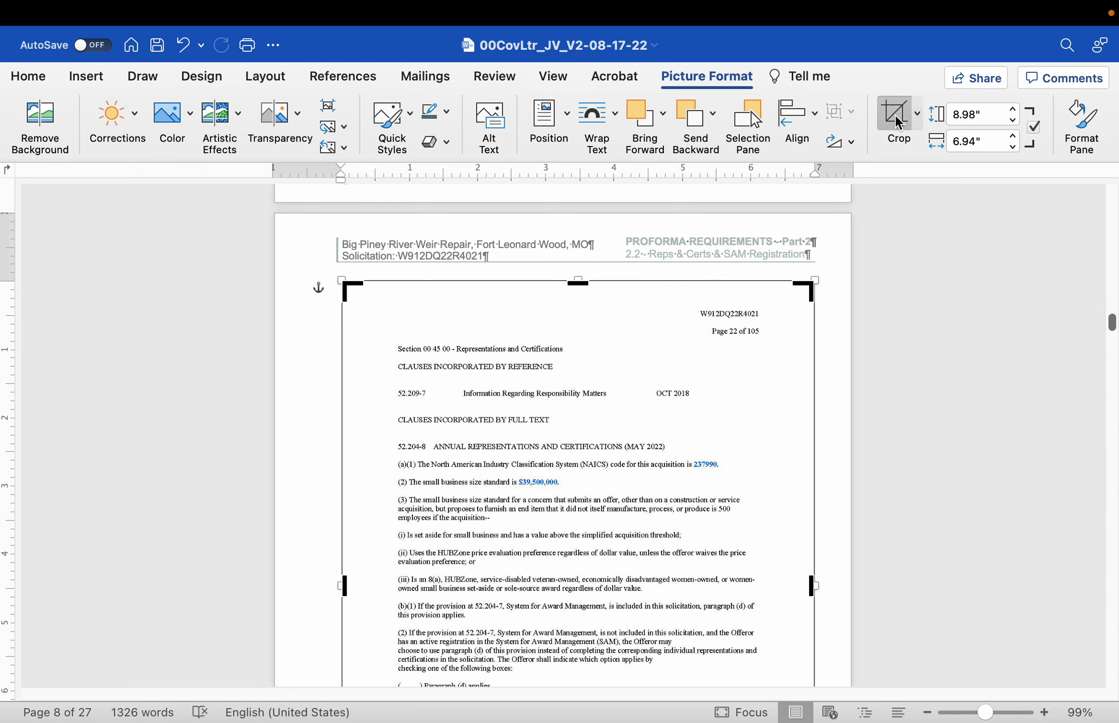
{"action": "mouse_move", "coordinate": [580, 285]}
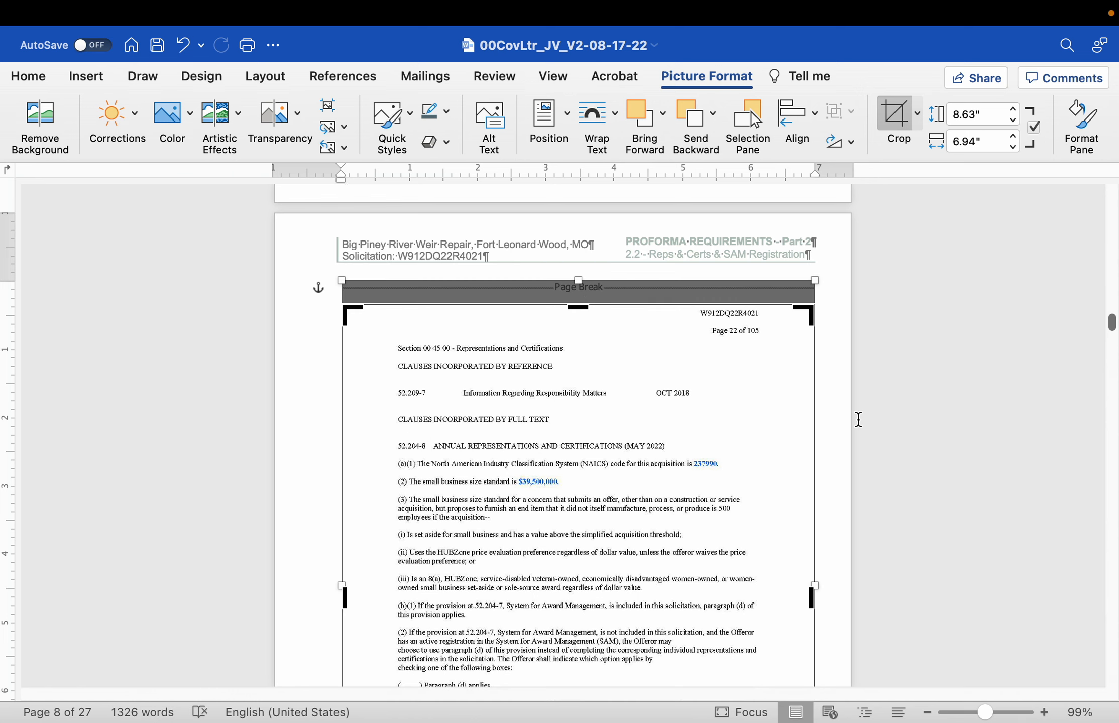
{"action": "scroll", "scroll_direction": "down", "scroll_amount": 3}
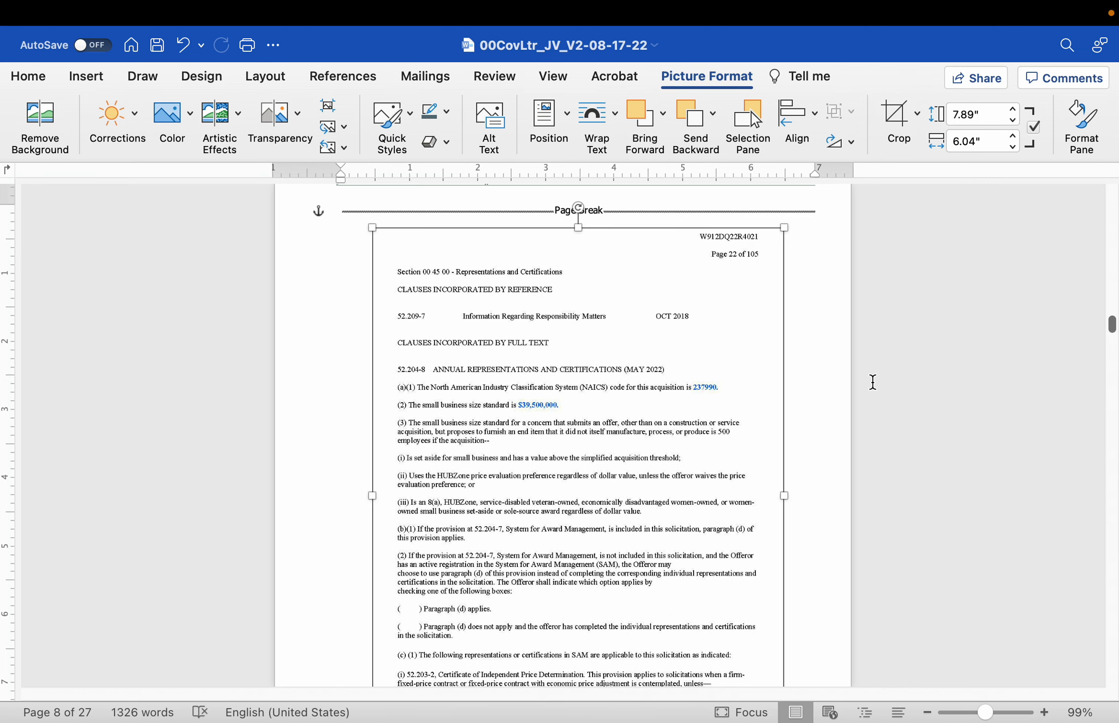
{"action": "scroll", "scroll_direction": "down", "scroll_amount": 3}
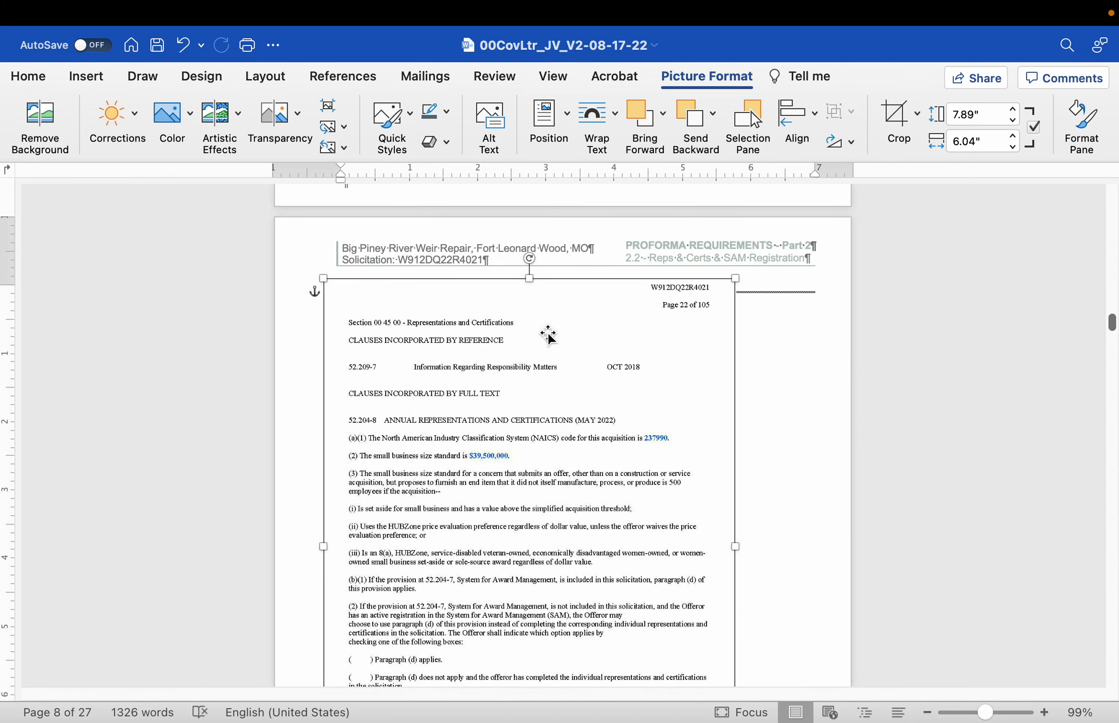
{"action": "mouse_move", "coordinate": [469, 278]}
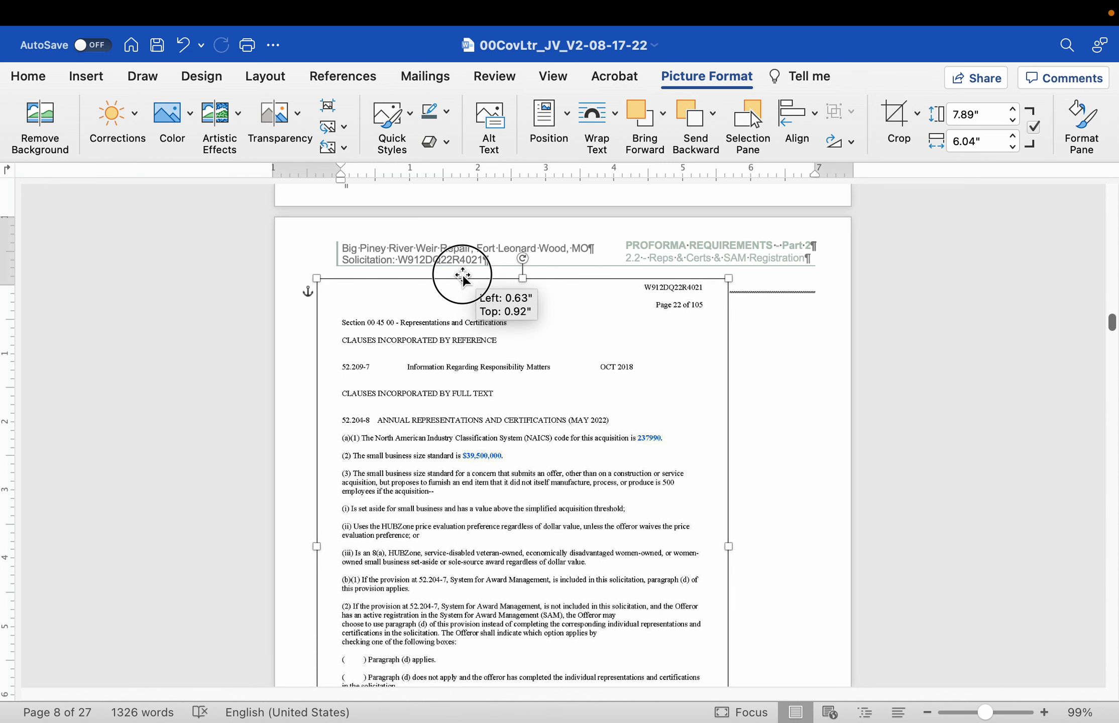
{"action": "scroll", "scroll_direction": "down", "scroll_amount": 3}
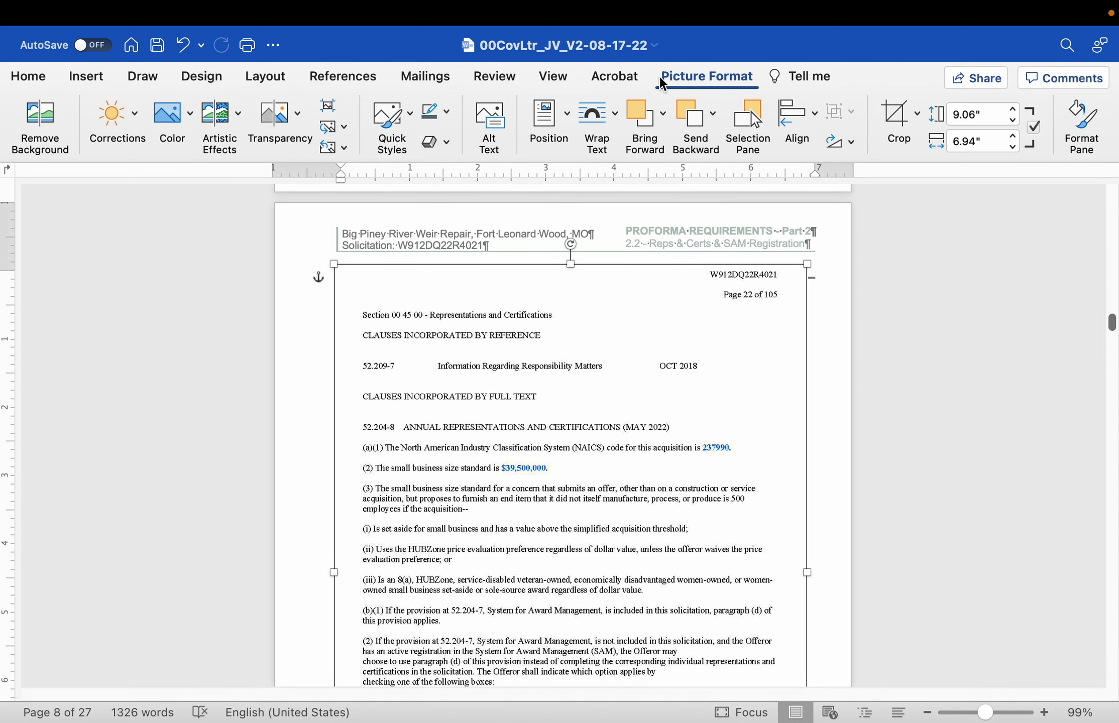
Step: Outline the page 8 image in the recent grey, then select the page 9 image
{"action": "left_click", "coordinate": [448, 110]}
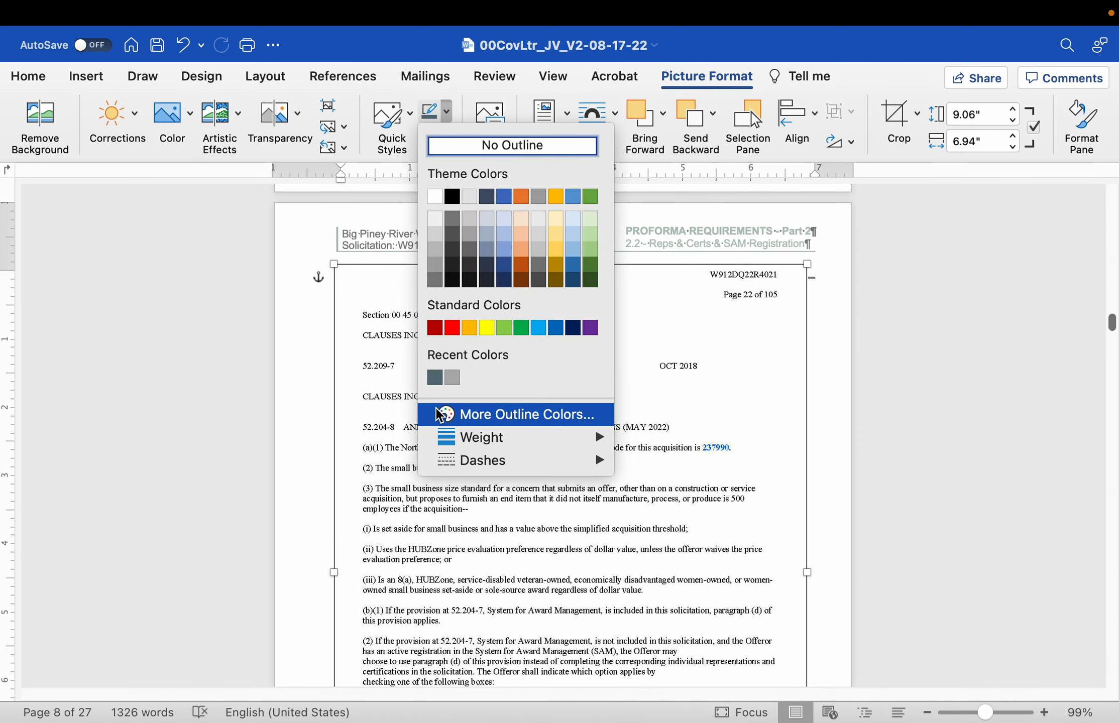
{"action": "mouse_move", "coordinate": [435, 376]}
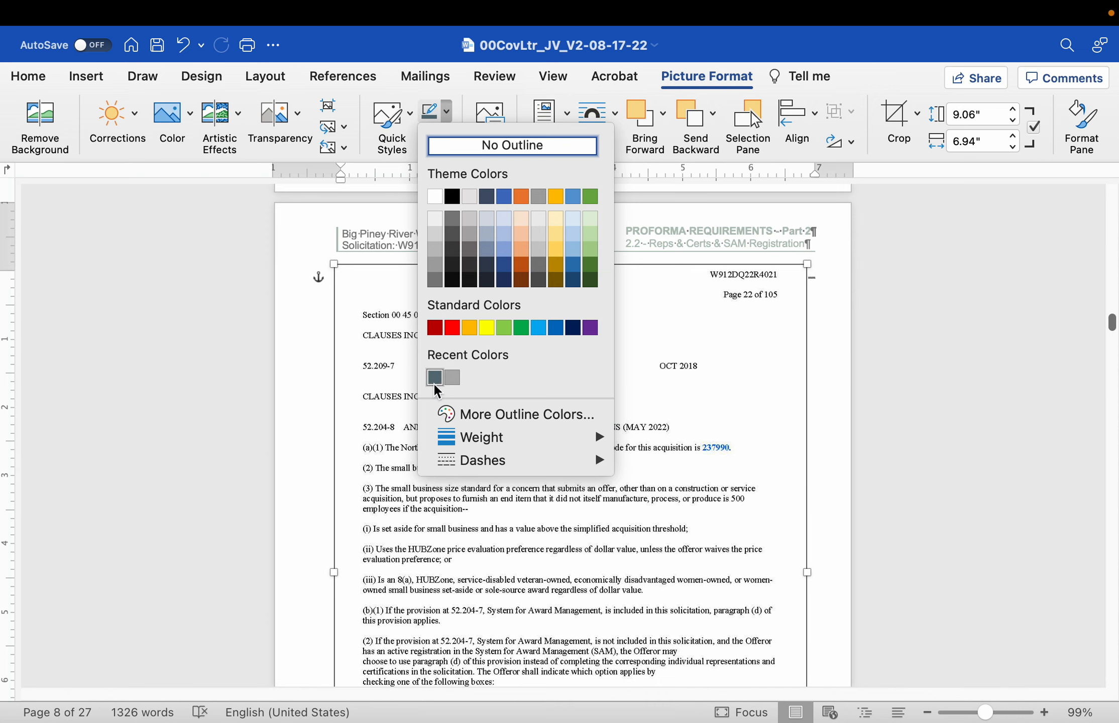
{"action": "left_click", "coordinate": [511, 146]}
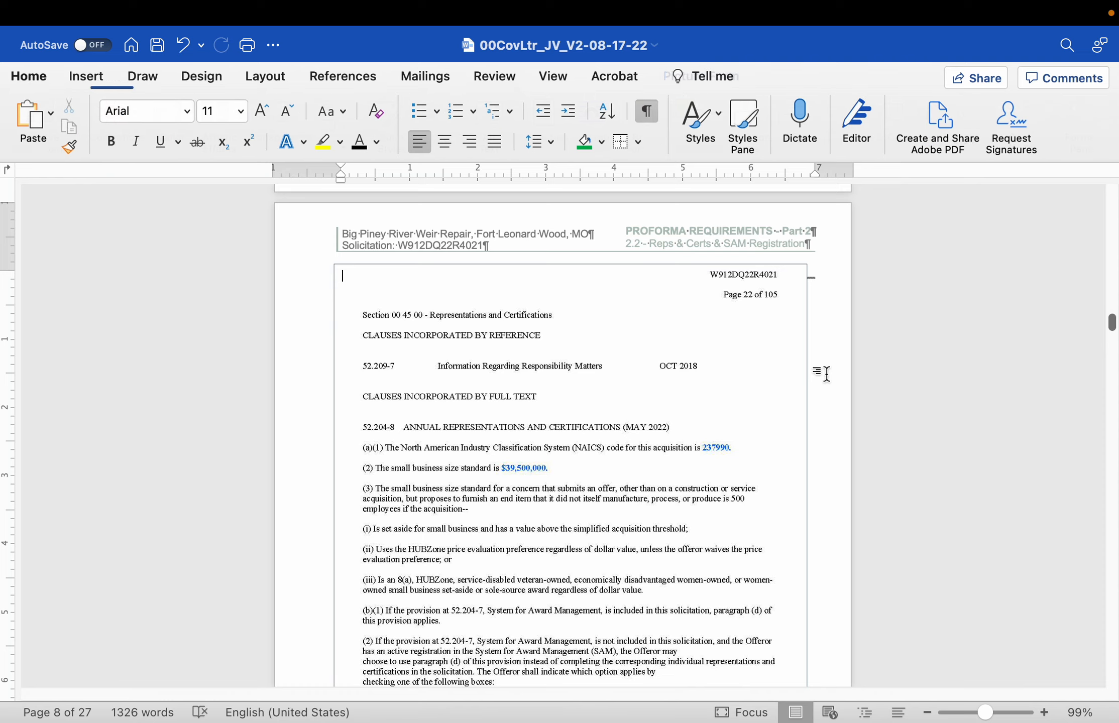
{"action": "scroll", "scroll_direction": "down", "scroll_amount": 3}
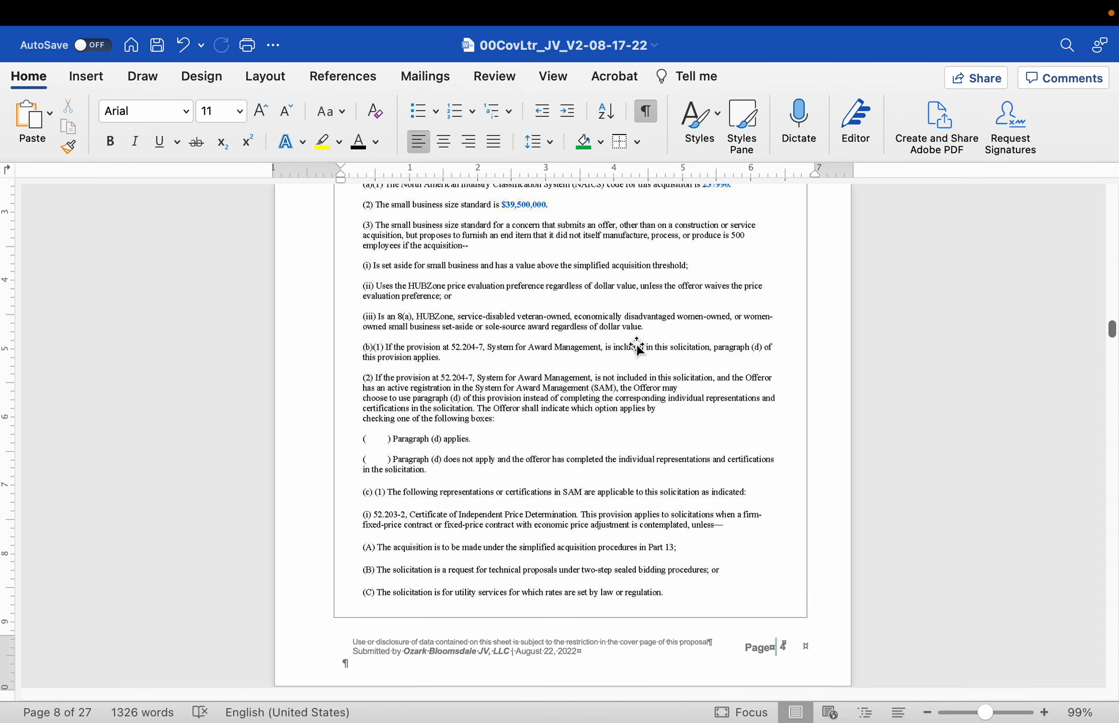
{"action": "scroll", "scroll_direction": "up", "scroll_amount": 3}
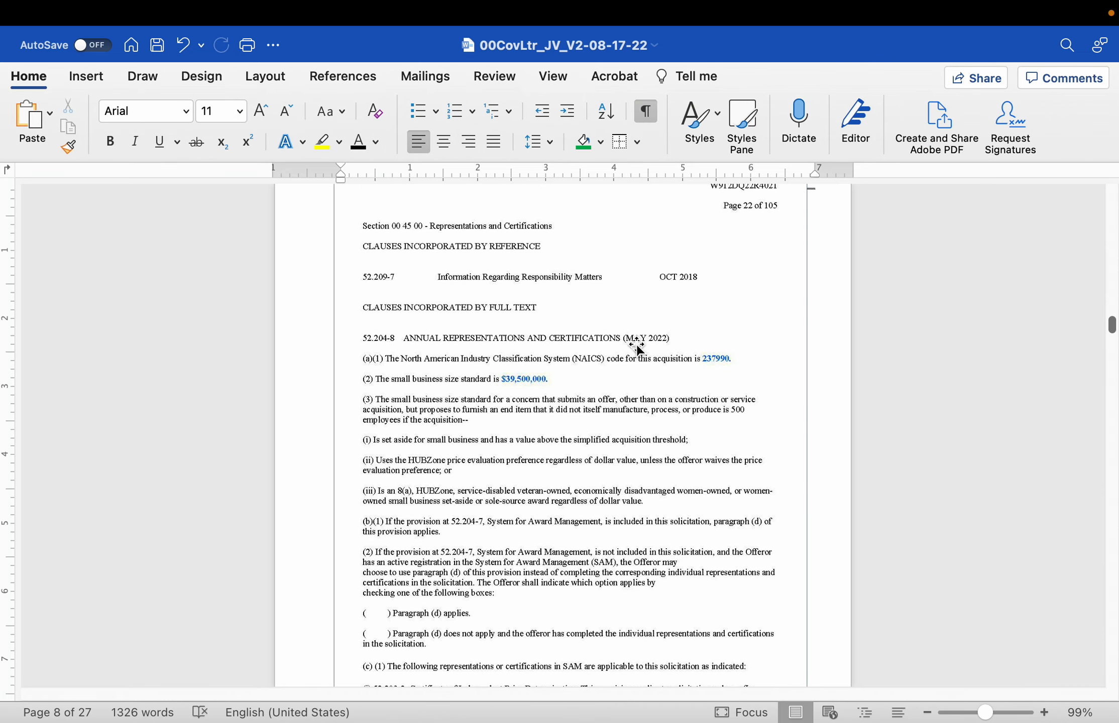
{"action": "scroll", "scroll_direction": "down", "scroll_amount": 3}
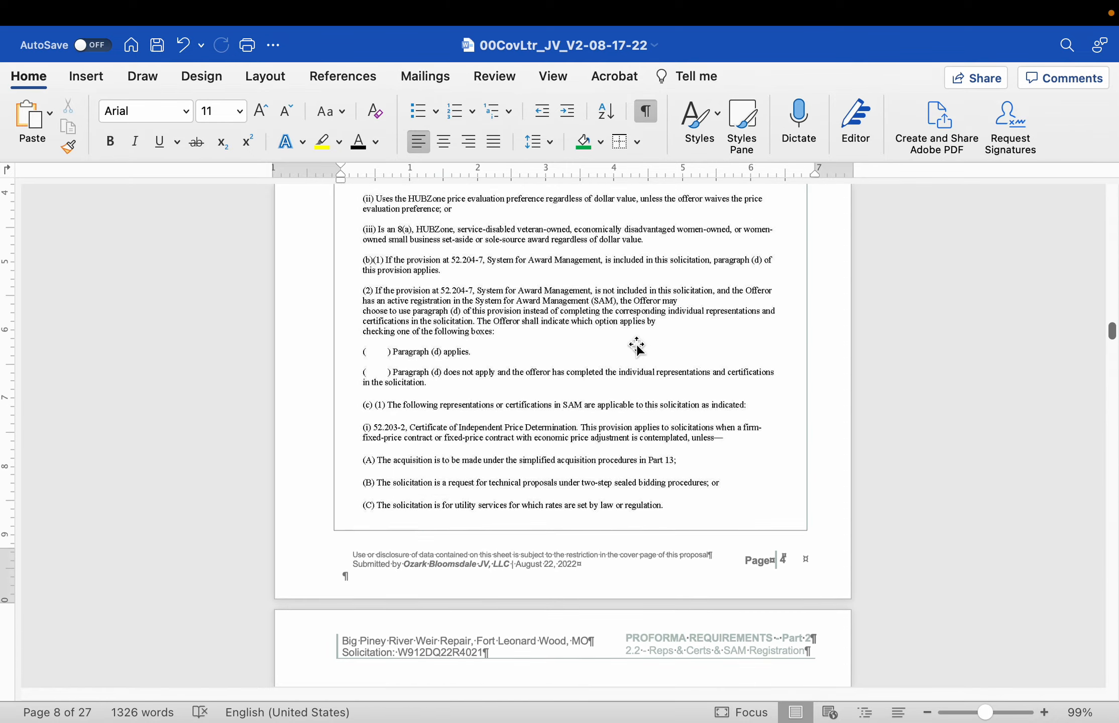
{"action": "left_click", "coordinate": [577, 218]}
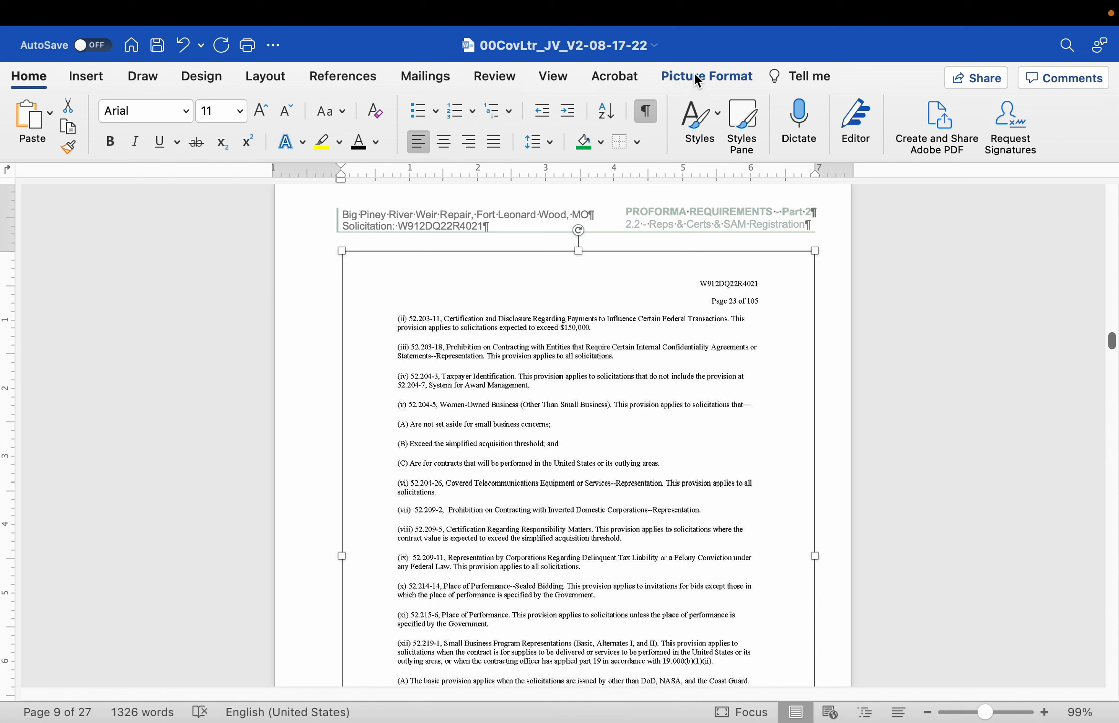
{"action": "left_click", "coordinate": [705, 76]}
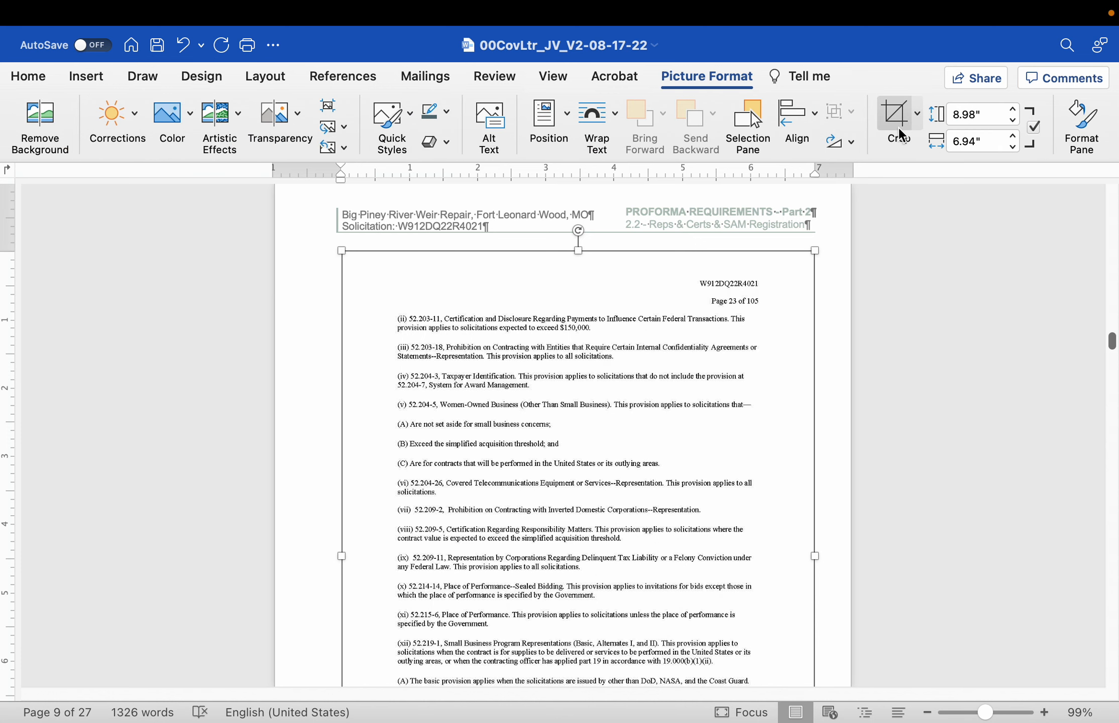
{"action": "left_click", "coordinate": [897, 115]}
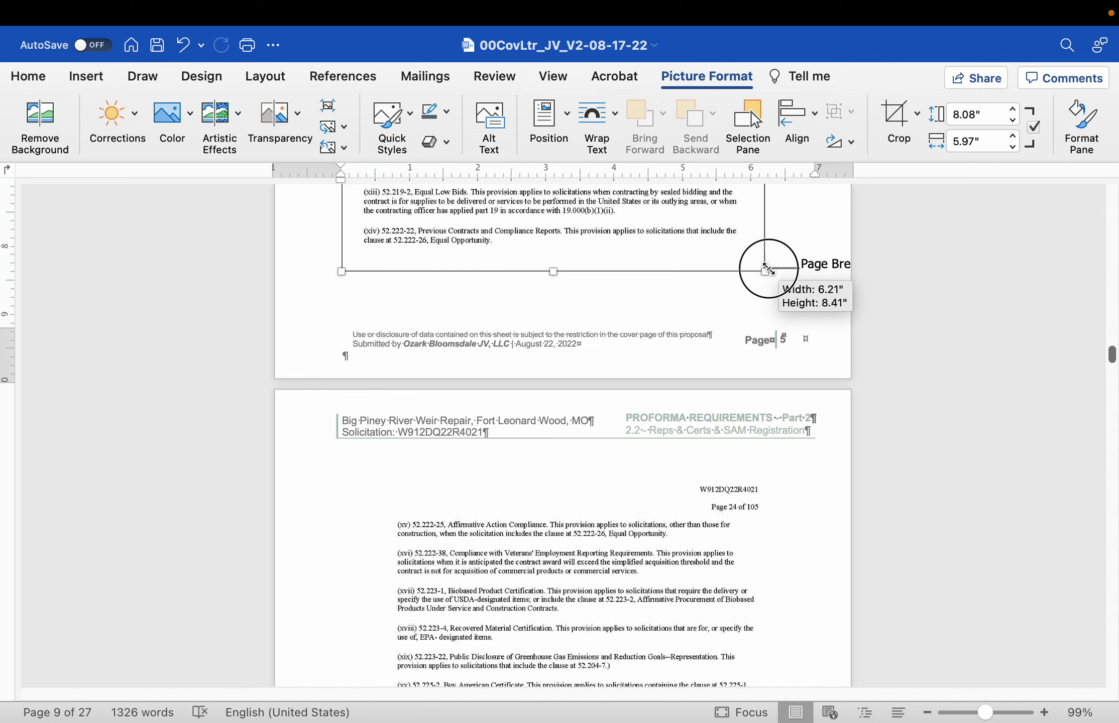
{"action": "scroll", "scroll_direction": "up", "scroll_amount": 3}
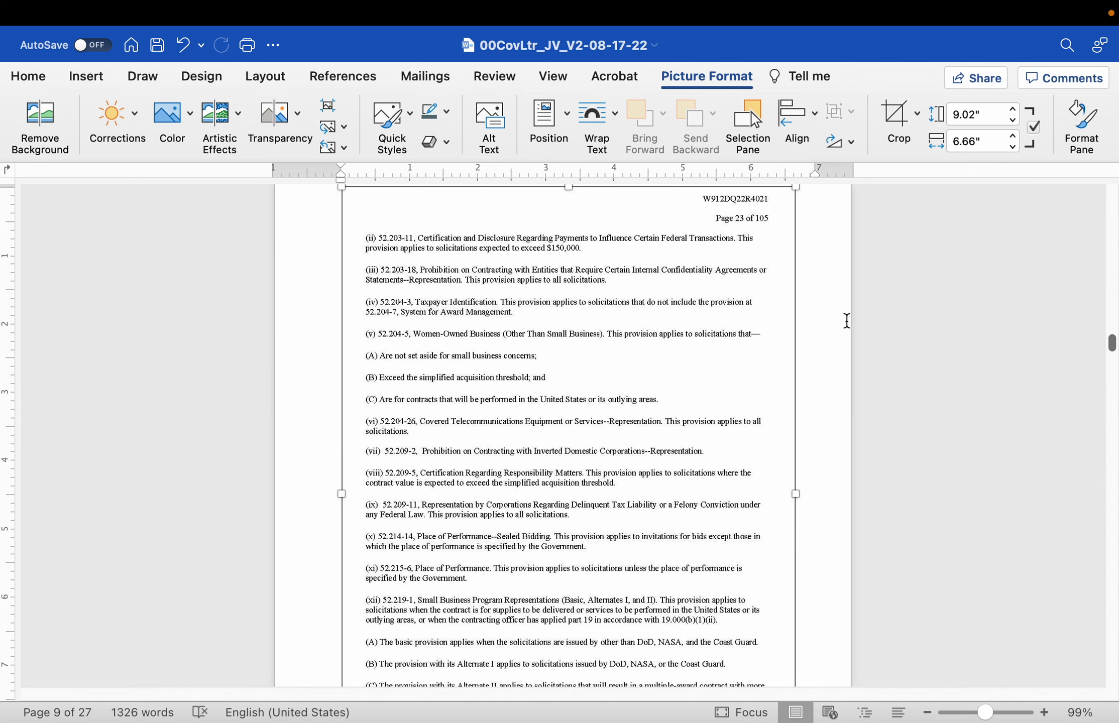
{"action": "scroll", "scroll_direction": "up", "scroll_amount": 3}
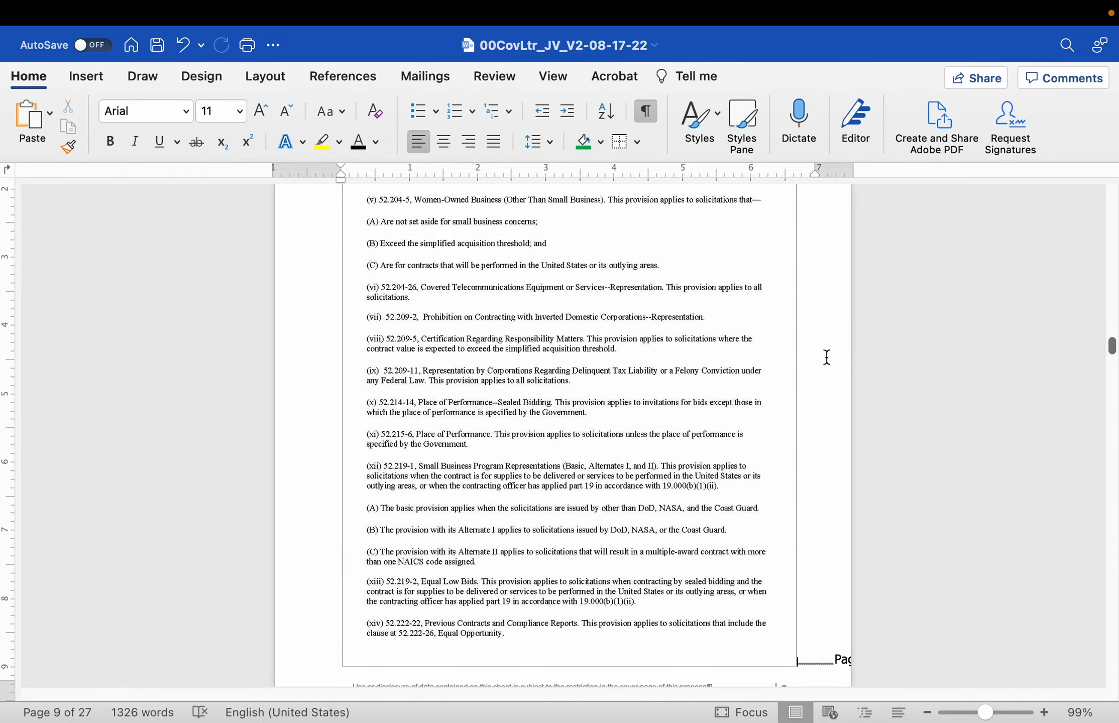
{"action": "scroll", "scroll_direction": "up", "scroll_amount": 3}
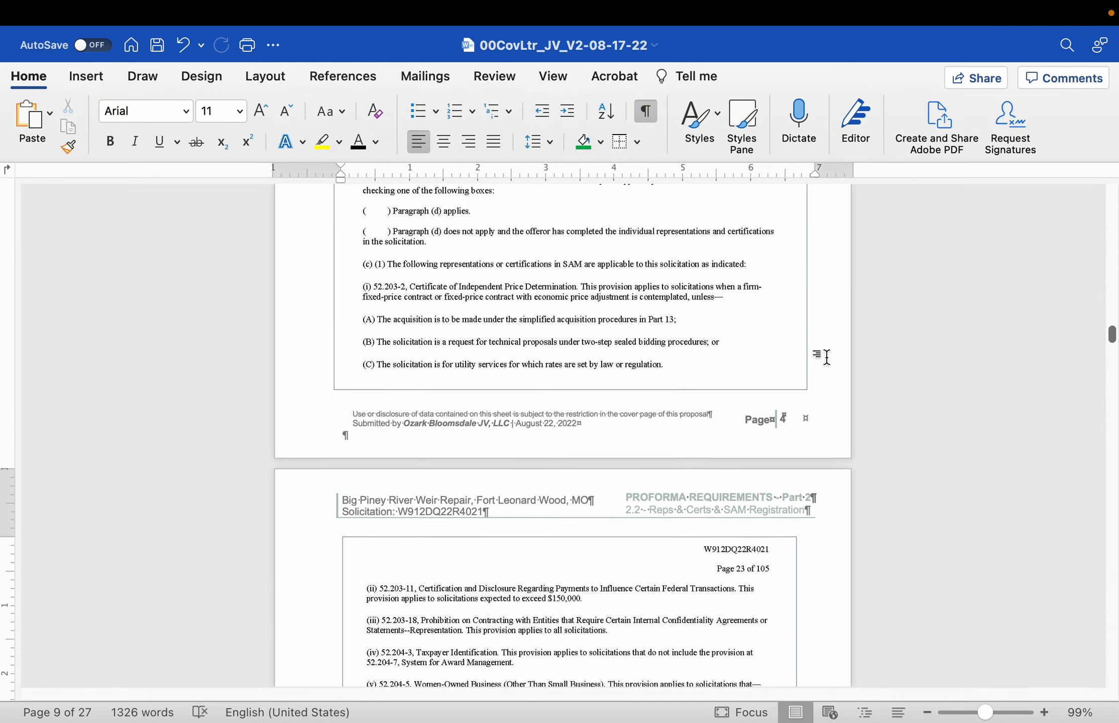
{"action": "scroll", "scroll_direction": "down", "scroll_amount": 3}
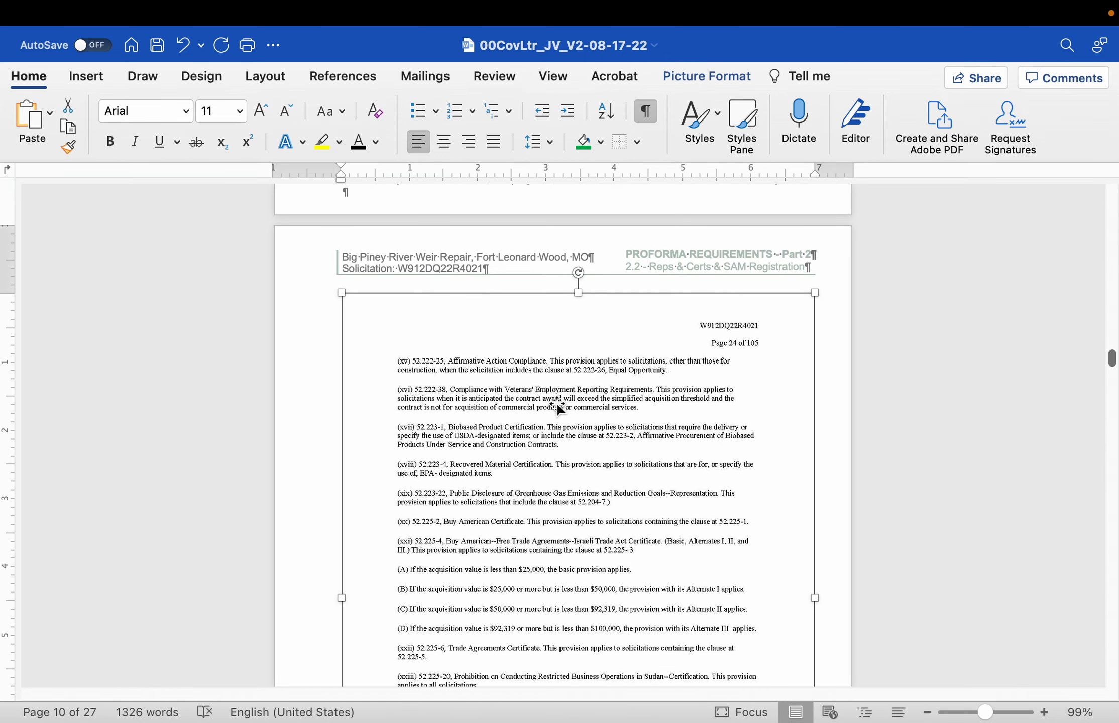
{"action": "mouse_move", "coordinate": [564, 329]}
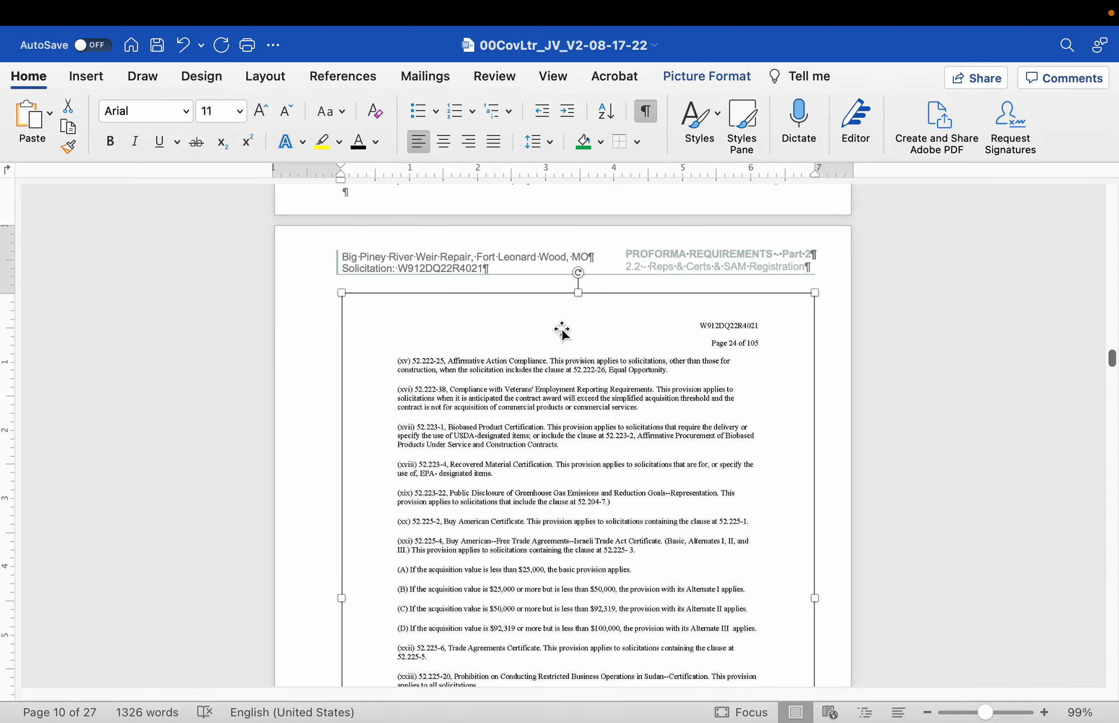
{"action": "mouse_move", "coordinate": [496, 393]}
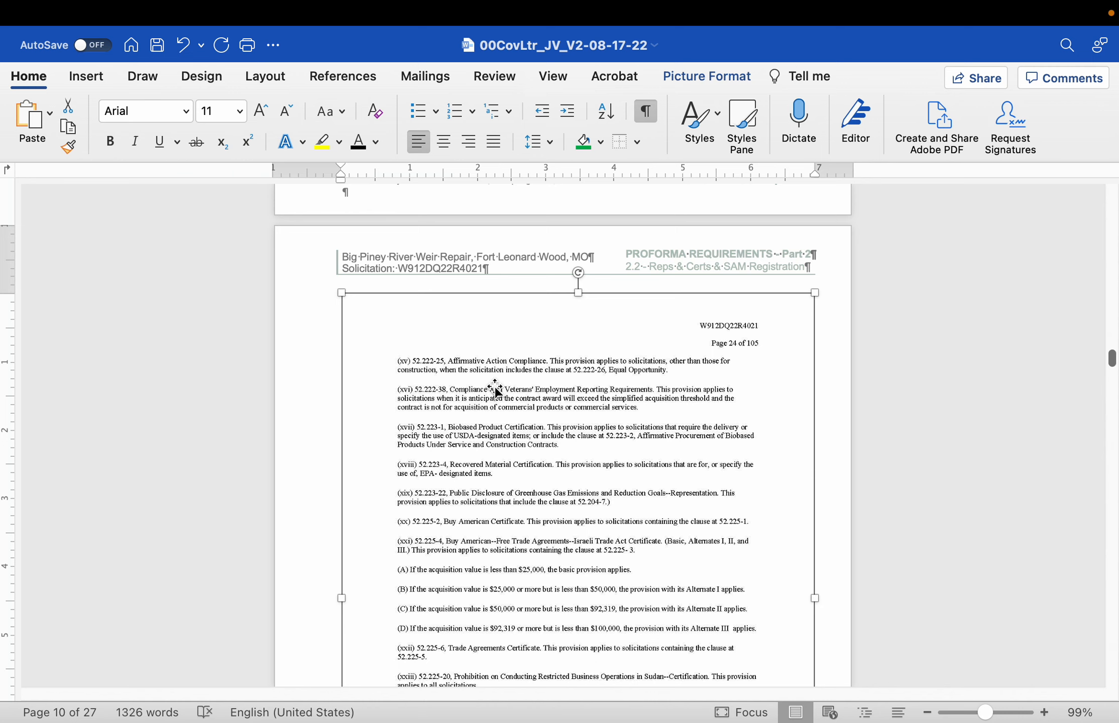
{"action": "mouse_move", "coordinate": [709, 90]}
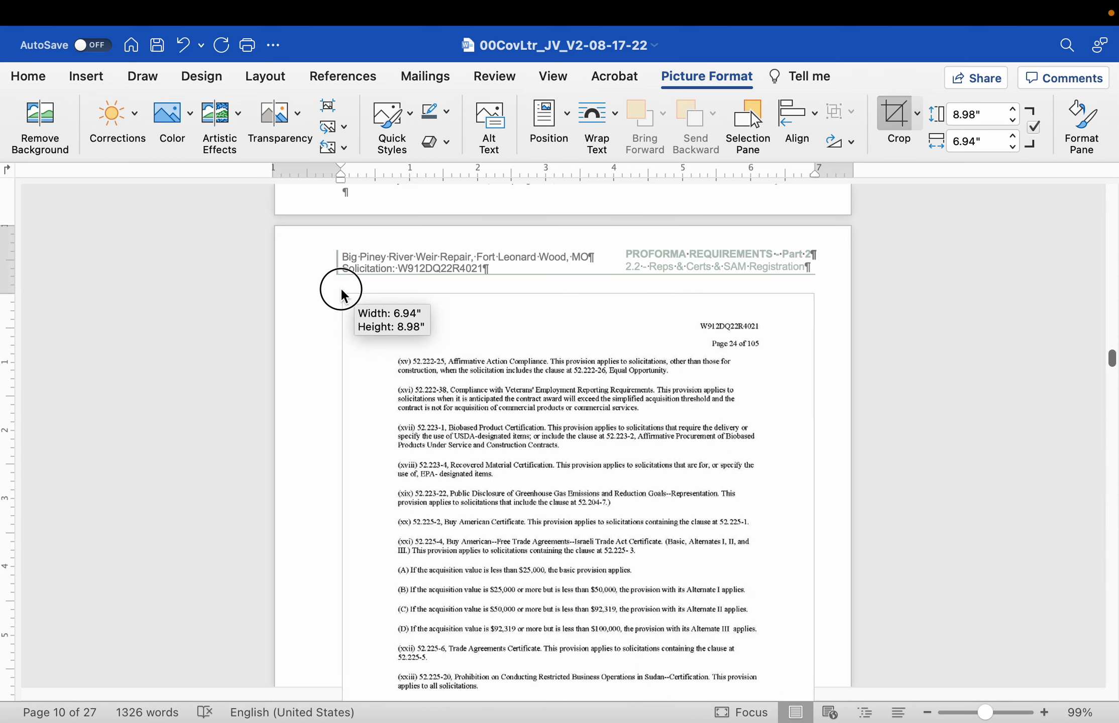
Step: Finish cropping the Page 24 of 105 scan and set its wrap to In Front of Text
{"action": "left_click", "coordinate": [342, 292]}
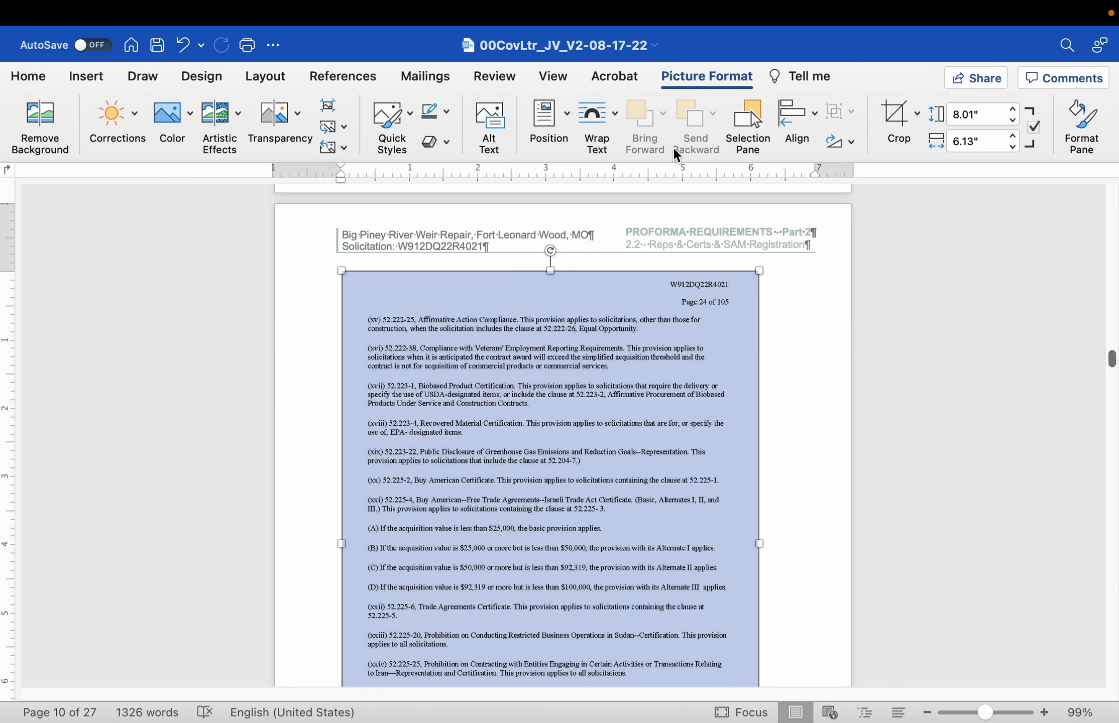
{"action": "left_click", "coordinate": [598, 125]}
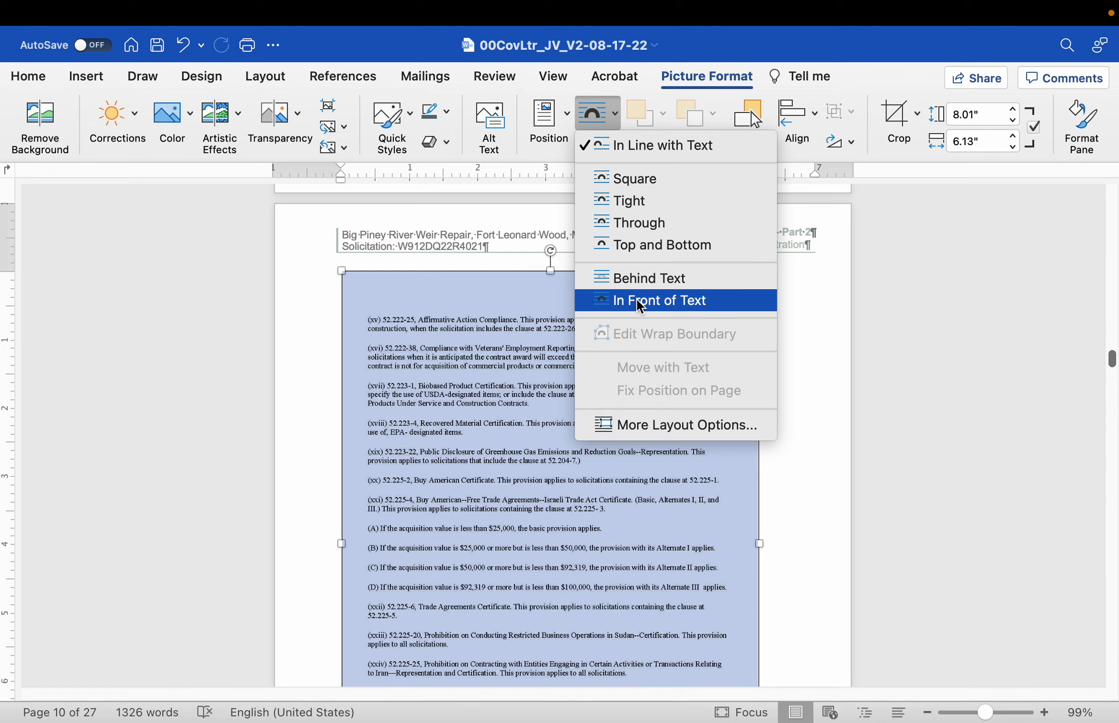
{"action": "left_click", "coordinate": [657, 300]}
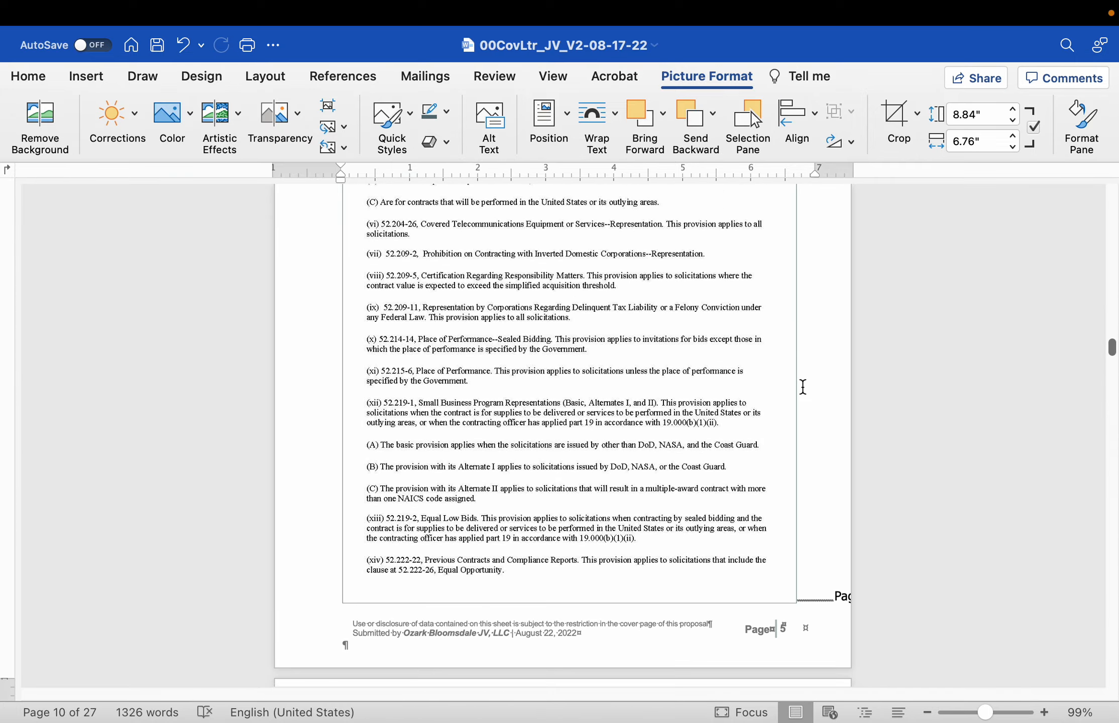
{"action": "left_click", "coordinate": [594, 121]}
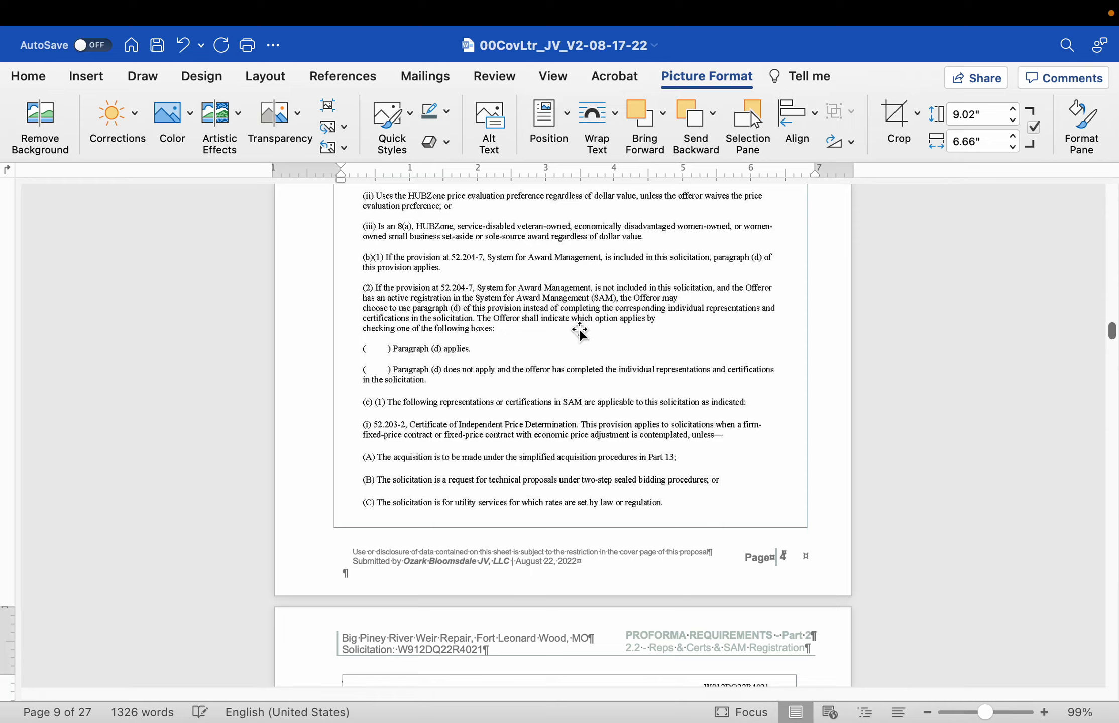
{"action": "left_click", "coordinate": [595, 115]}
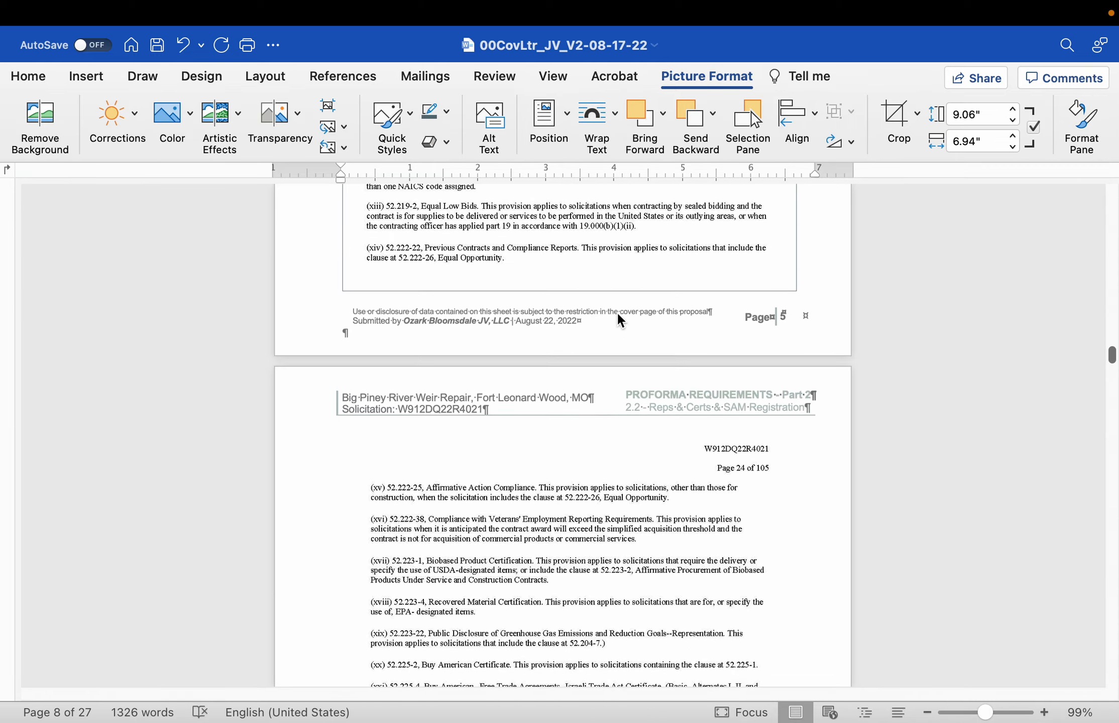
{"action": "scroll", "scroll_direction": "down", "scroll_amount": 3}
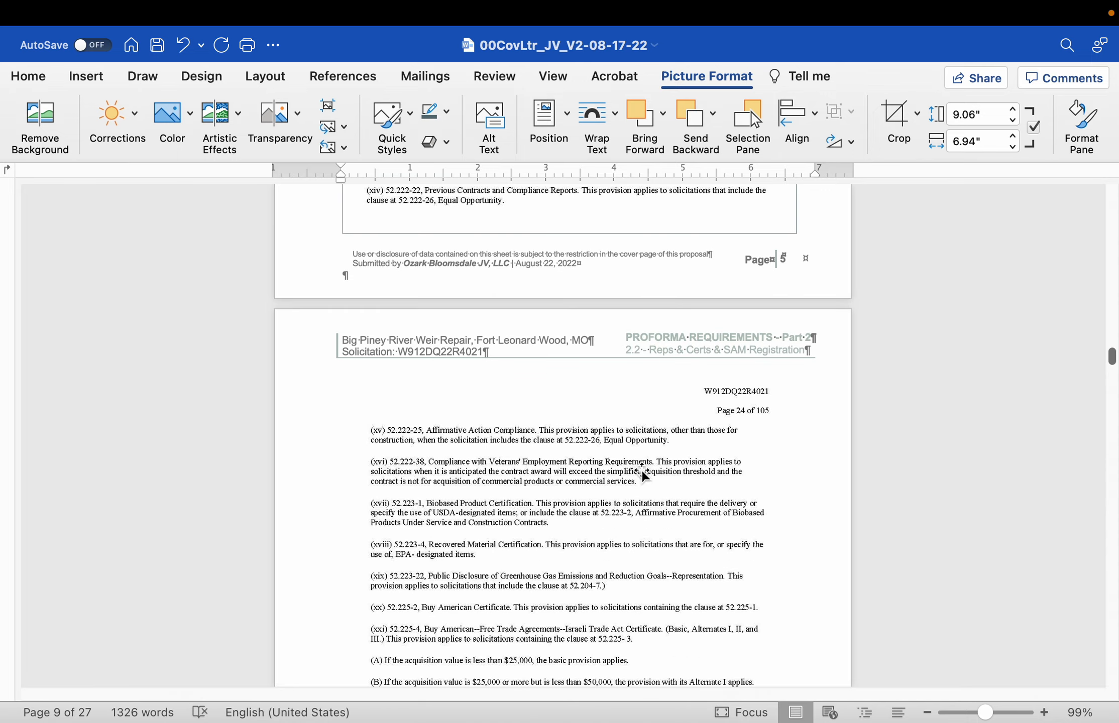
{"action": "scroll", "scroll_direction": "up", "scroll_amount": 3}
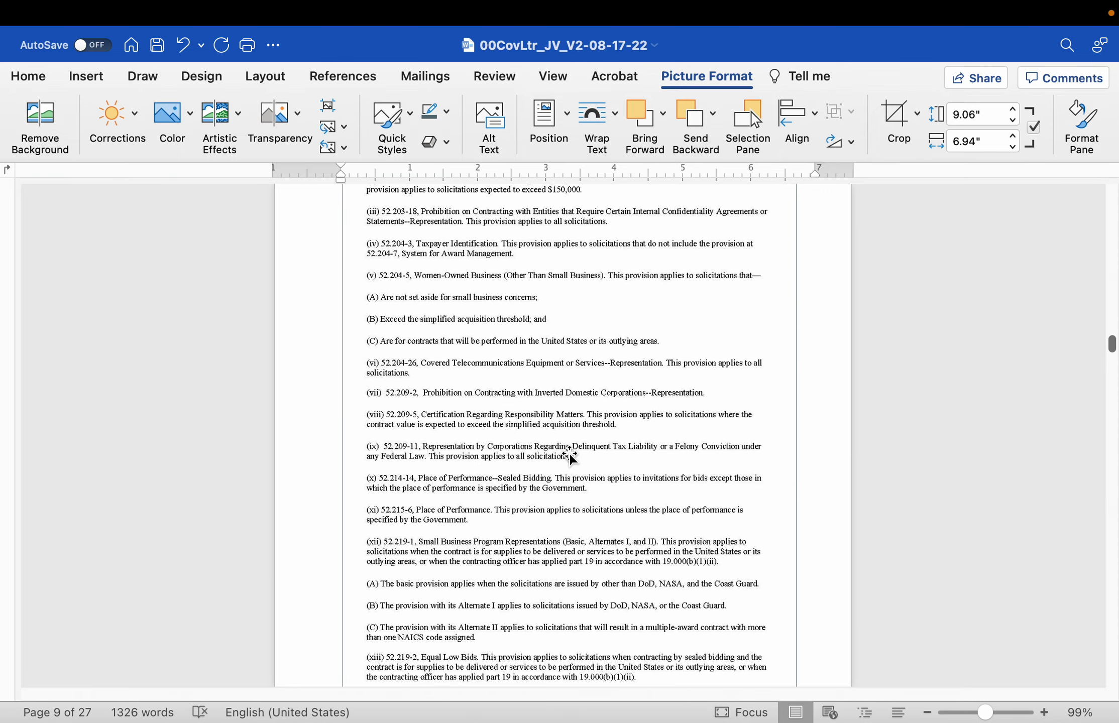
{"action": "mouse_move", "coordinate": [494, 465]}
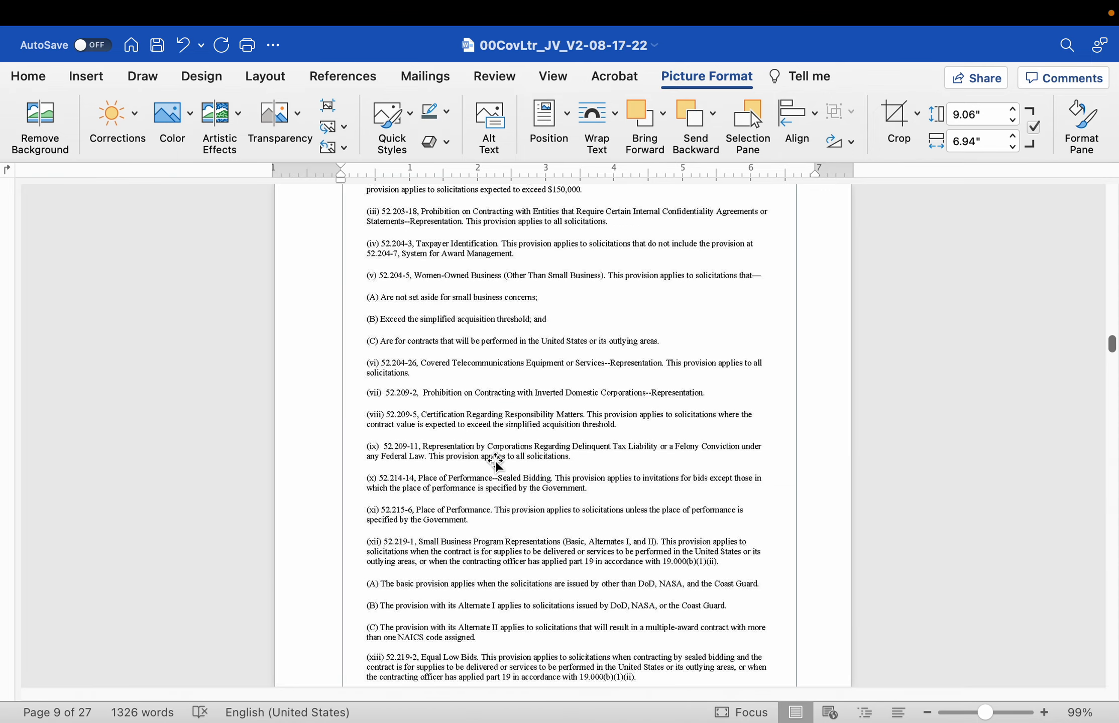
{"action": "mouse_move", "coordinate": [528, 444]}
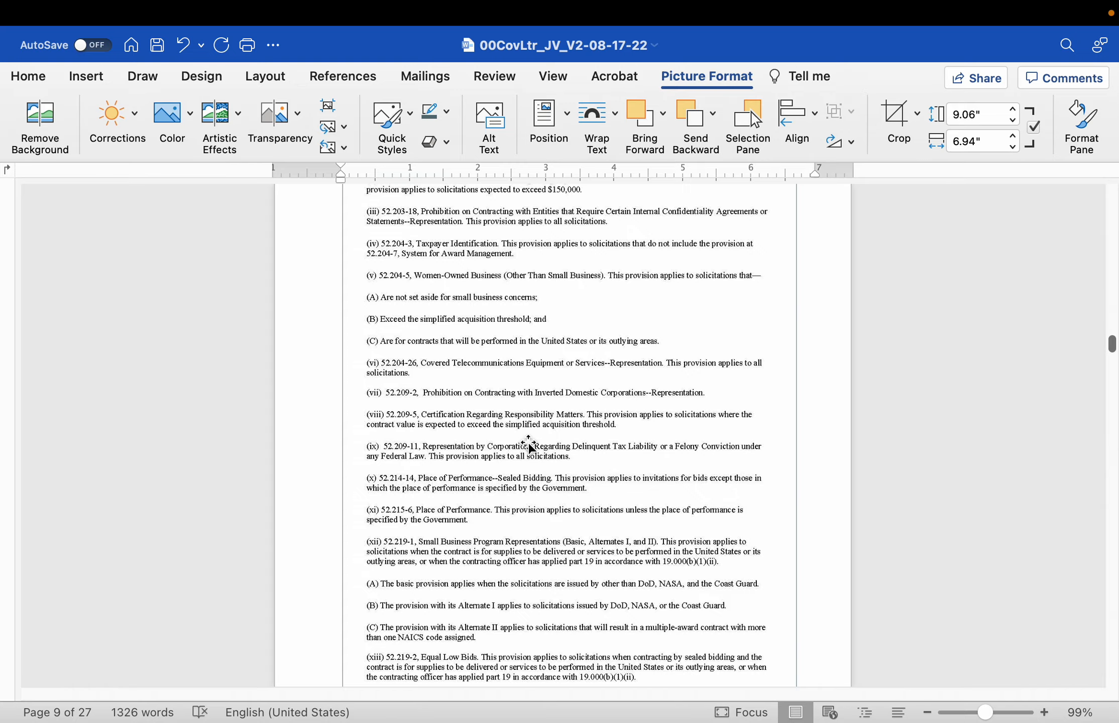
{"action": "scroll", "scroll_direction": "down", "scroll_amount": 3}
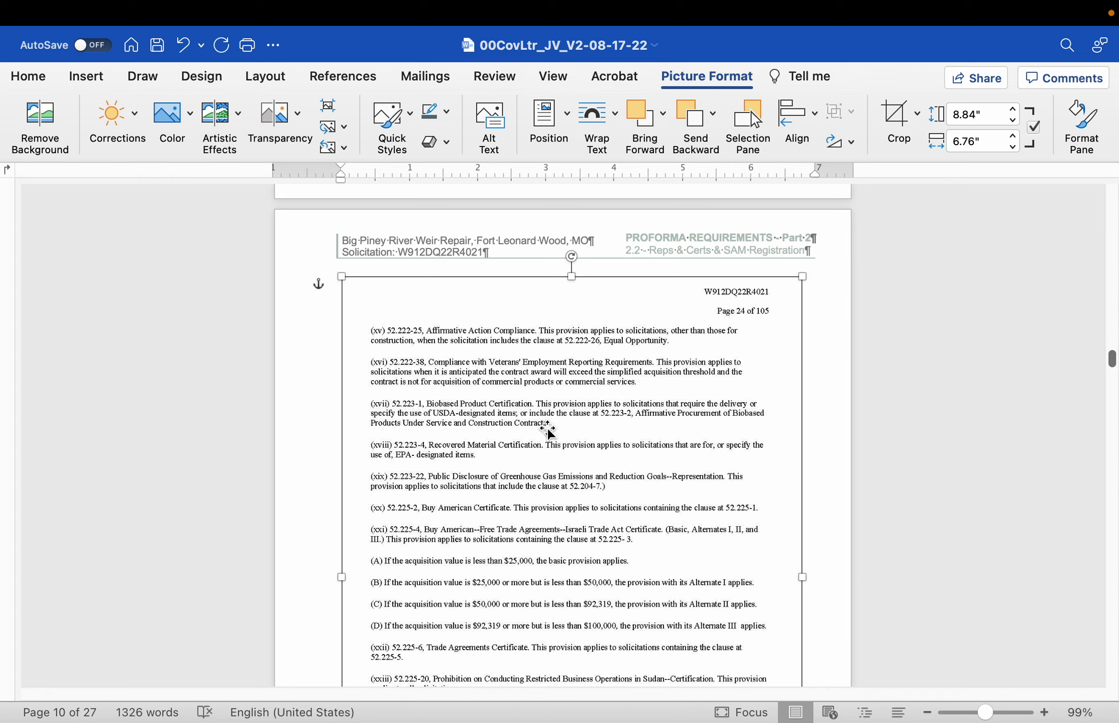
{"action": "mouse_move", "coordinate": [627, 448]}
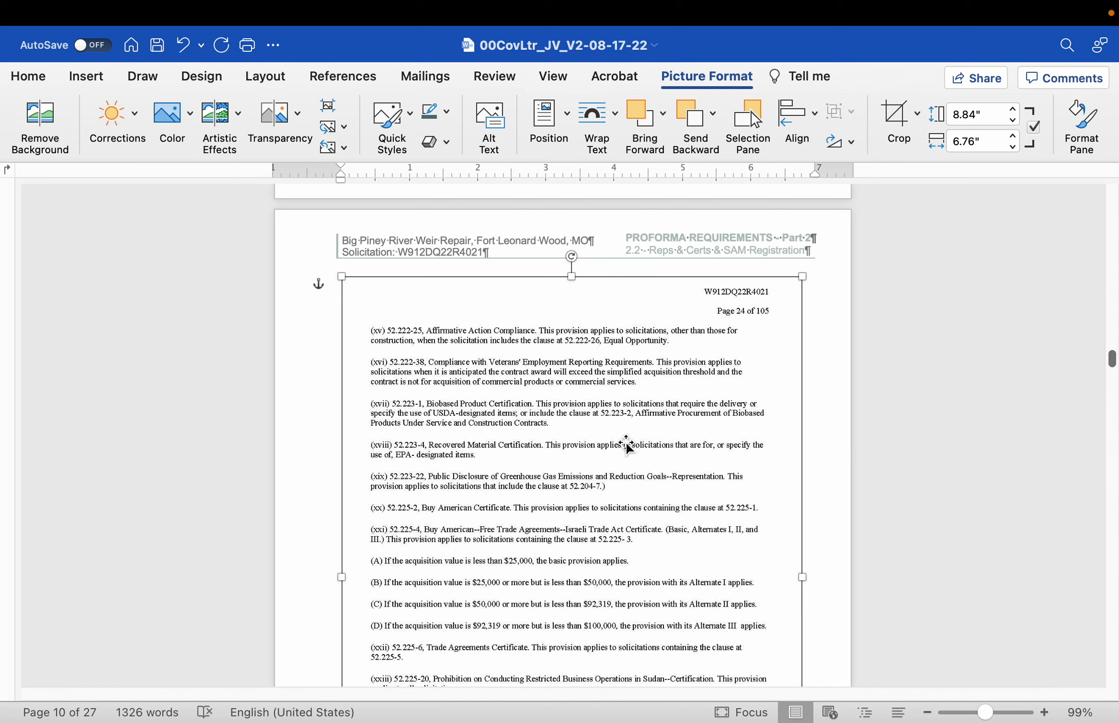
{"action": "scroll", "scroll_direction": "down", "scroll_amount": 3}
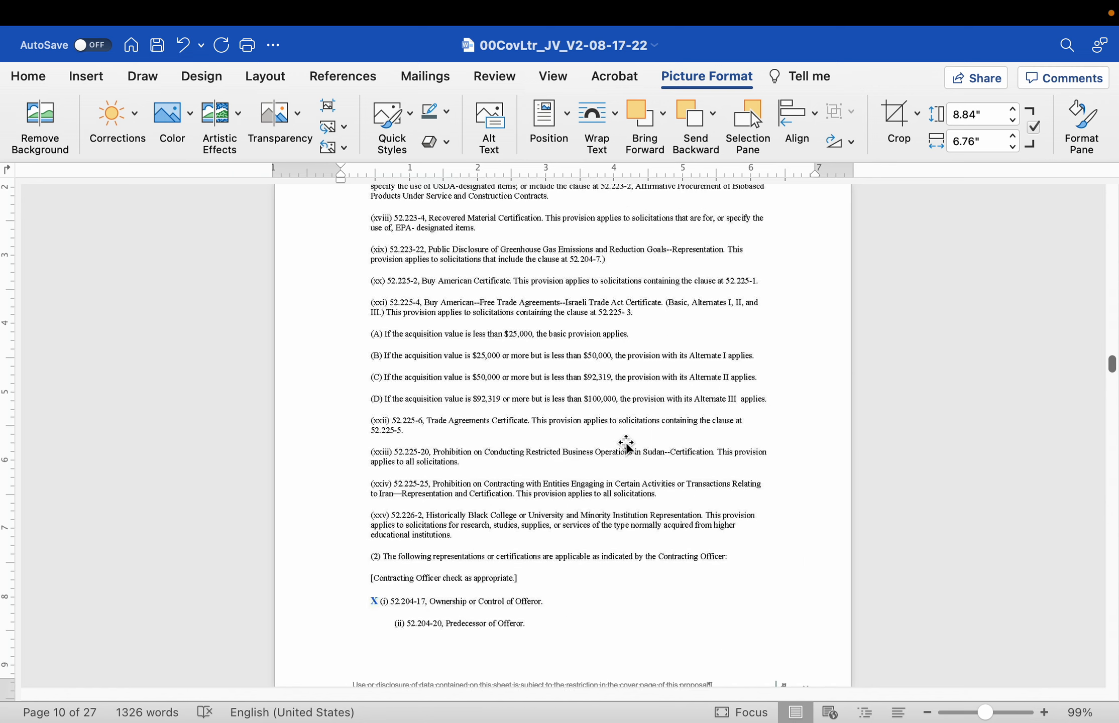
{"action": "scroll", "scroll_direction": "down", "scroll_amount": 3}
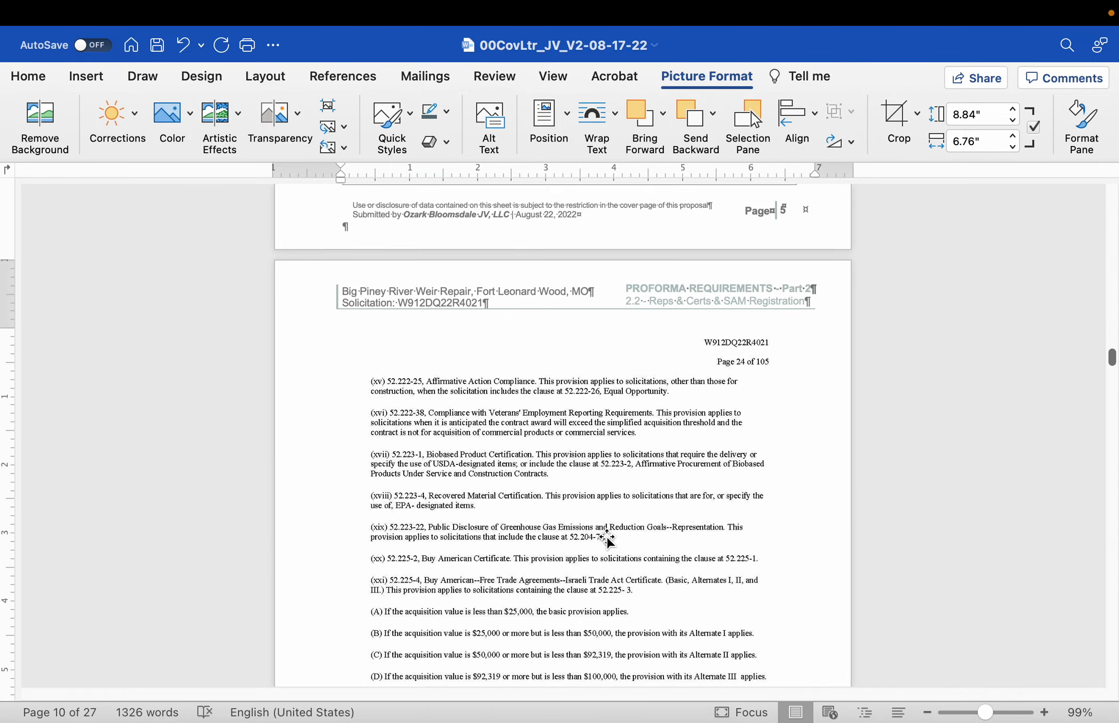
{"action": "scroll", "scroll_direction": "up", "scroll_amount": 3}
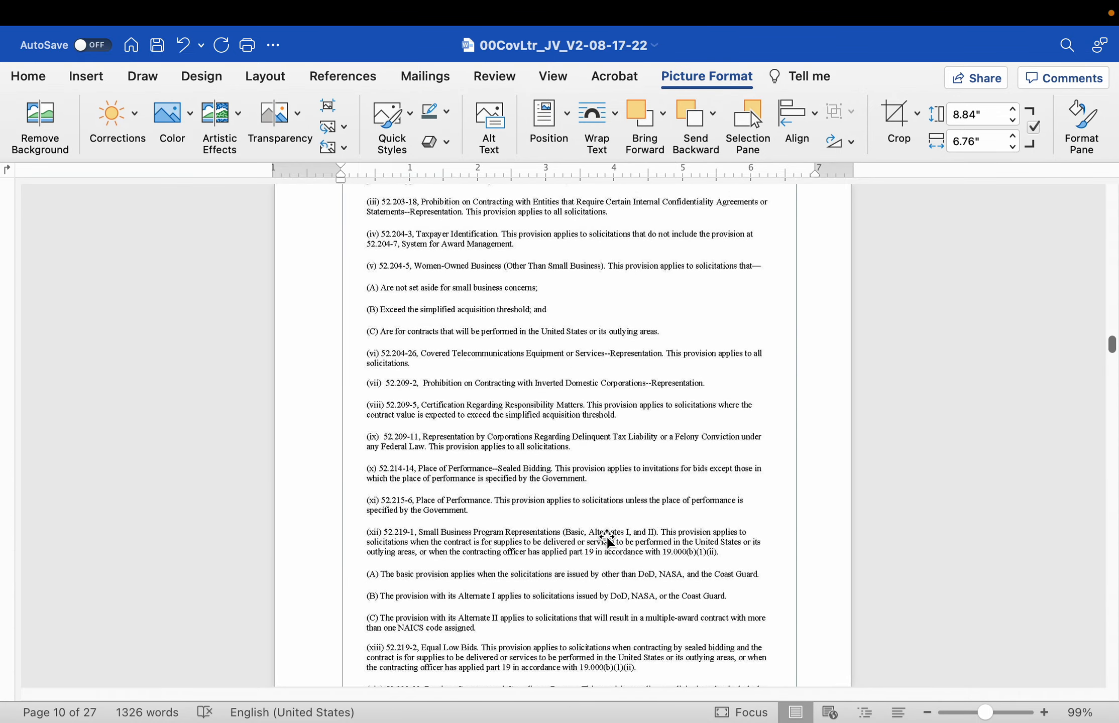
{"action": "scroll", "scroll_direction": "up", "scroll_amount": 3}
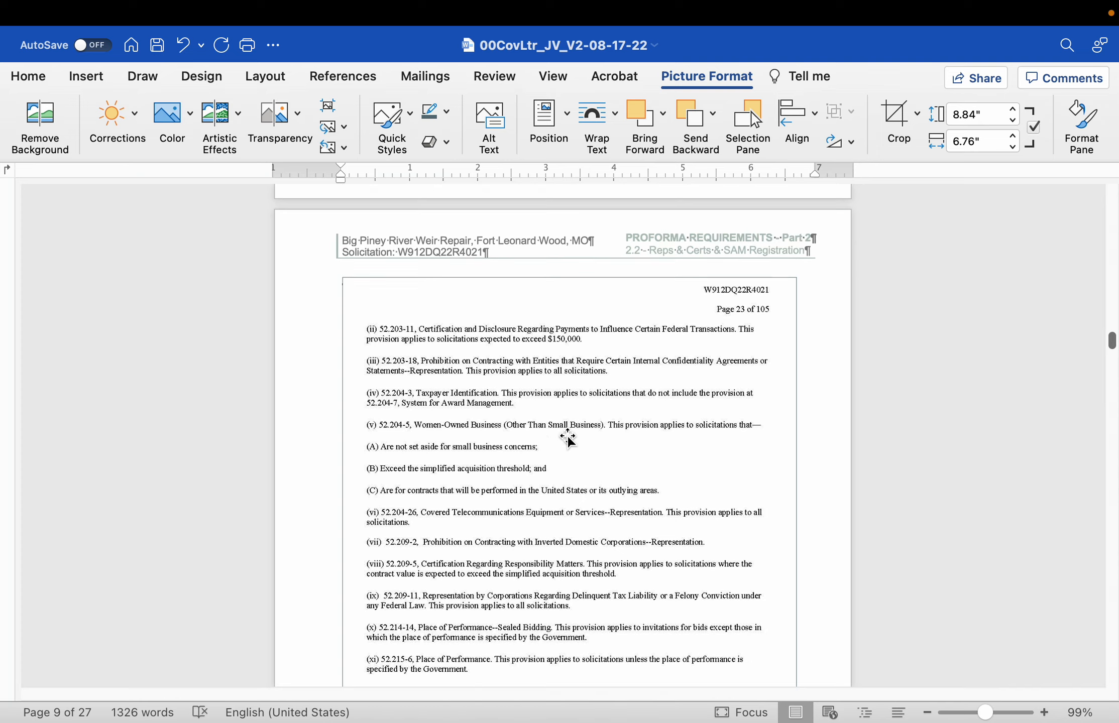
{"action": "scroll", "scroll_direction": "up", "scroll_amount": 3}
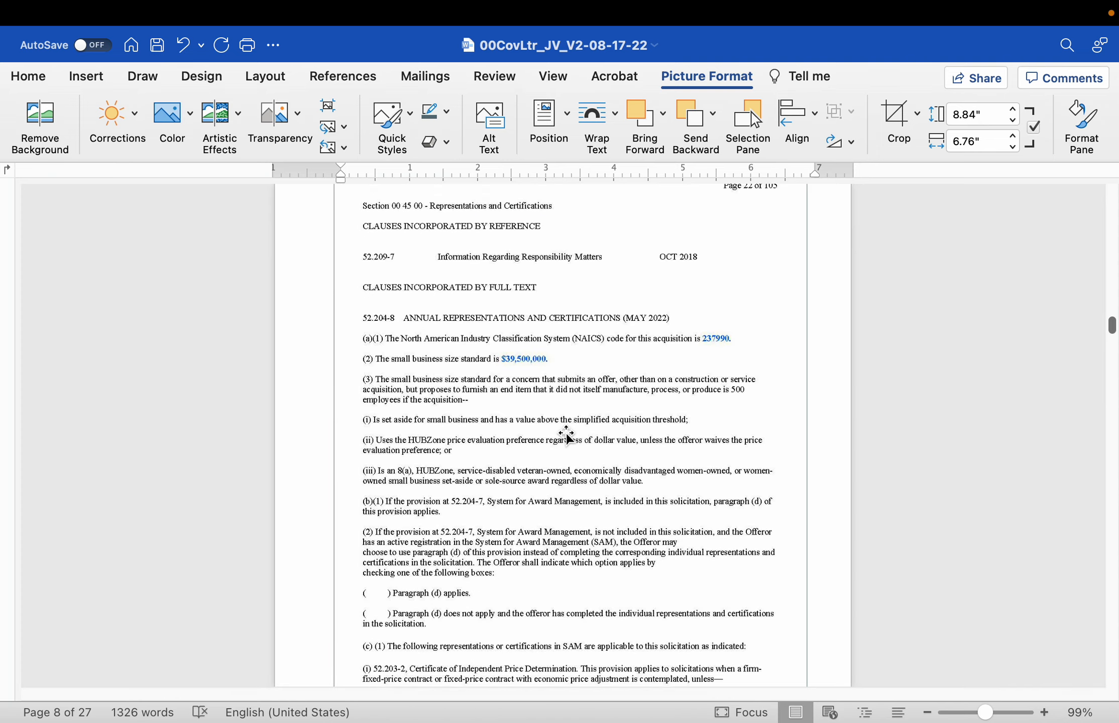
{"action": "scroll", "scroll_direction": "up", "scroll_amount": 3}
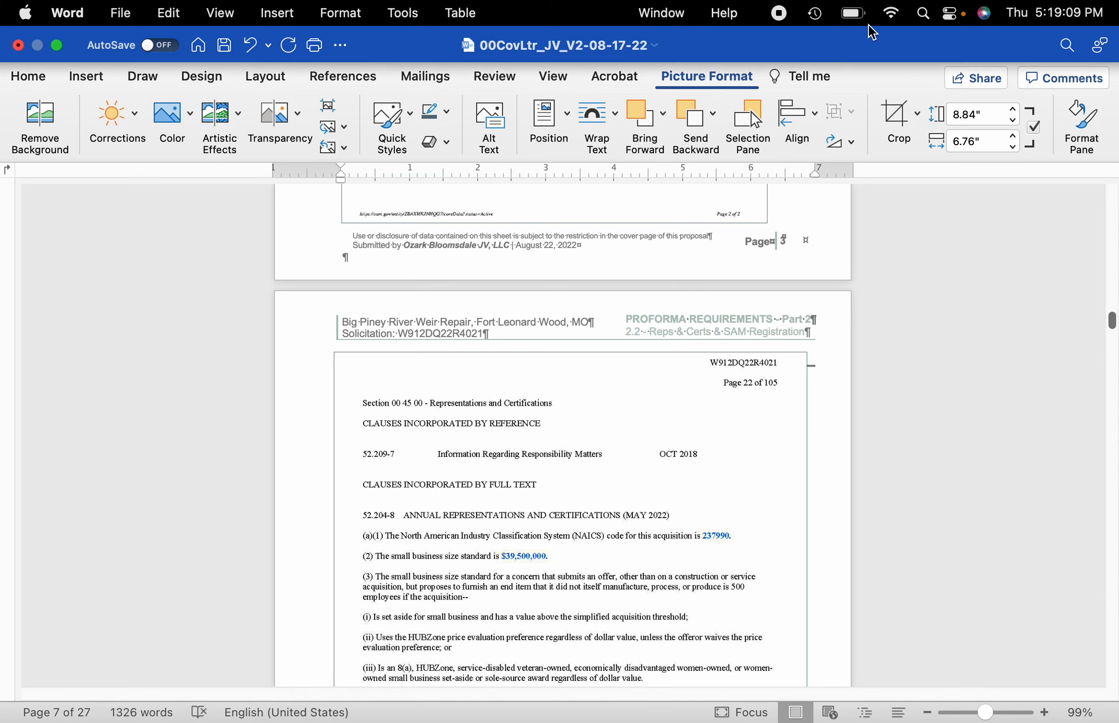
{"action": "mouse_move", "coordinate": [781, 16]}
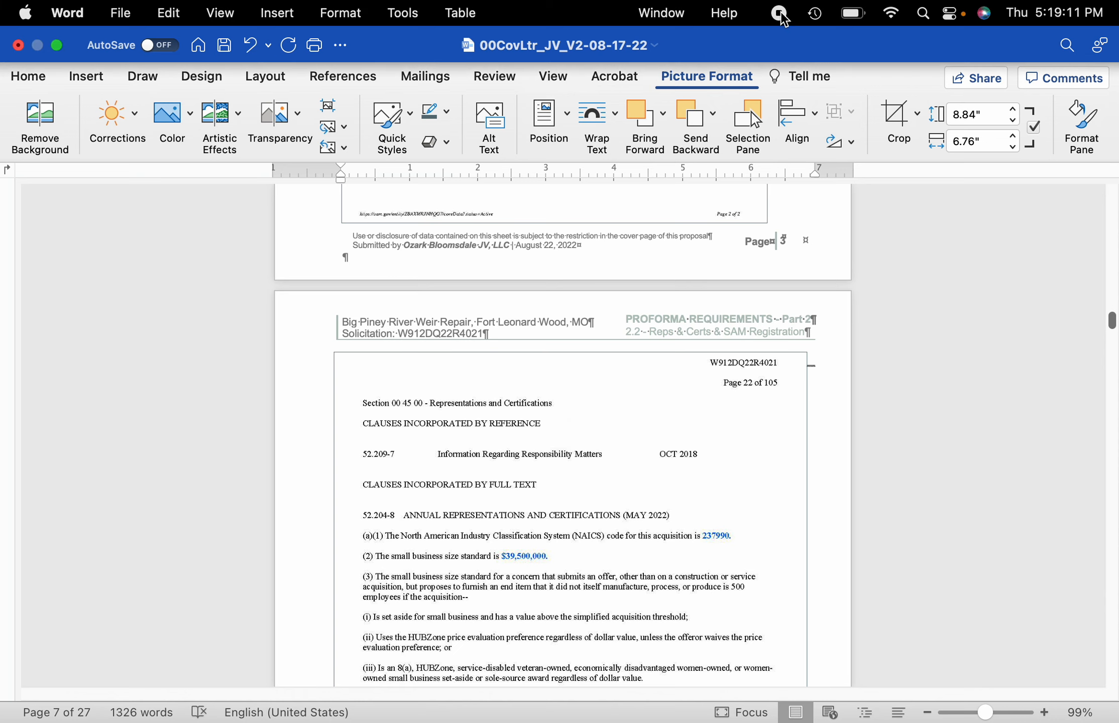